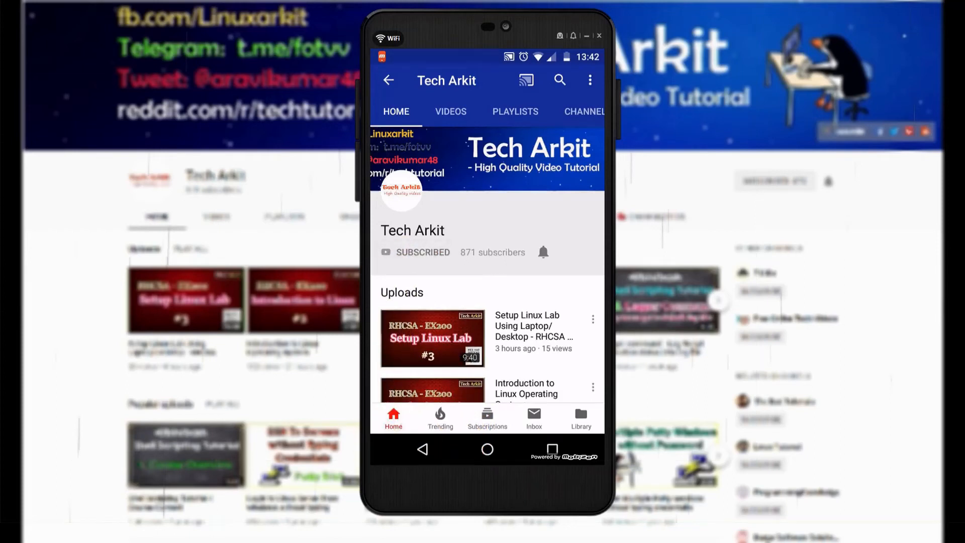
Focus the terminal and extend the WordPress title line with stray letters before clearing it
left_click(543, 251)
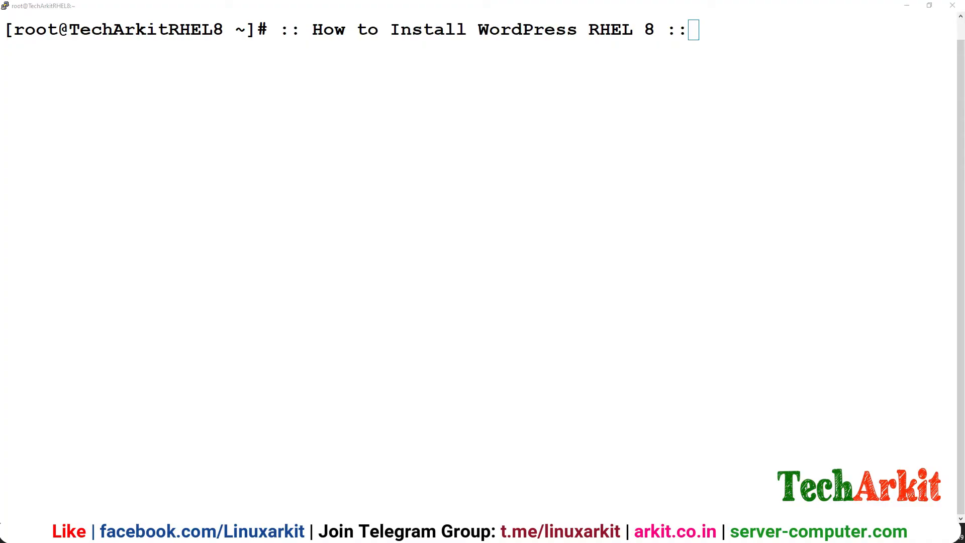
mouse_move(792, 150)
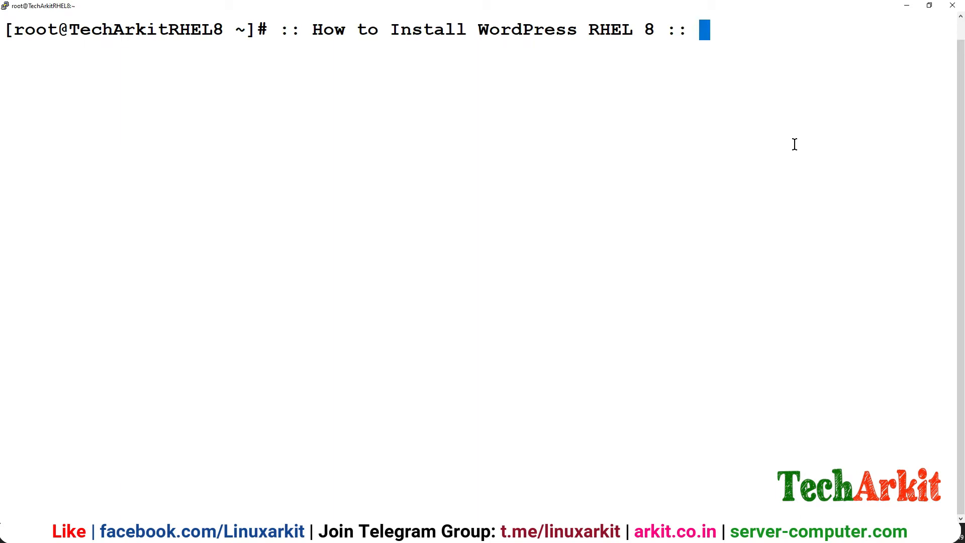
type("L")
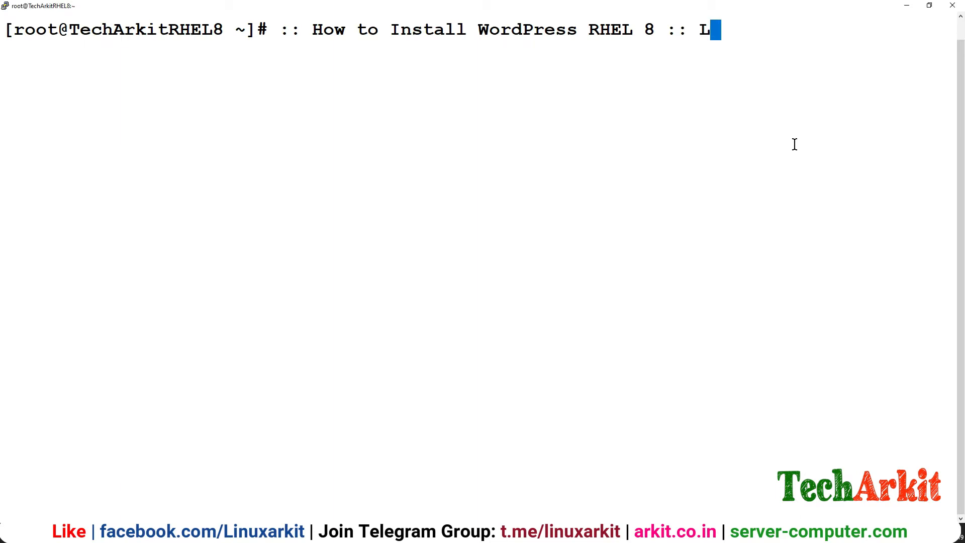
type("AM")
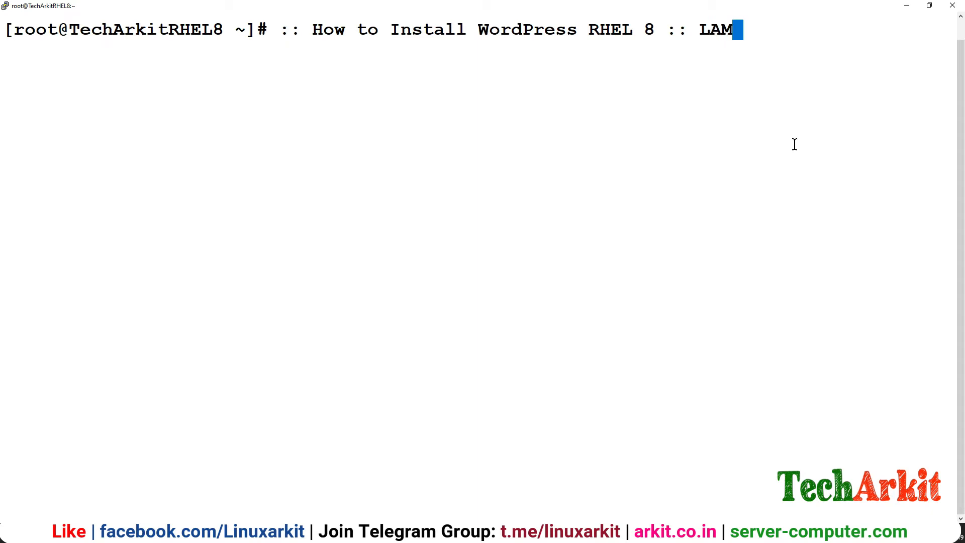
type("P")
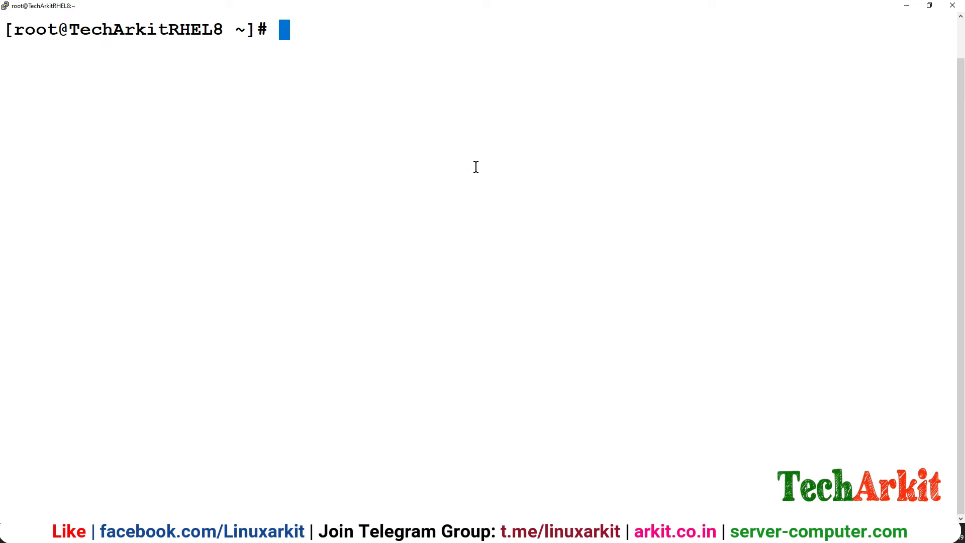
Compose a yum install command listing php, php-fpm, php-mysqlnd and php-json
type("yum inst")
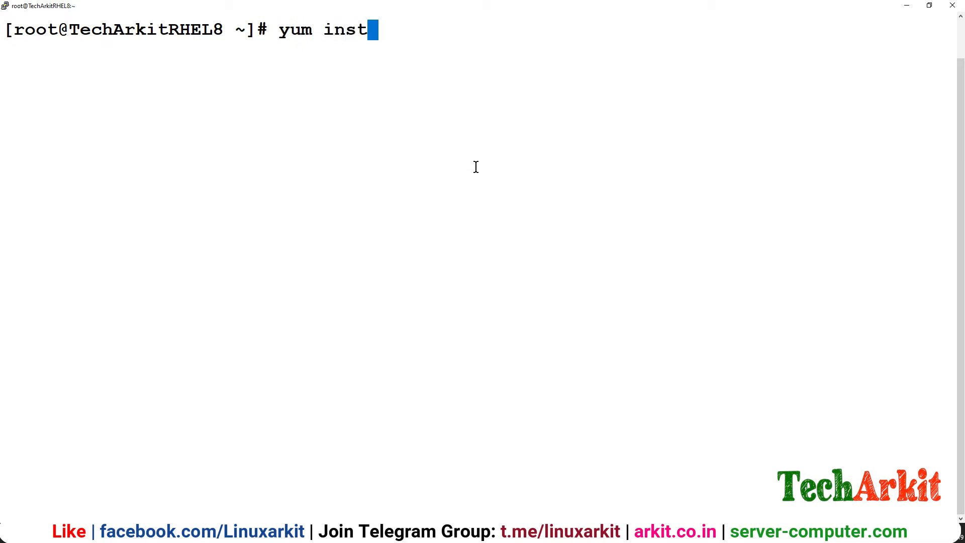
type("all")
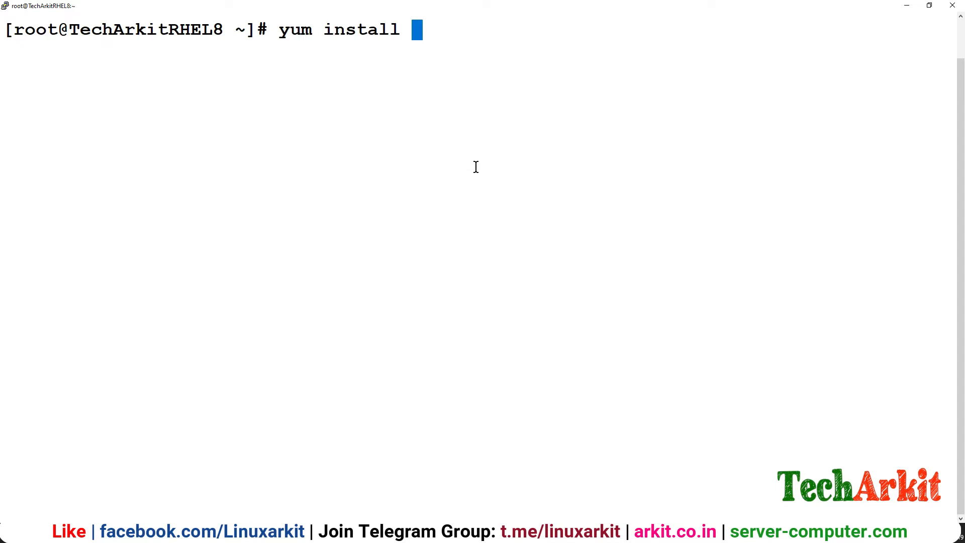
type("pph")
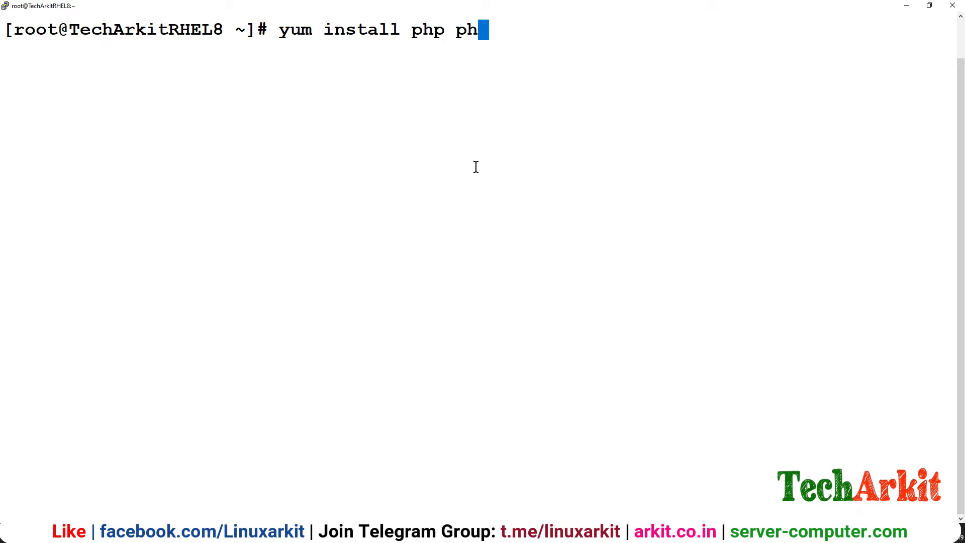
type("-f")
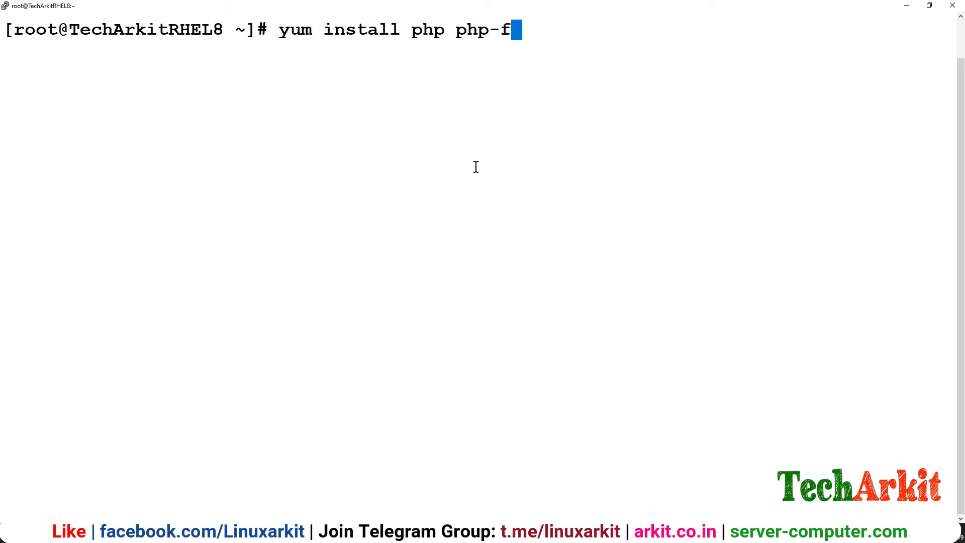
type("pm")
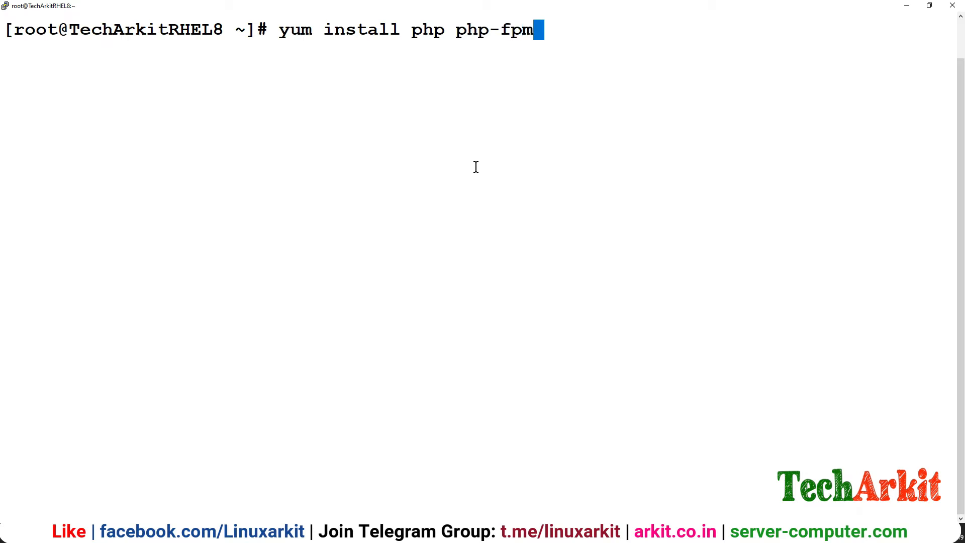
type("php-")
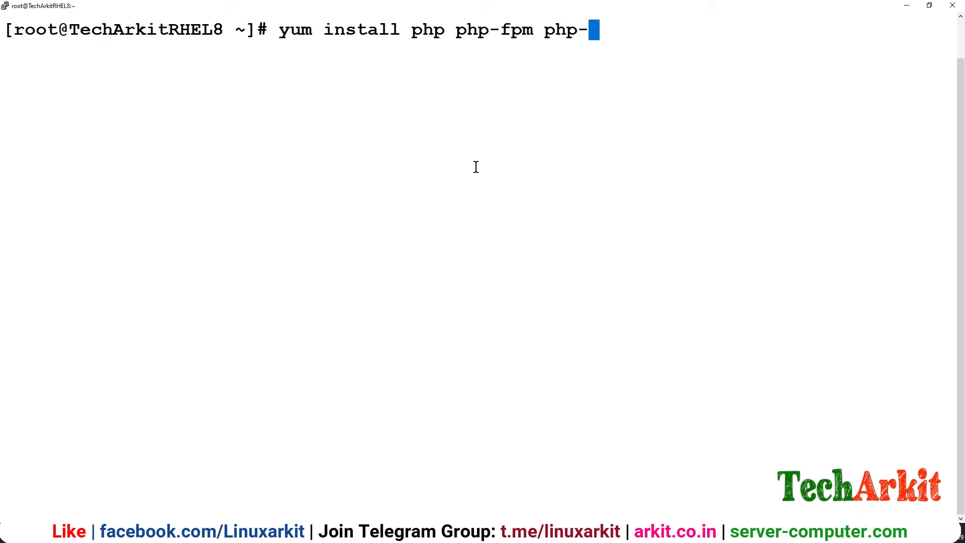
type("mysql")
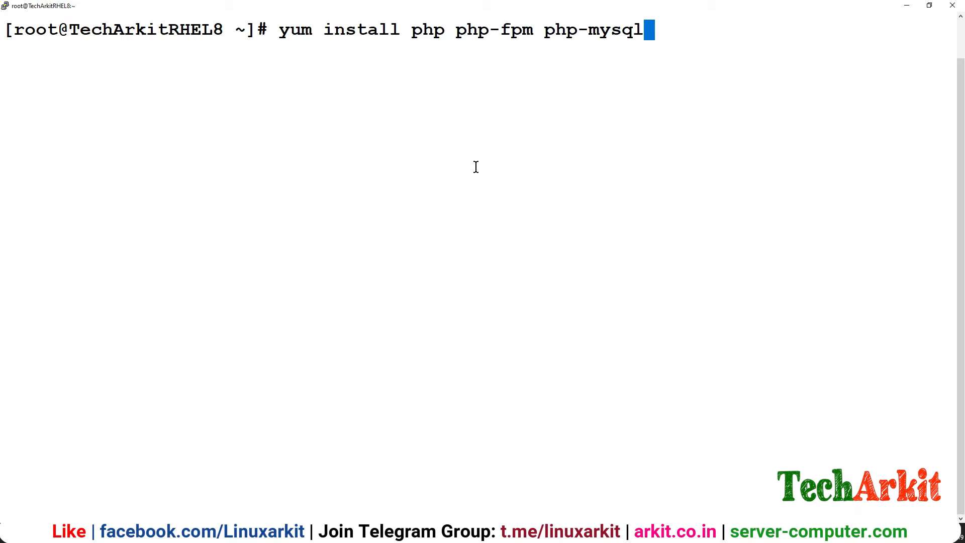
type("nd")
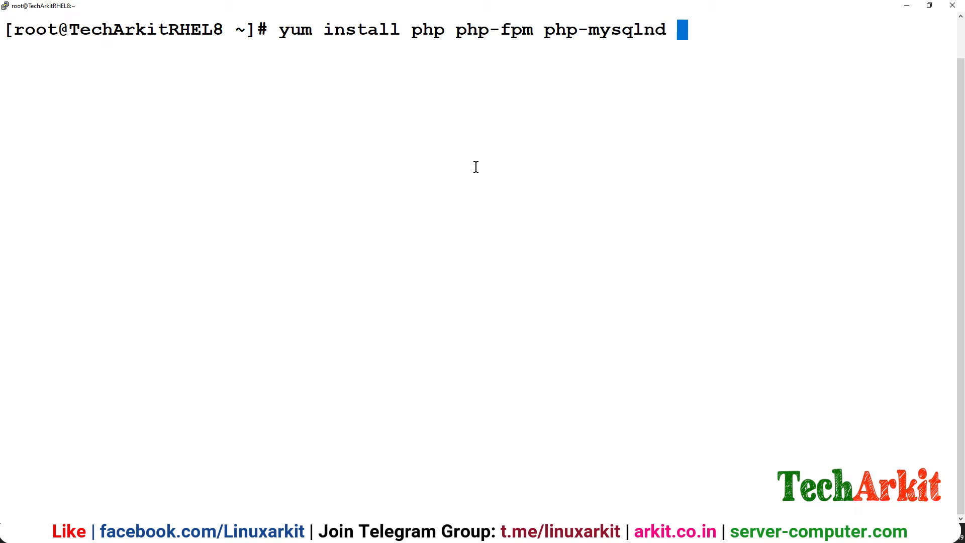
type("php")
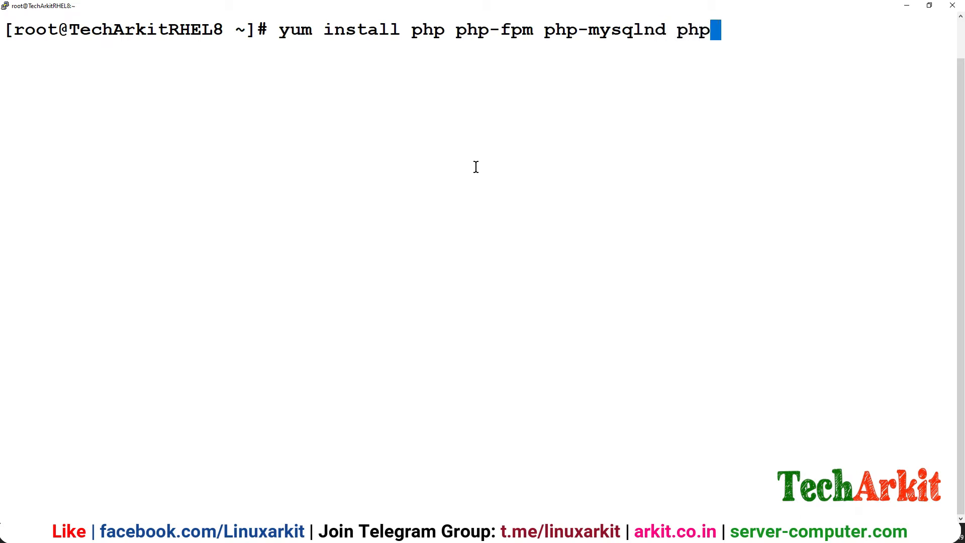
type("-")
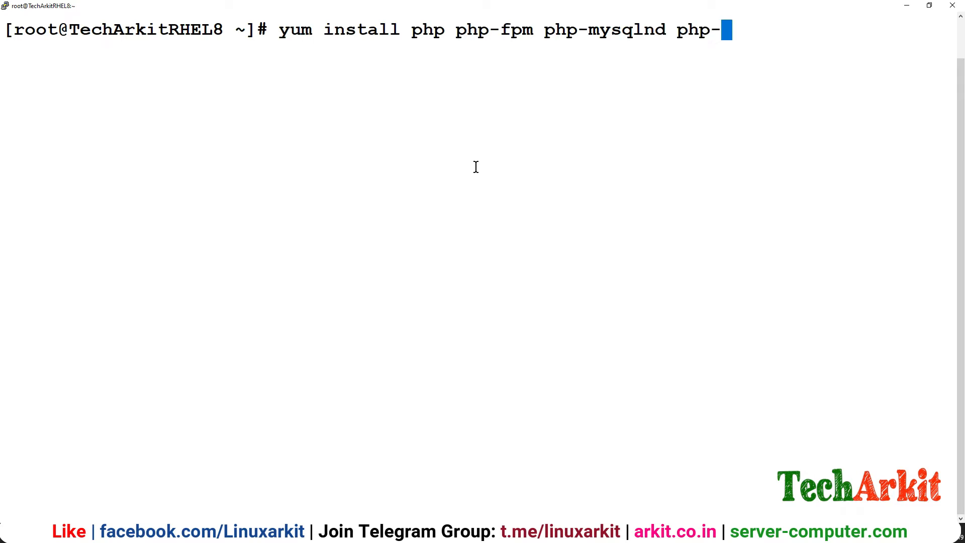
type("json")
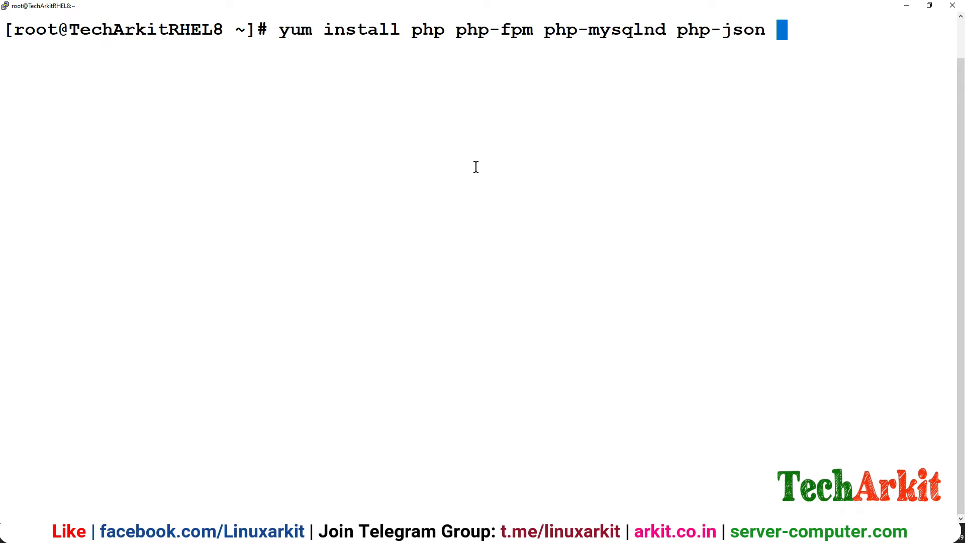
Add mariadb-server, httpd and curl to the install command, removing the mistaken tar entry
type("mariad")
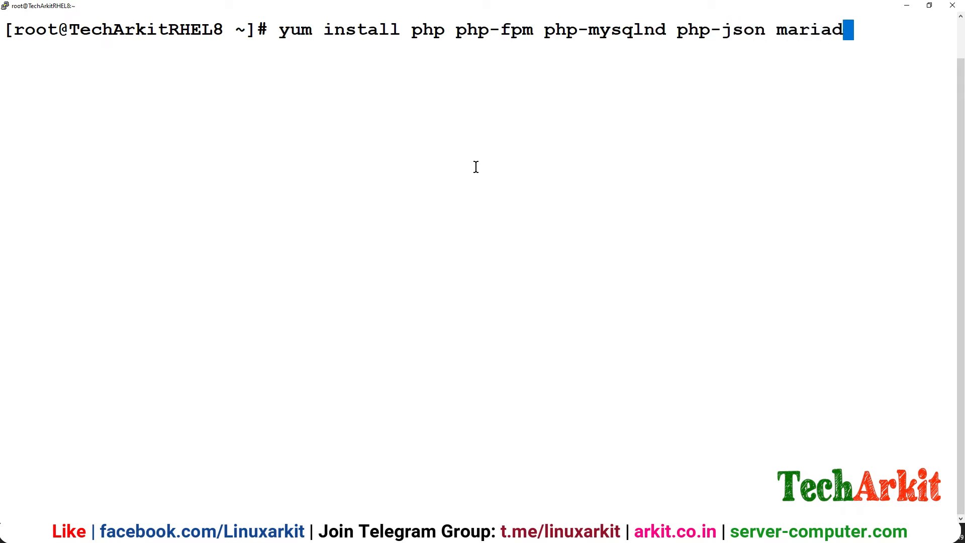
type("b-server")
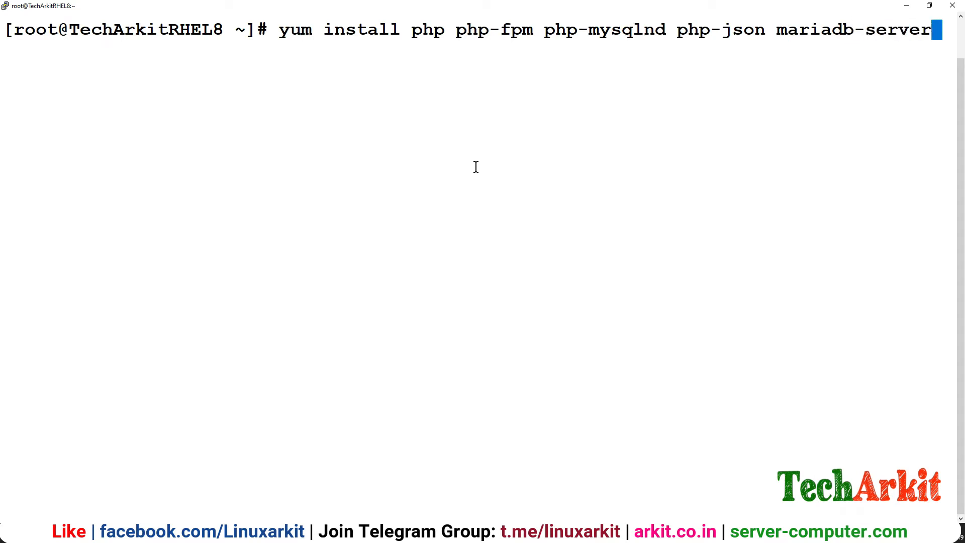
type("h")
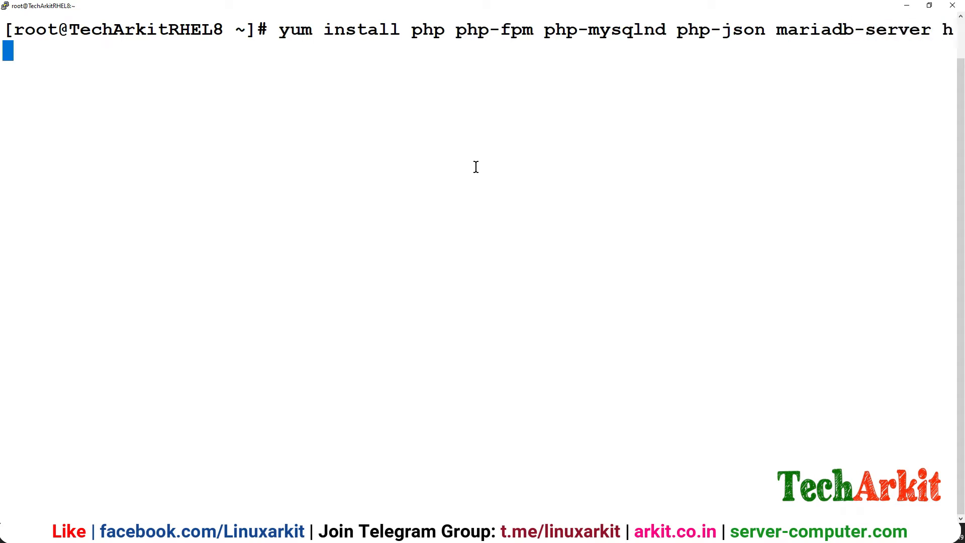
type("ttpd")
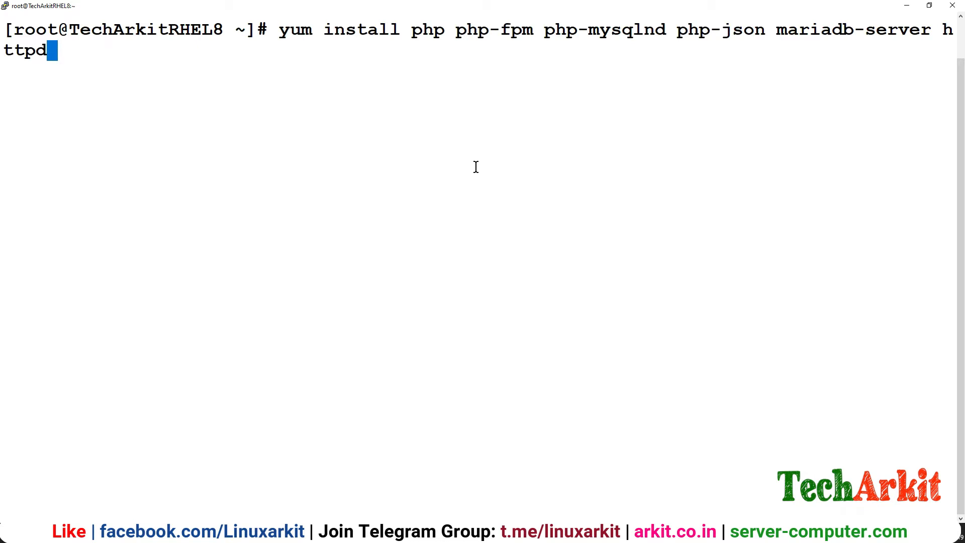
type("tar")
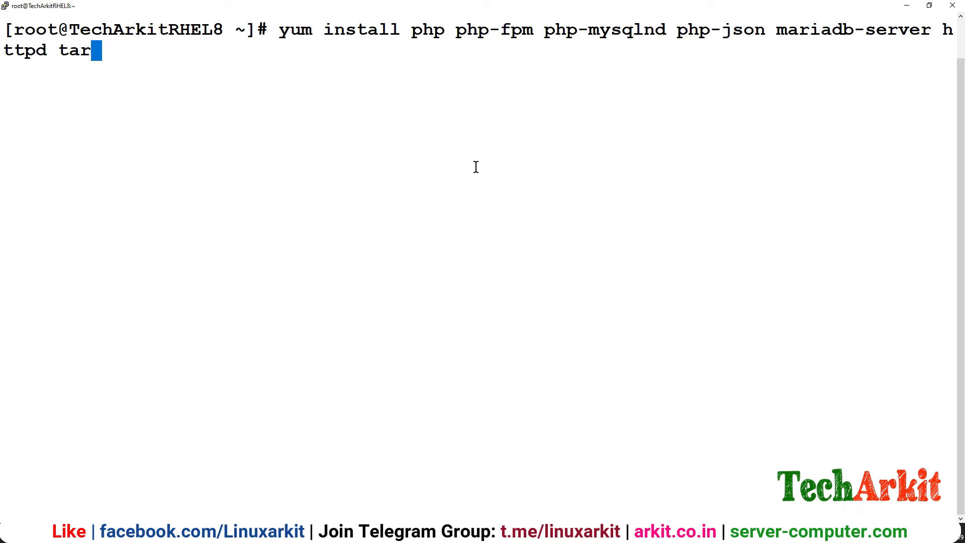
key("BackSpace")
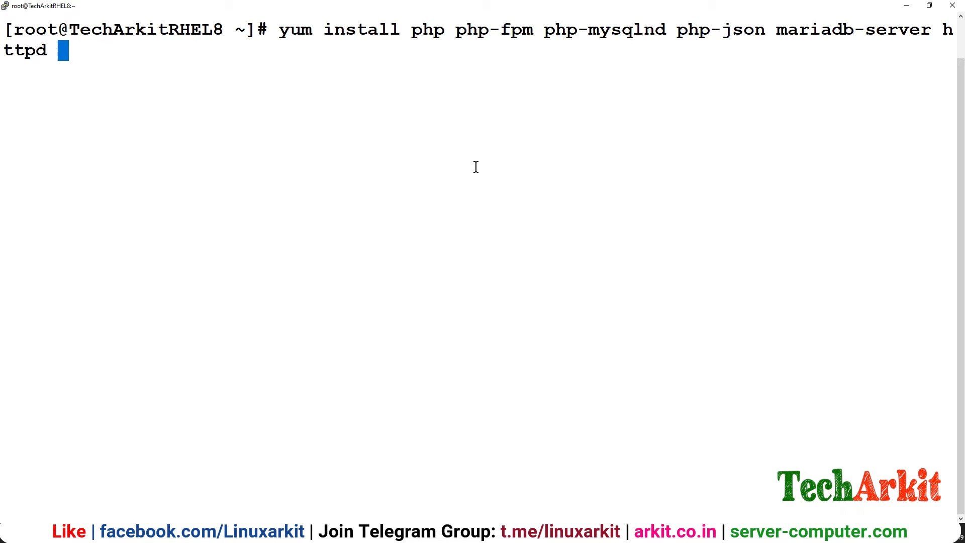
type("curl")
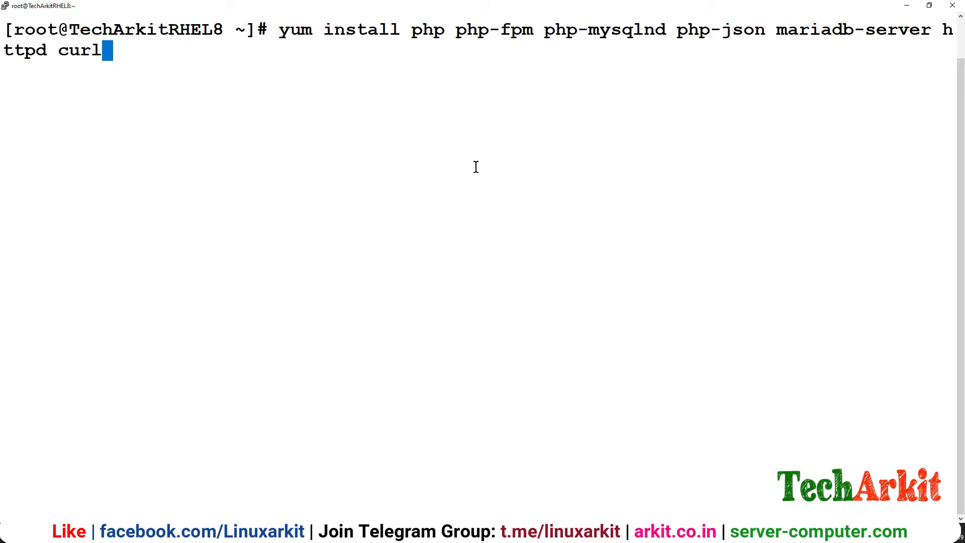
Run the yum install and follow its output as the 27 PHP, MariaDB and httpd packages install
key("enter")
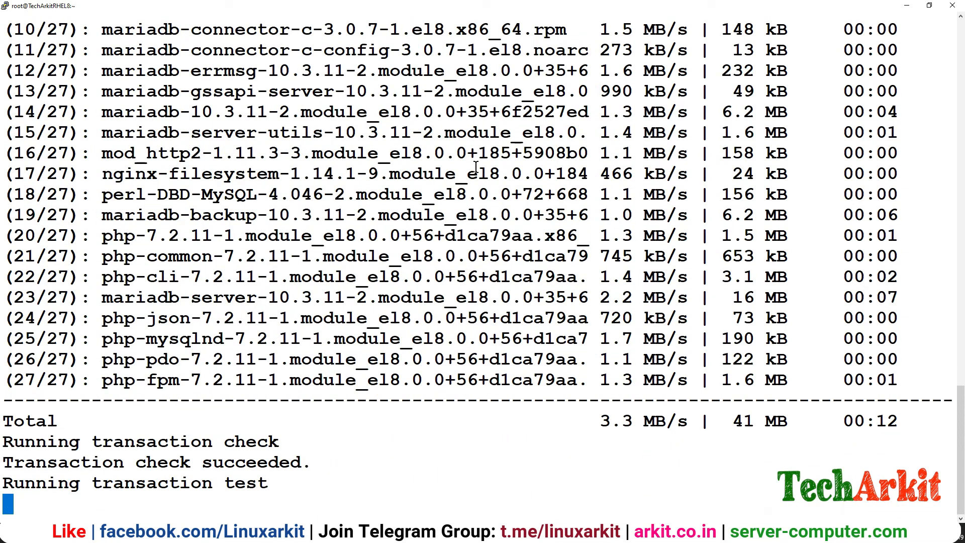
scroll("down", 3)
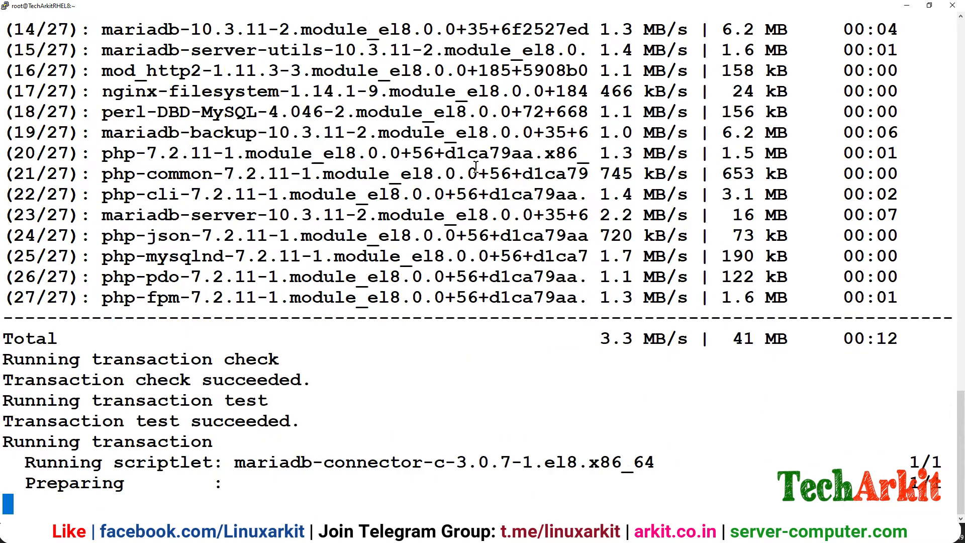
scroll("down", 3)
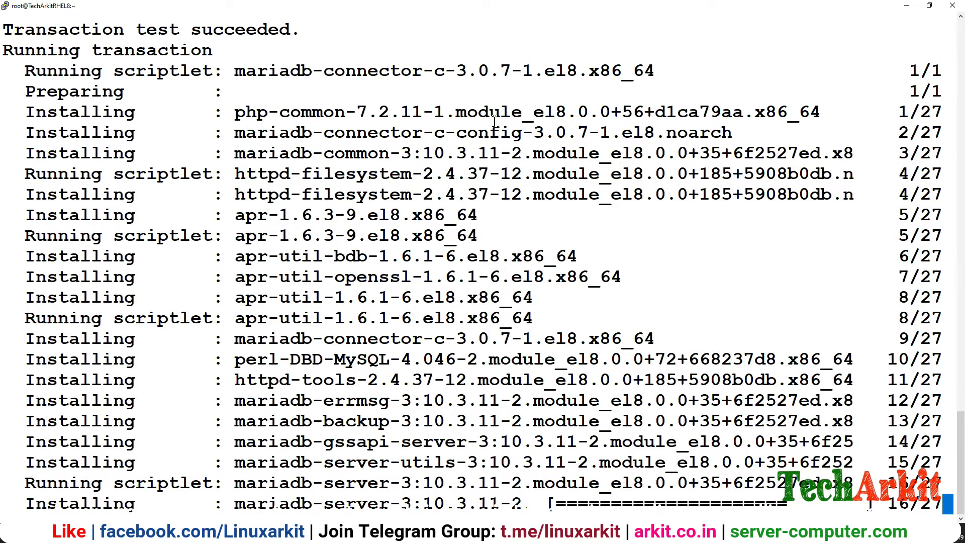
scroll("down", 3)
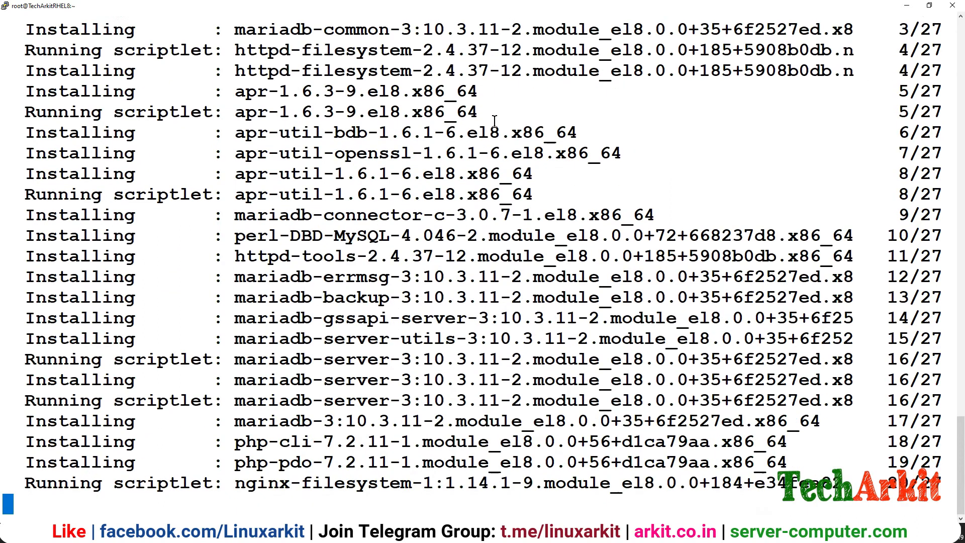
scroll("down", 3)
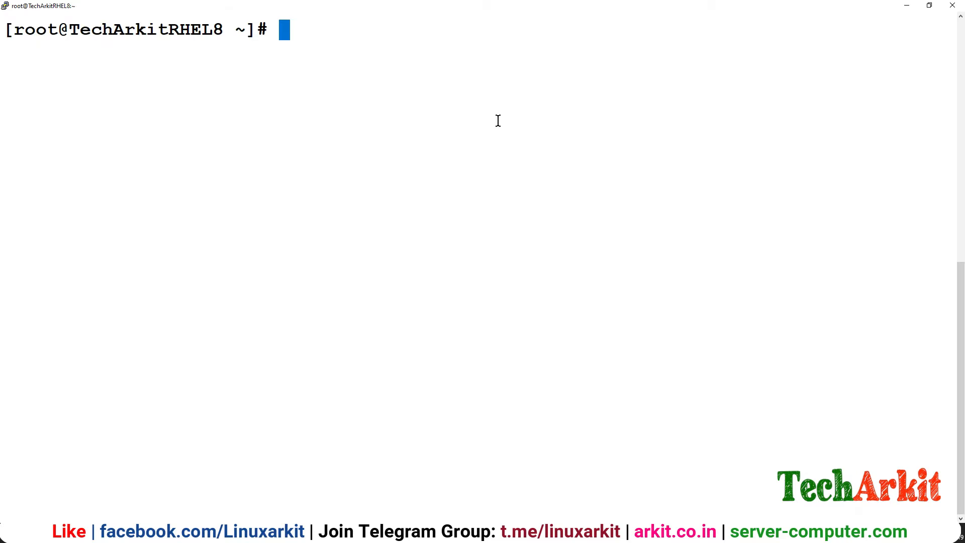
Start a systemctl status firewall command at the root prompt before clearing it away
type("syste")
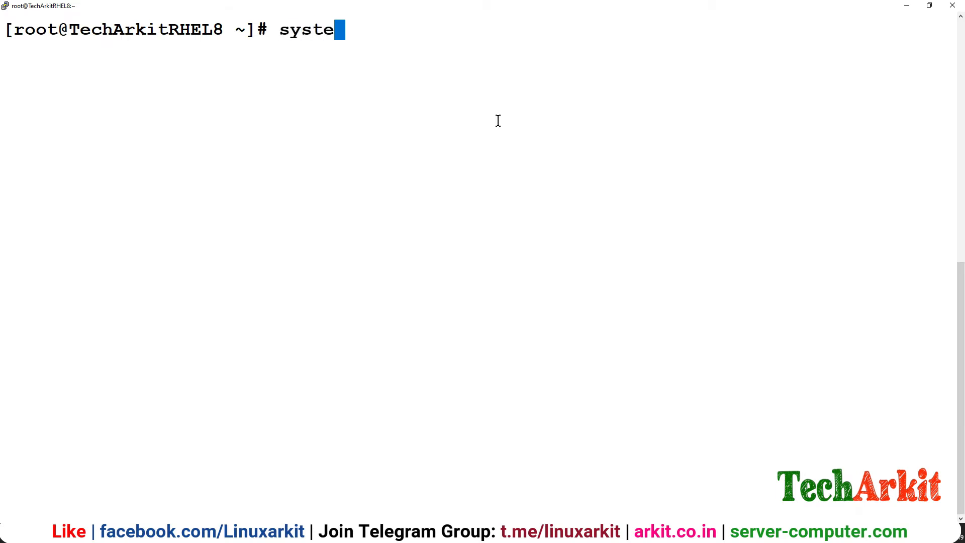
type("mctl status")
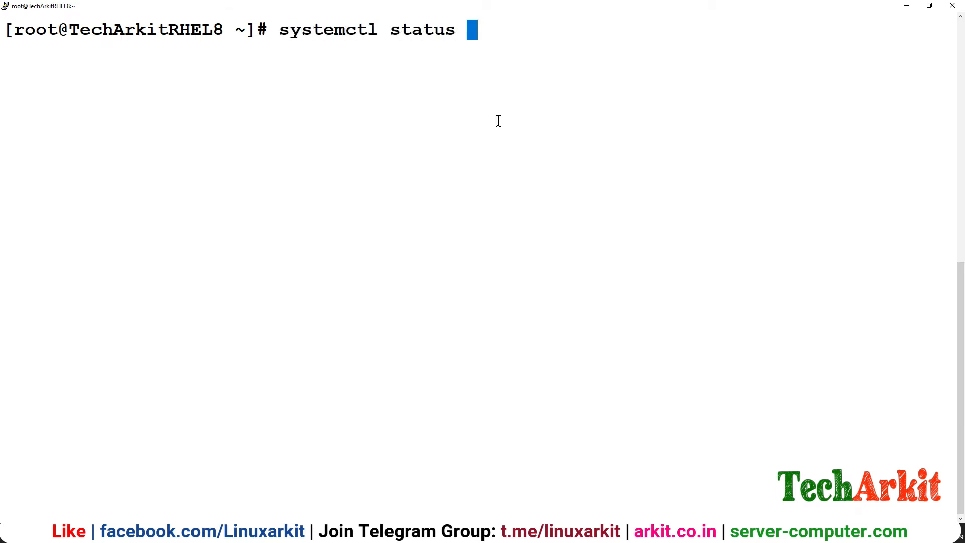
type("firewa")
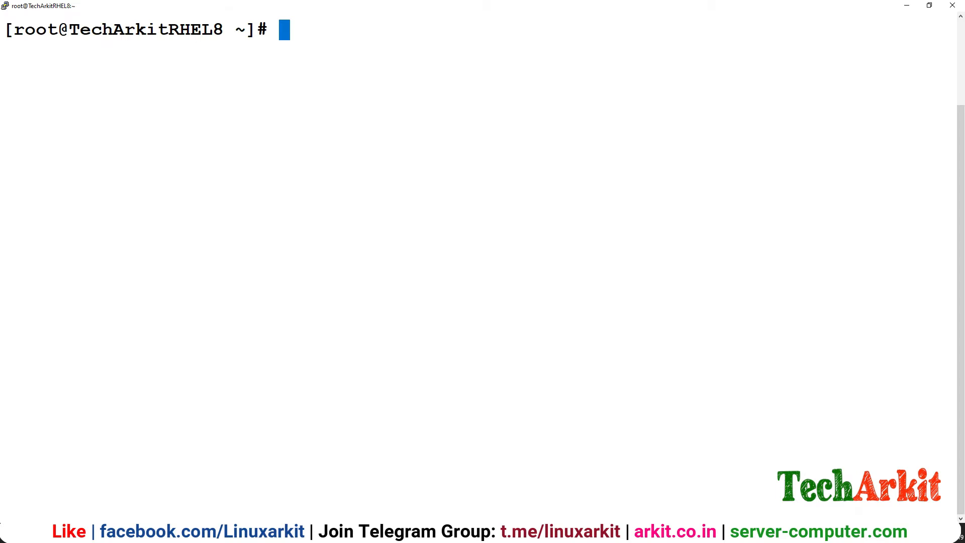
mouse_move(519, 241)
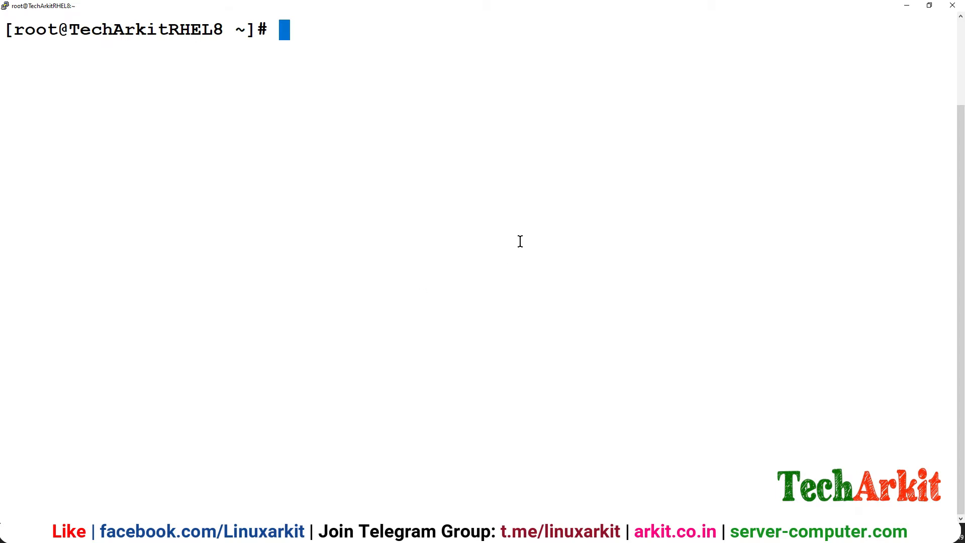
Start and enable the mariadb and httpd services with systemctl, then clear the screen
type("systemc")
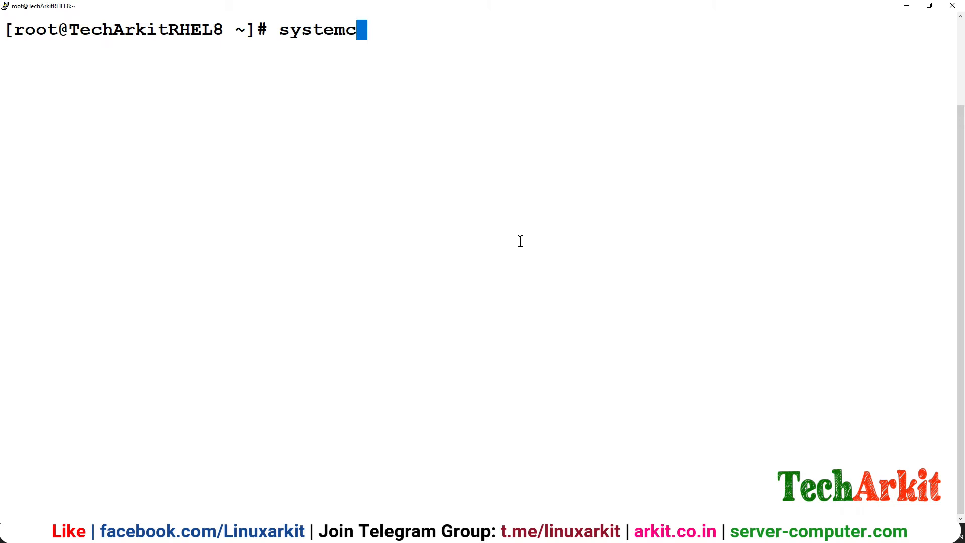
type("tl start")
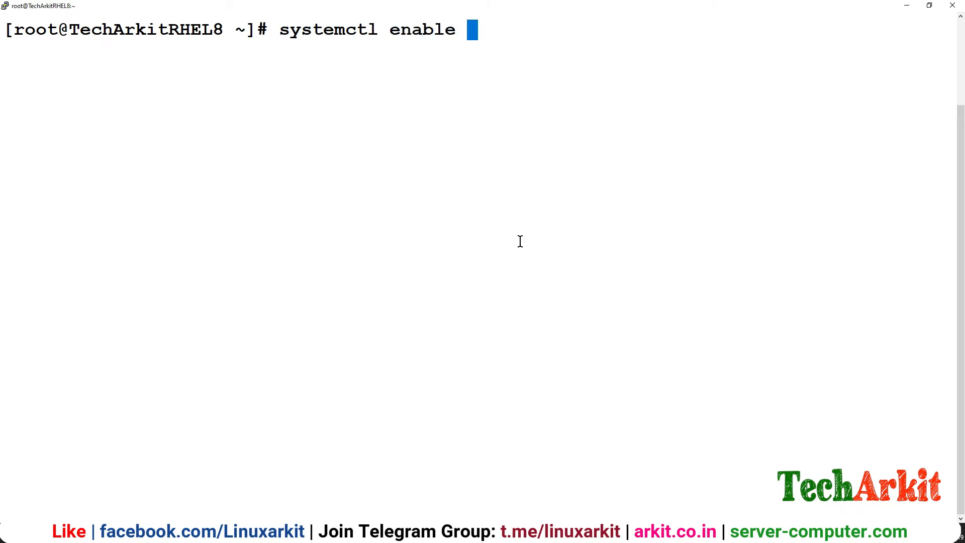
type("mariad")
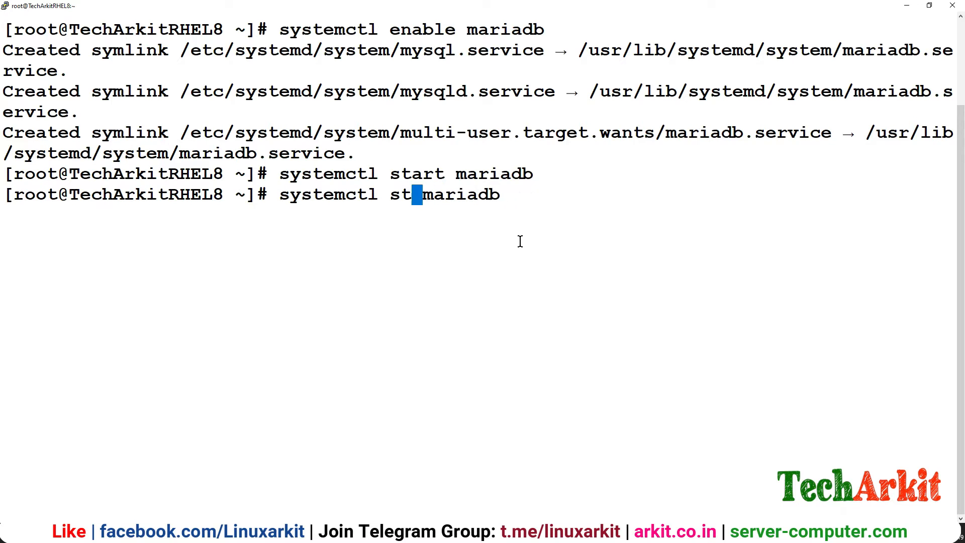
type("enagle")
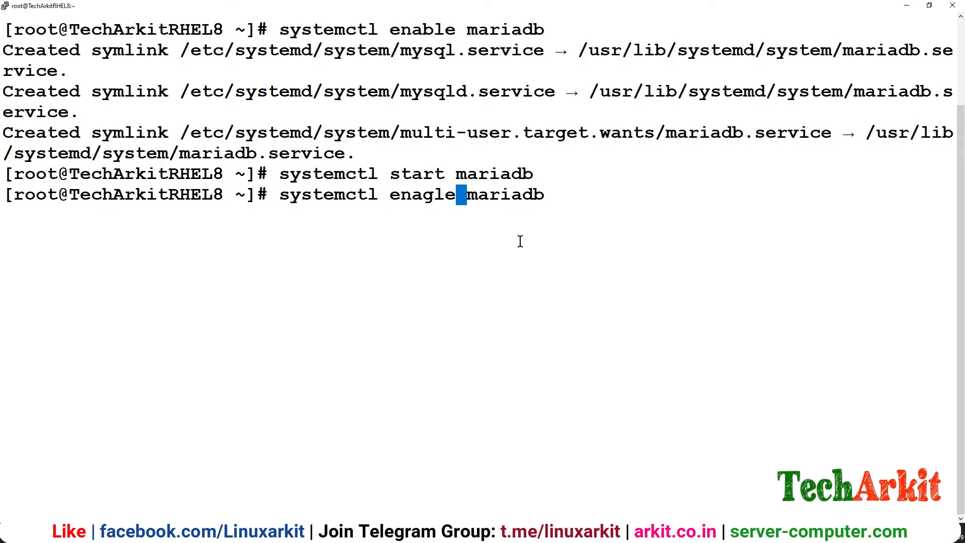
type("enable")
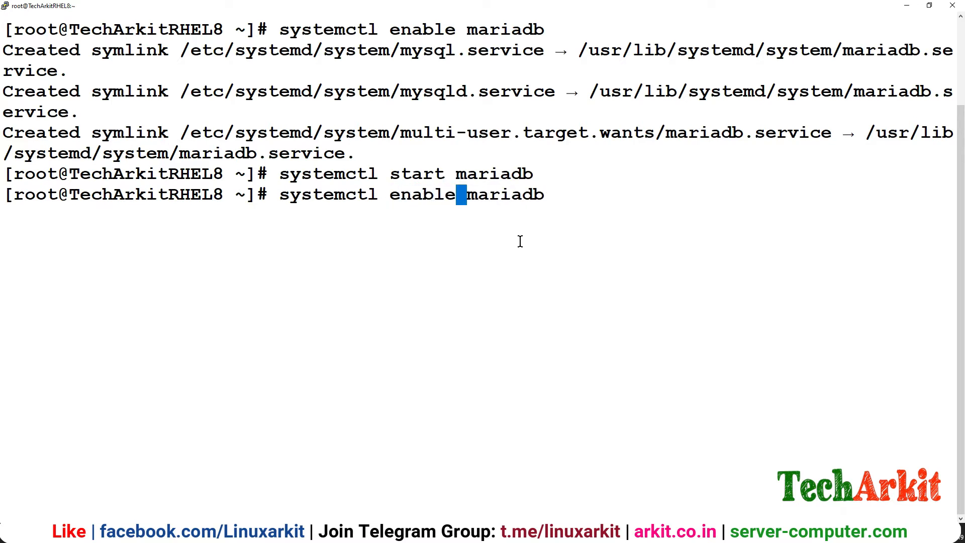
type("http")
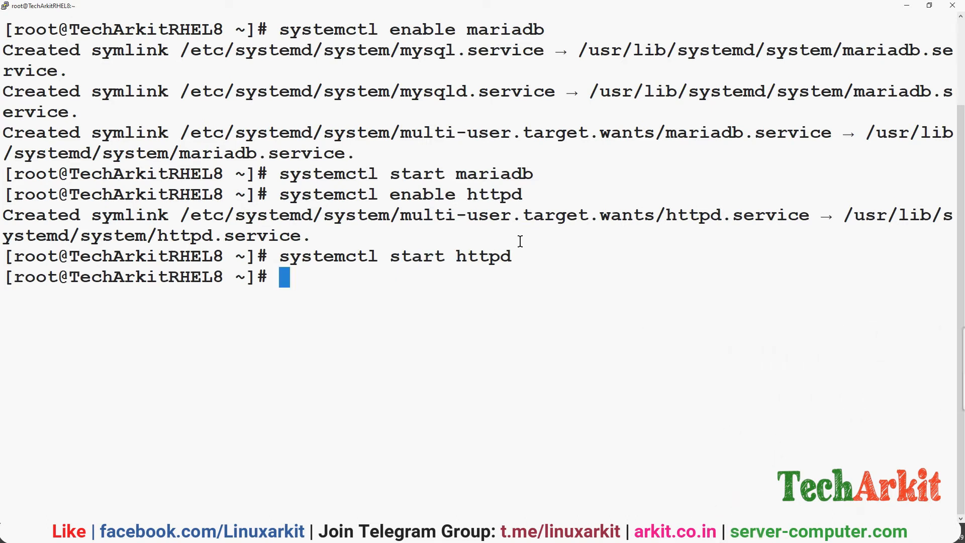
type("clear")
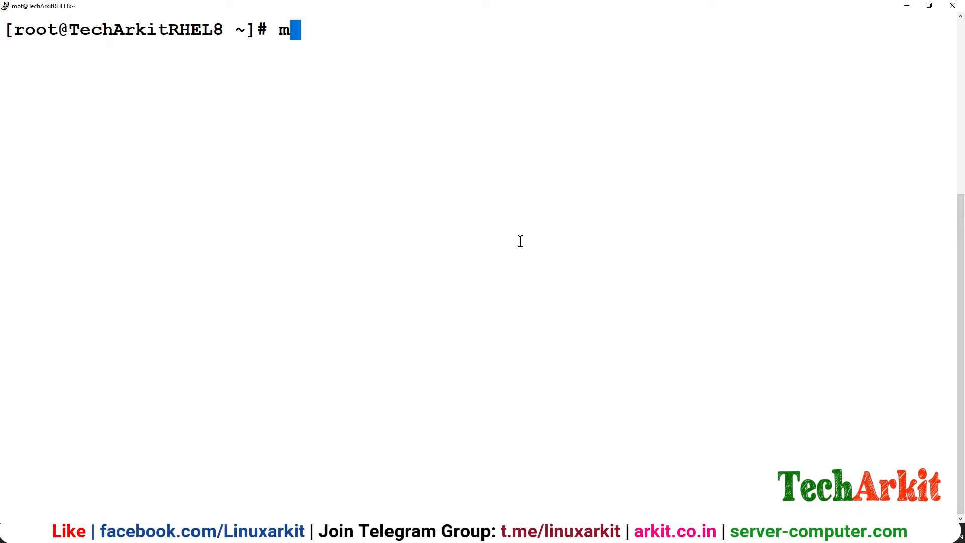
Run mysql_secure_installation and agree to set a MariaDB root password
type("ysql")
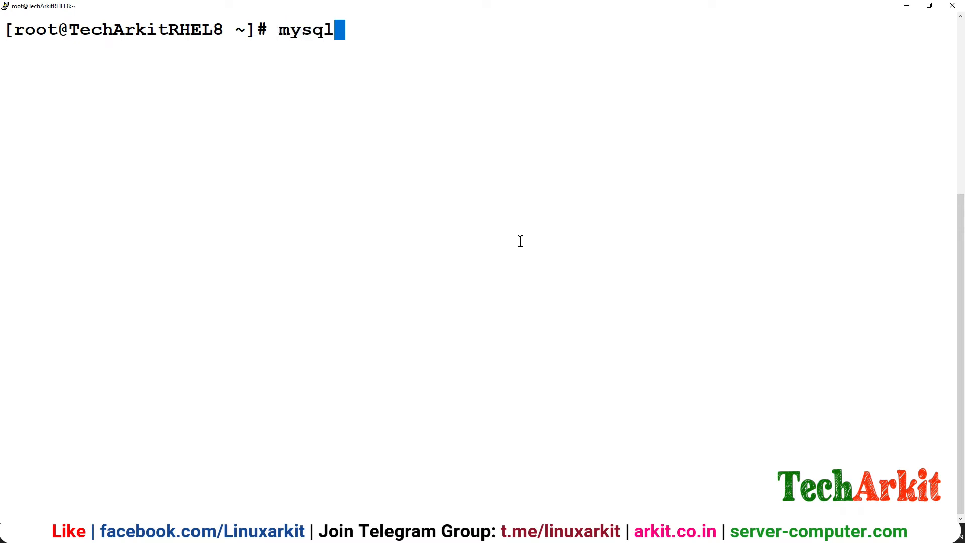
type("_sec")
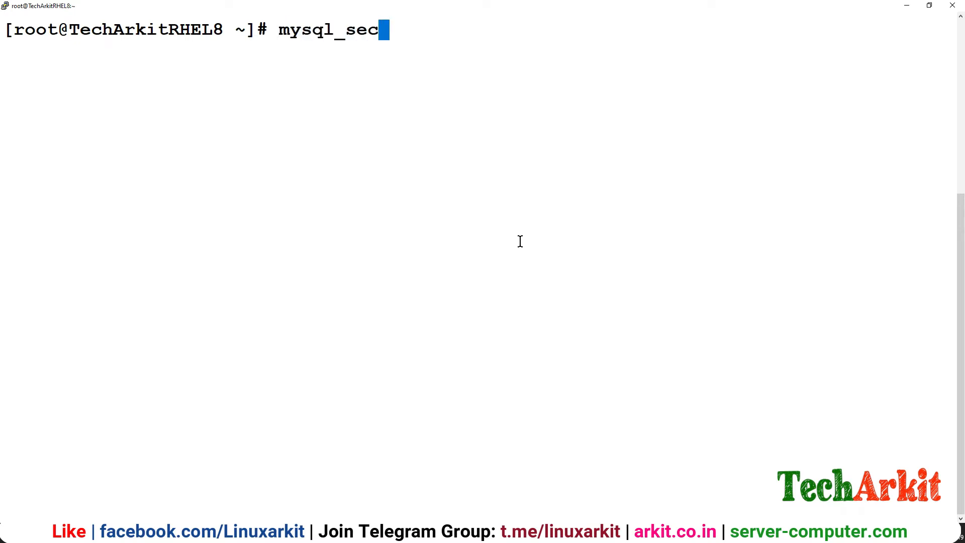
type("ure_installation")
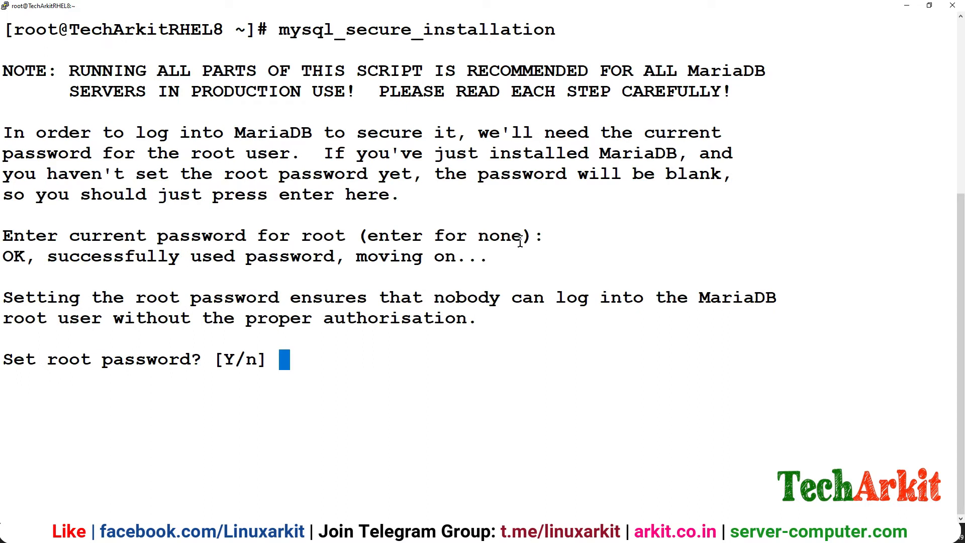
type("y")
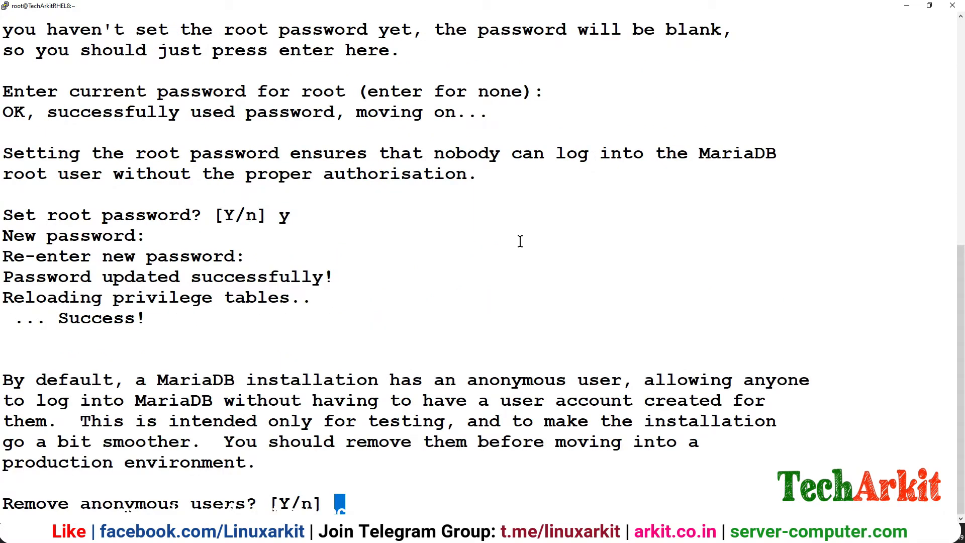
Answer y to remove anonymous users, n to keep remote root login, y to remove the test database
type("y")
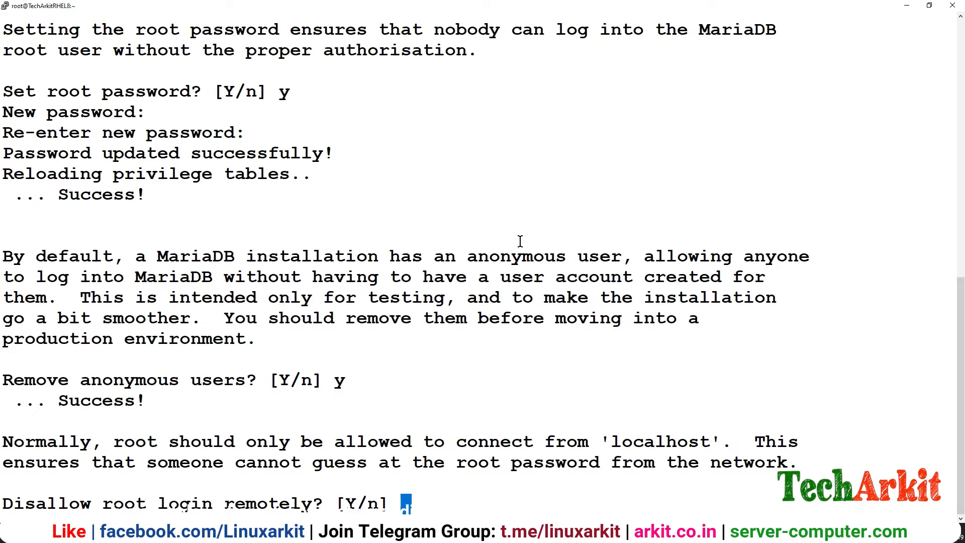
type("n")
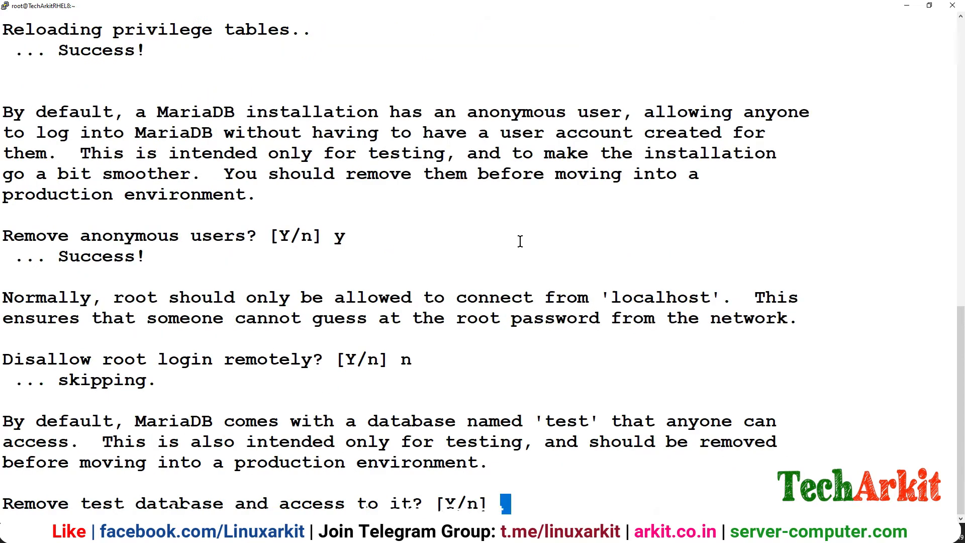
type("y")
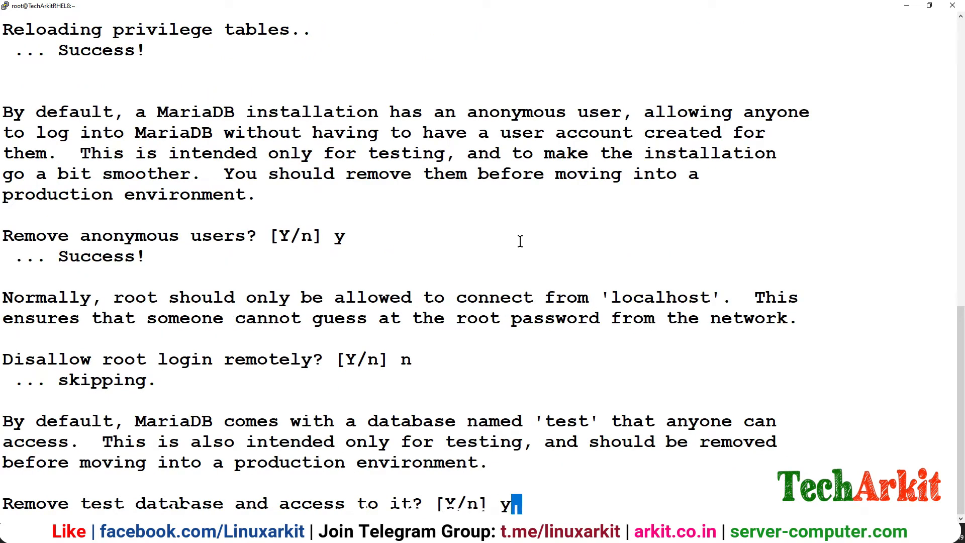
key("Return")
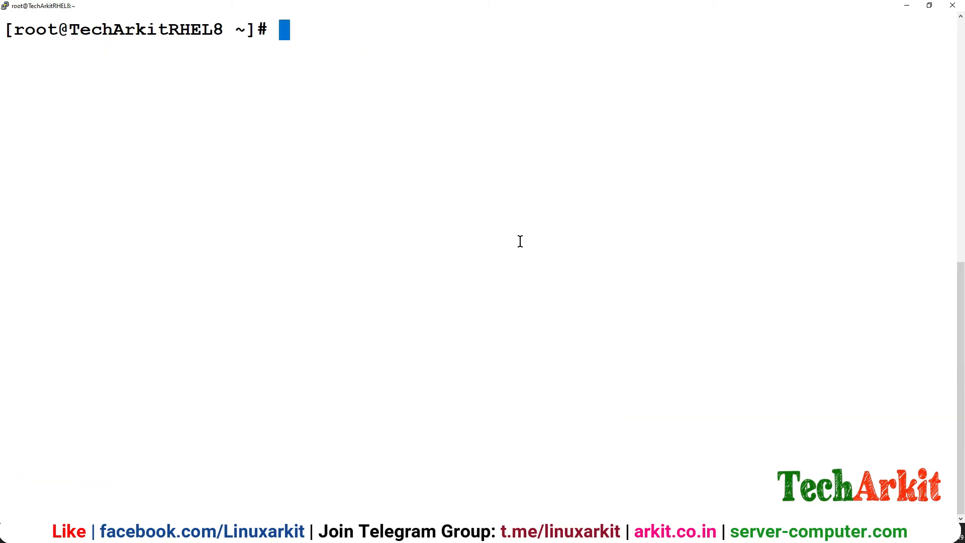
Start the mysql -u root -p login to the MariaDB monitor
type("m")
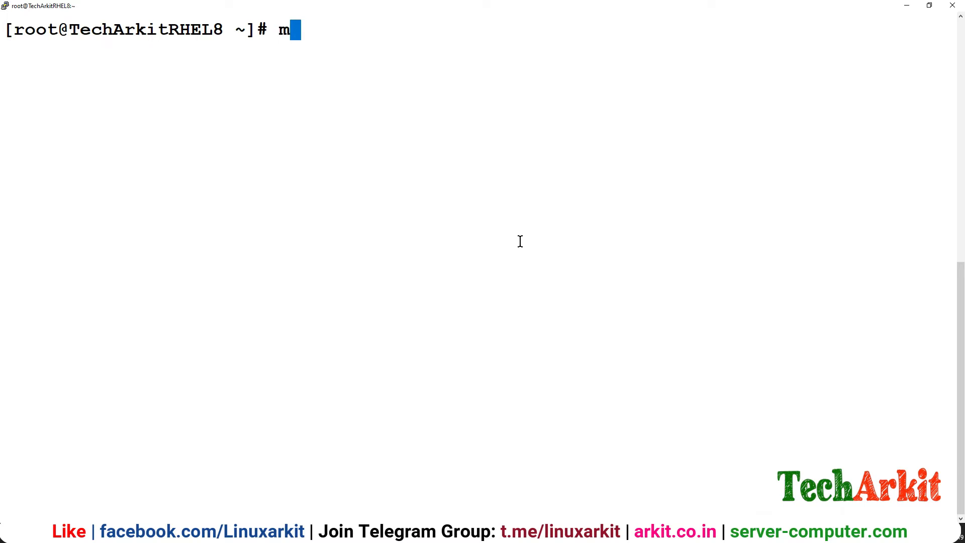
type("ysql -u root -p")
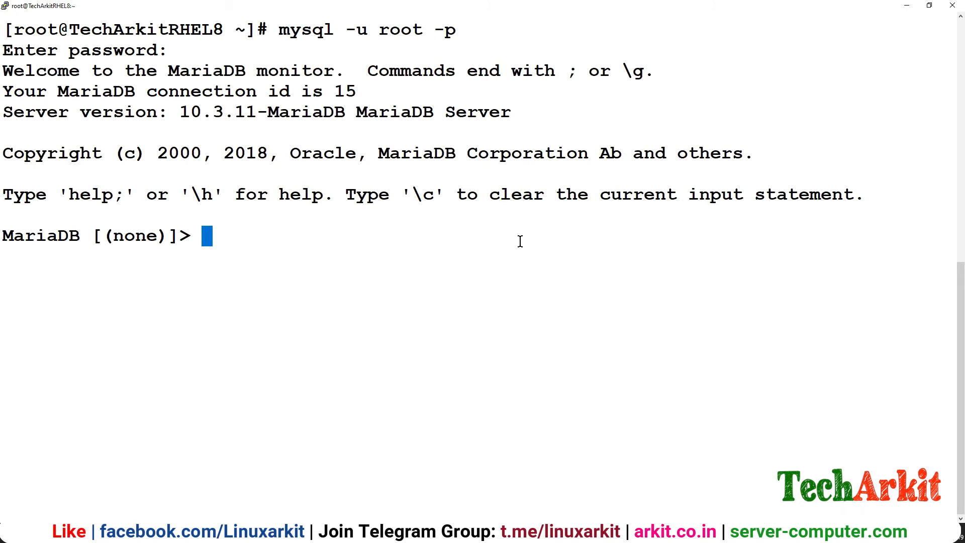
Create the wordpress database in the MariaDB monitor
type("c")
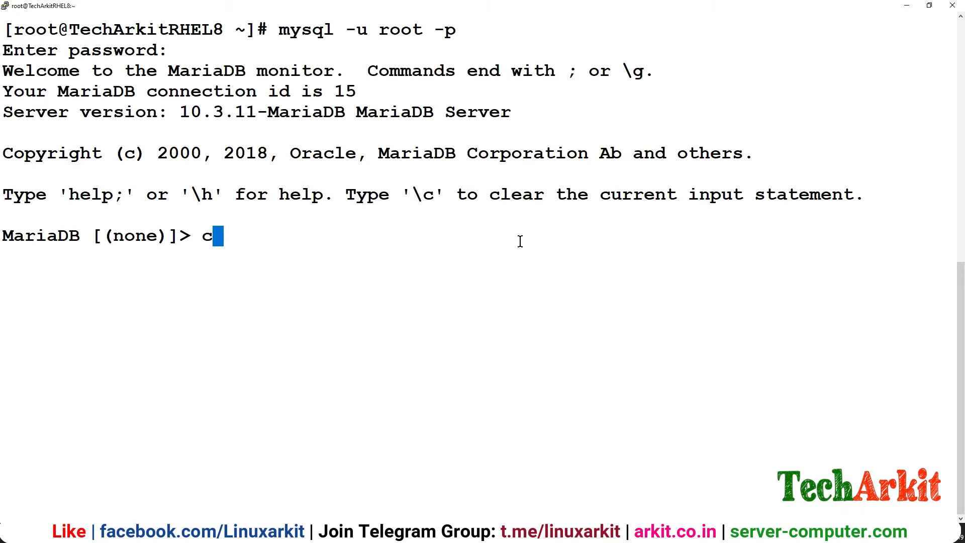
type("reate dt")
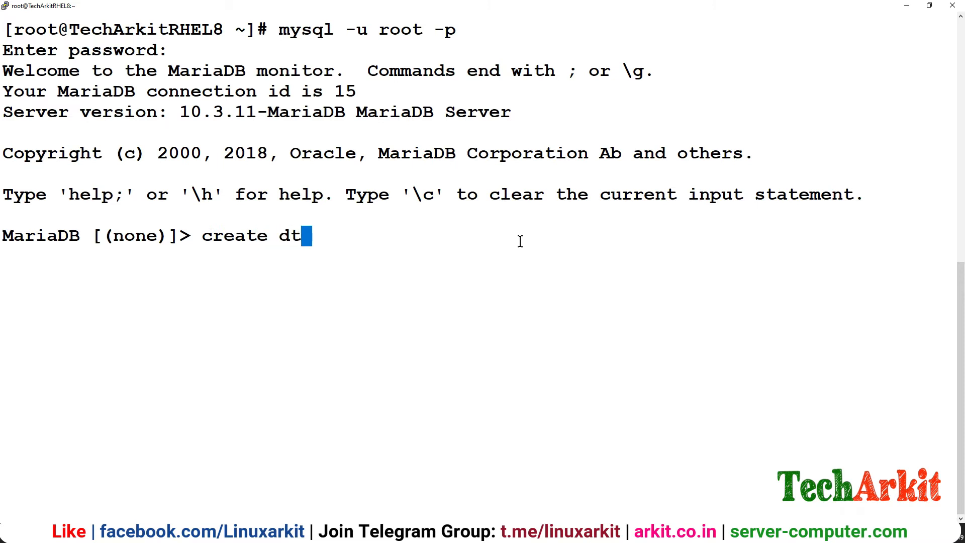
type("abas")
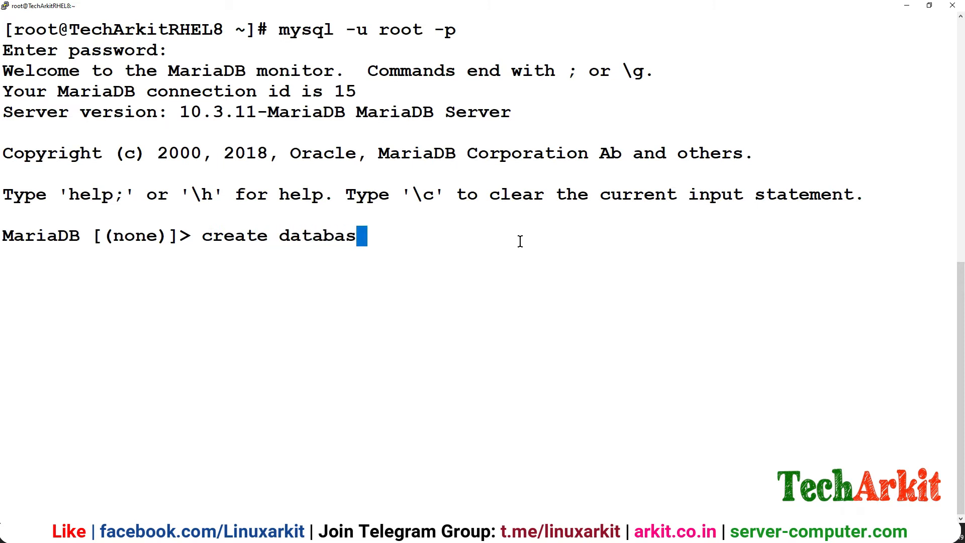
type("e w")
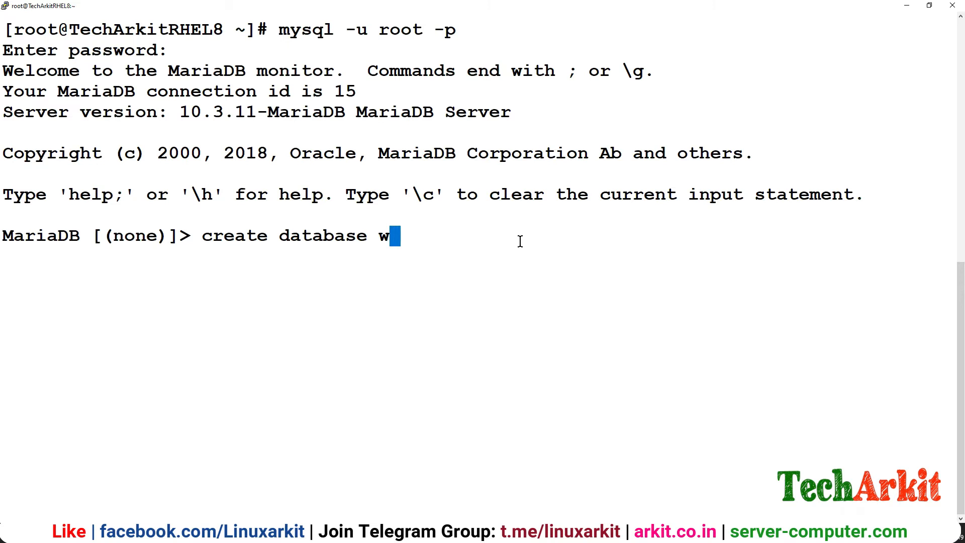
type("ordpress;")
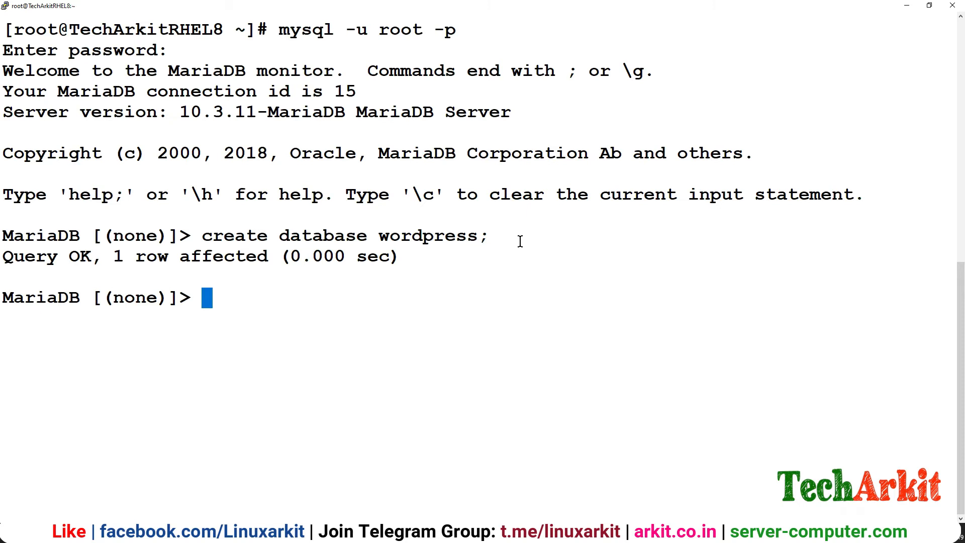
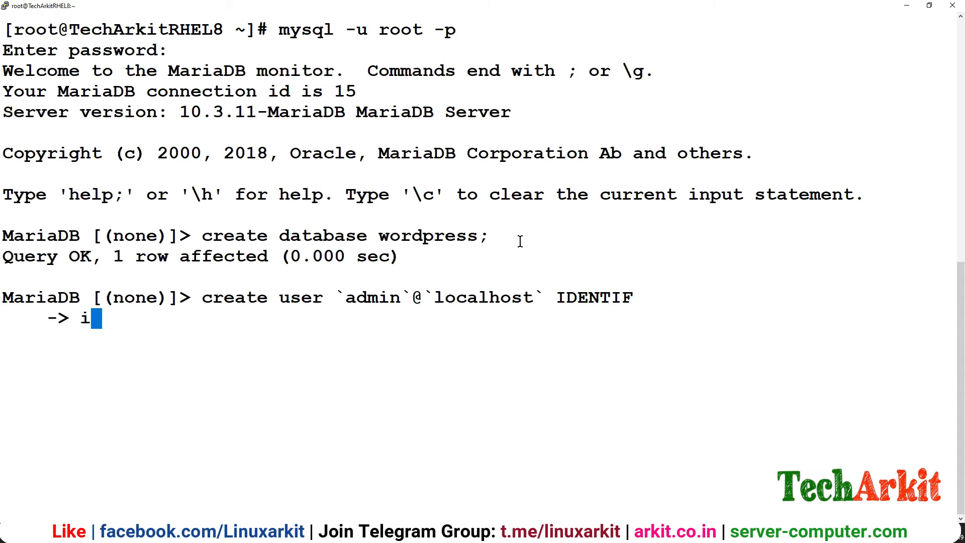
Attempt CREATE USER `admin`@`localhost`, ending the malformed statement that returns a syntax error
key("BackSpace")
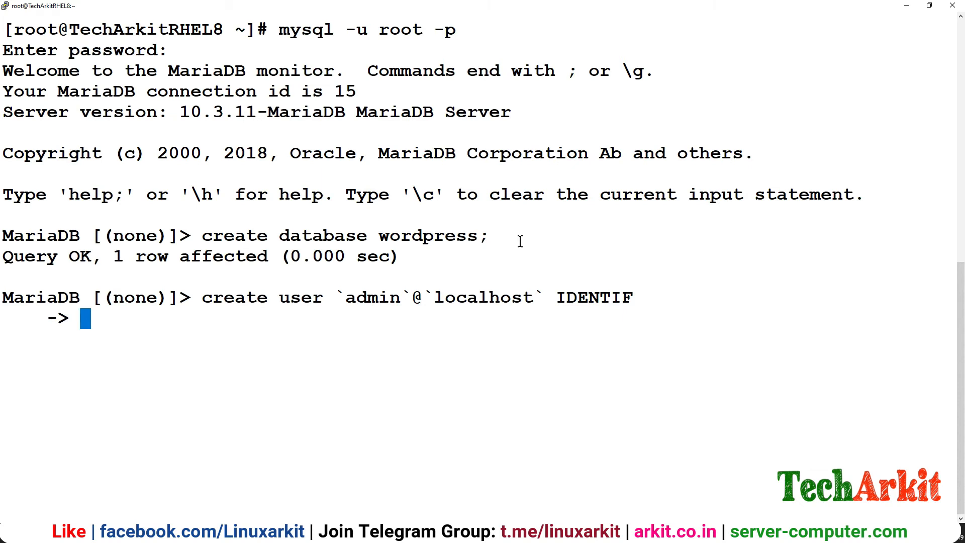
key("Return")
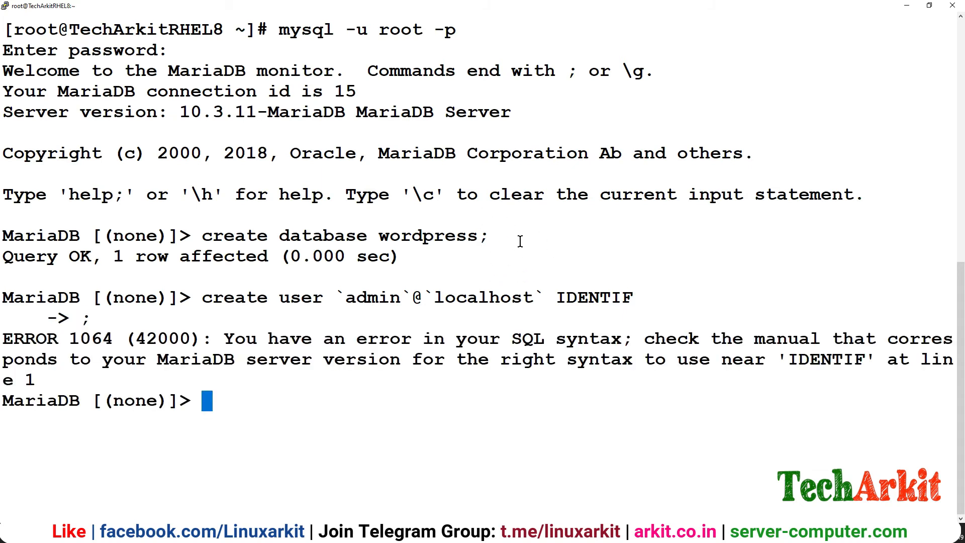
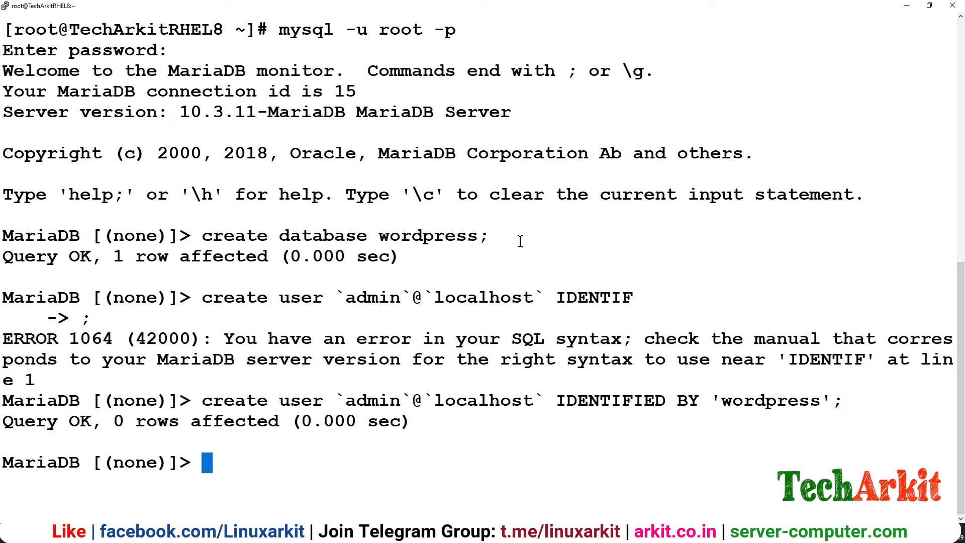
Grant all privileges on wordpress.* to `admin`@`localhost`
type("GRANT")
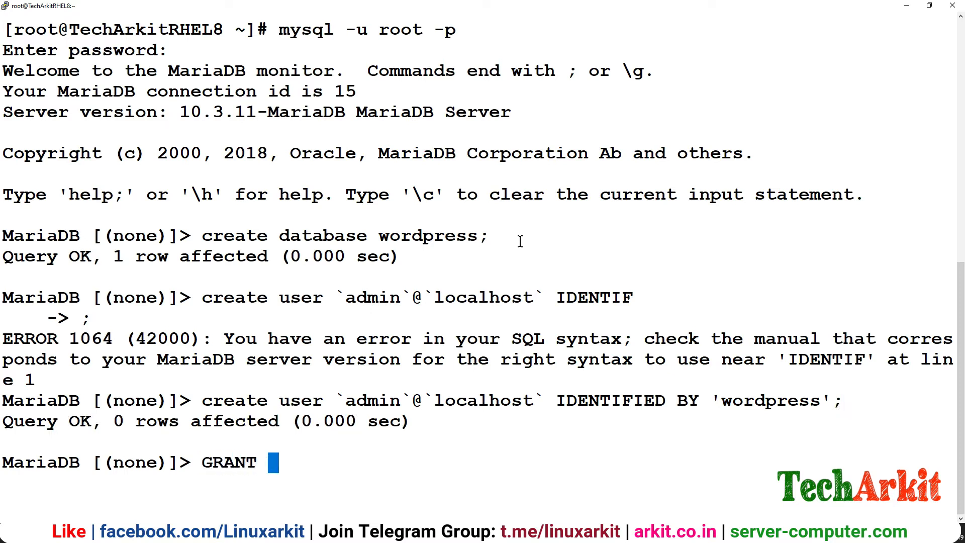
type("ALL ON wor")
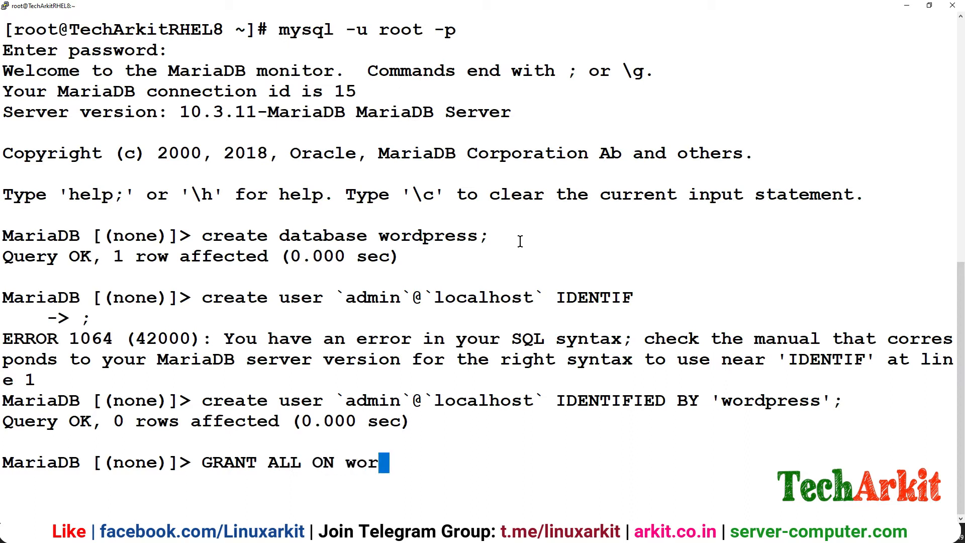
type("dpress")
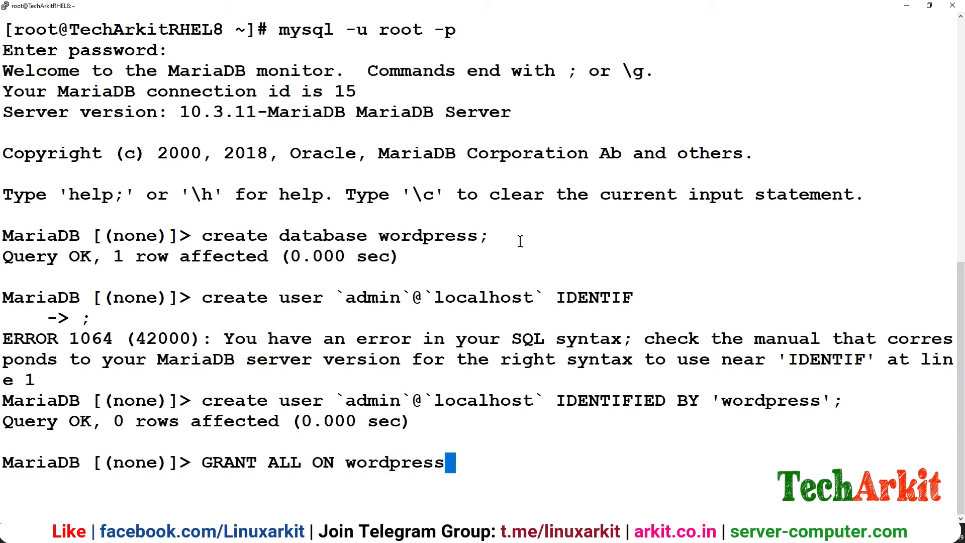
type(".*")
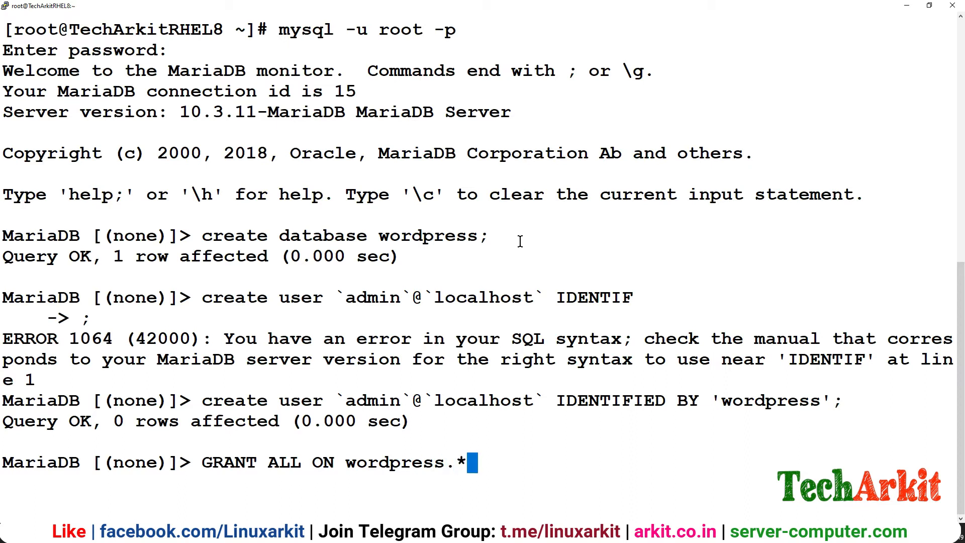
type("TO")
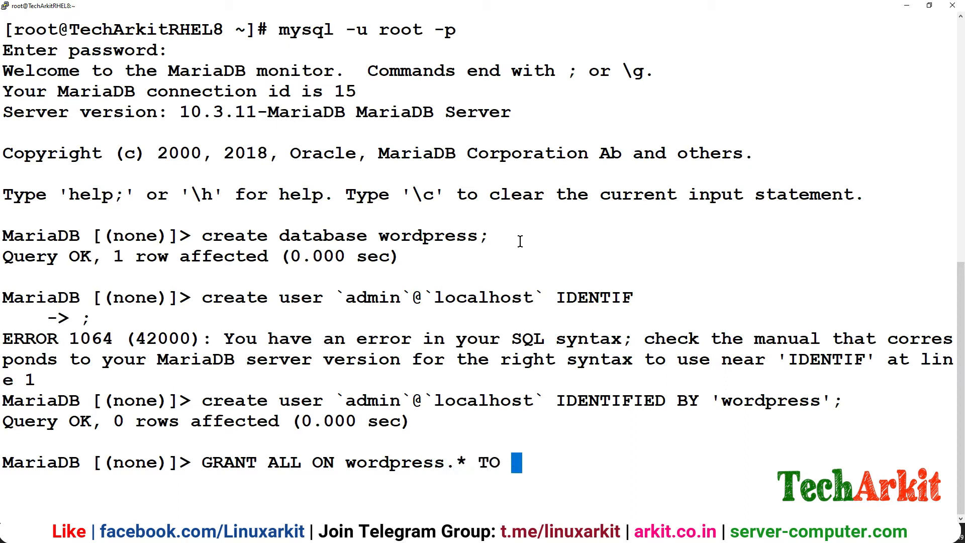
mouse_move(346, 397)
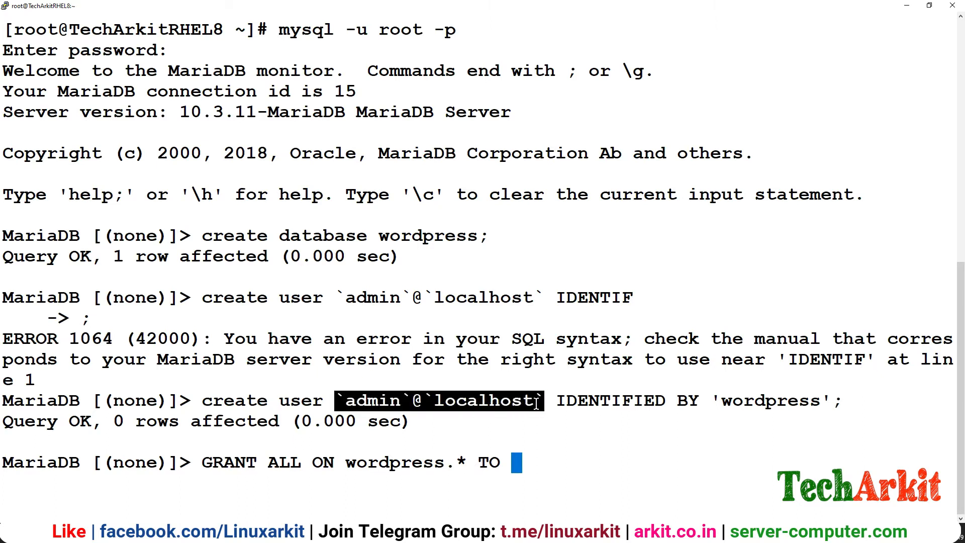
type("`admin`@`localhost`;")
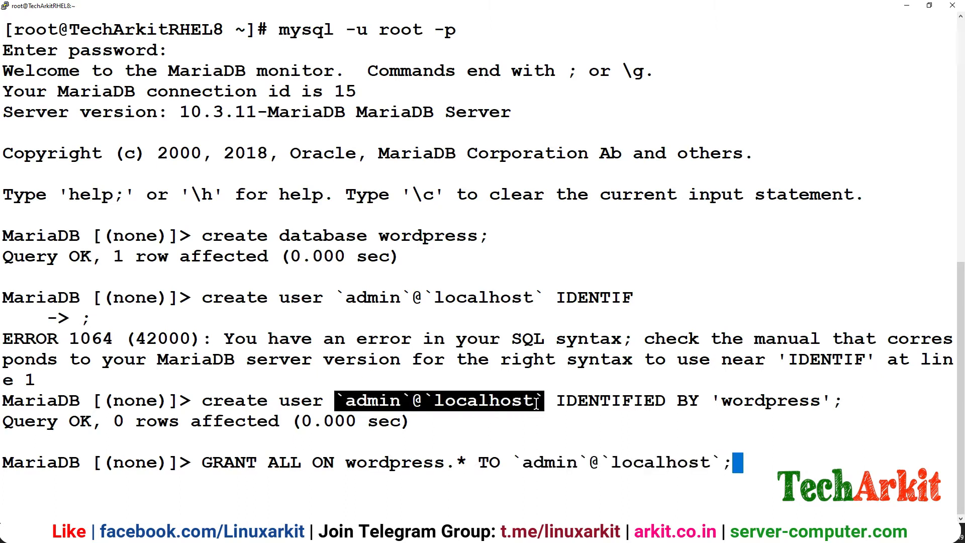
key("Return")
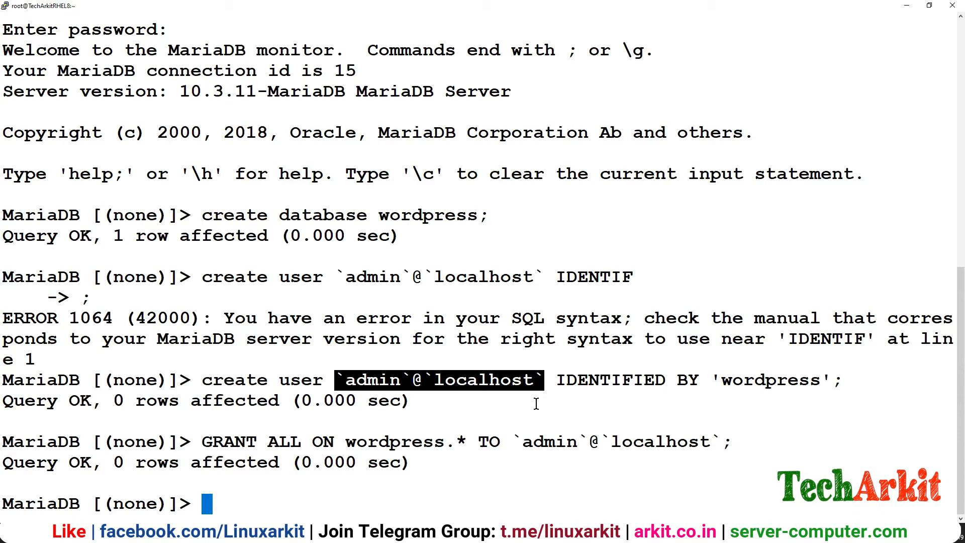
Flush privileges and exit the MariaDB monitor back to the root prompt
type("flush pr")
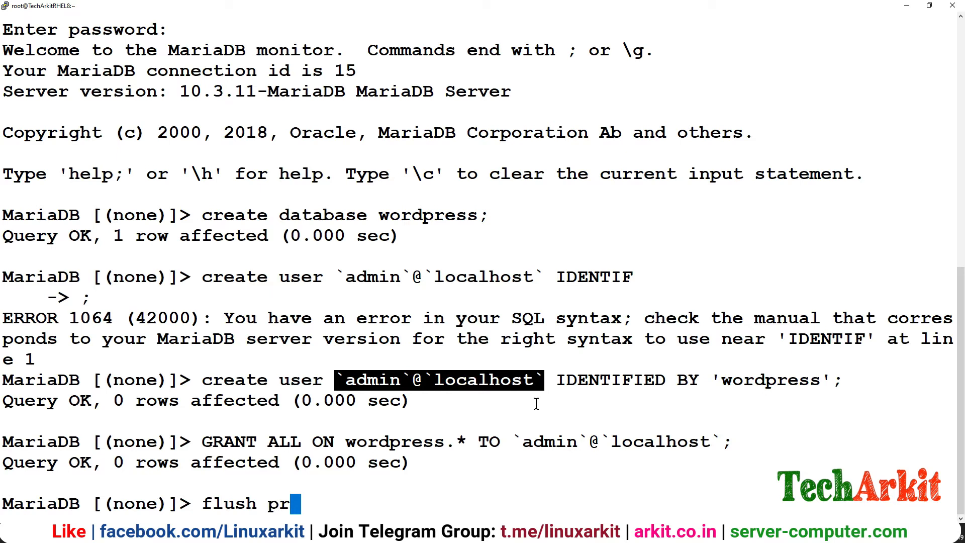
type("ivileges;")
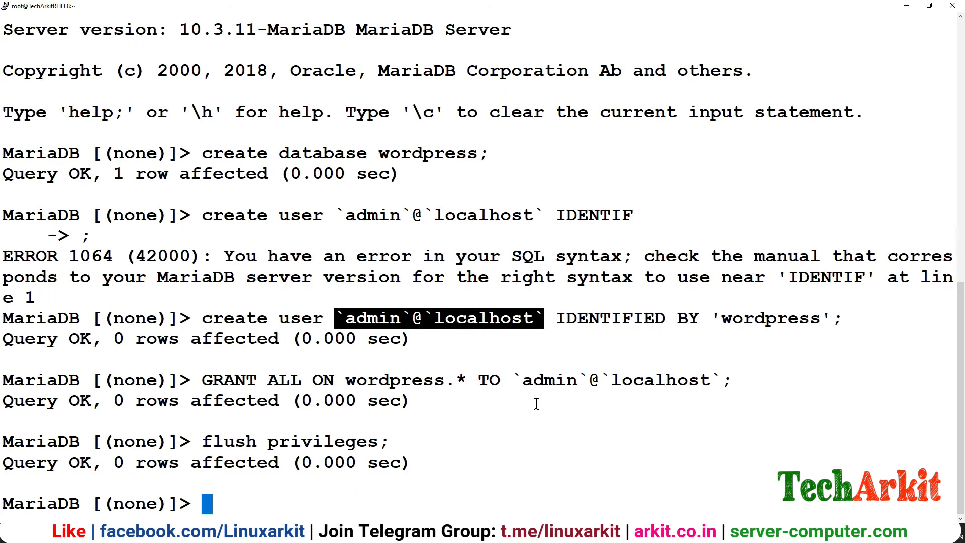
type("wxit")
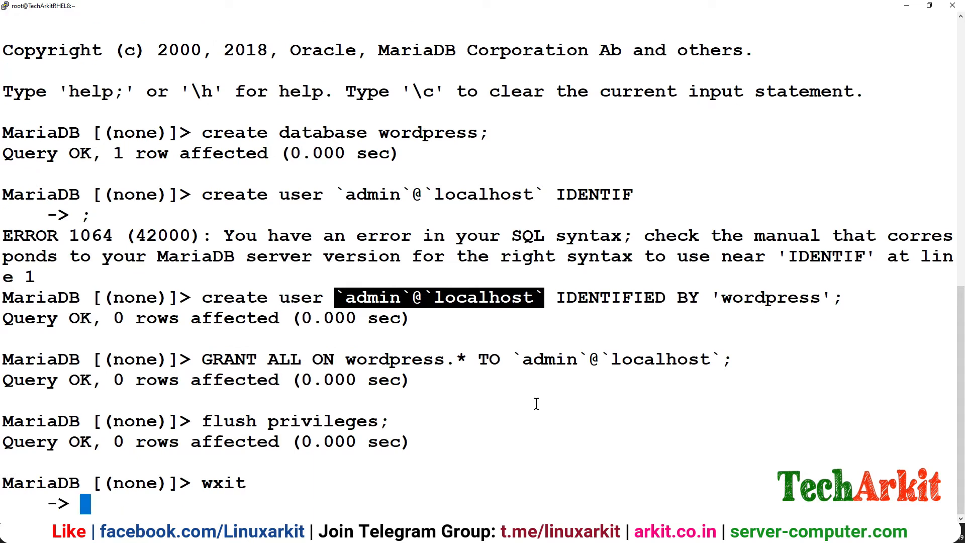
type("l")
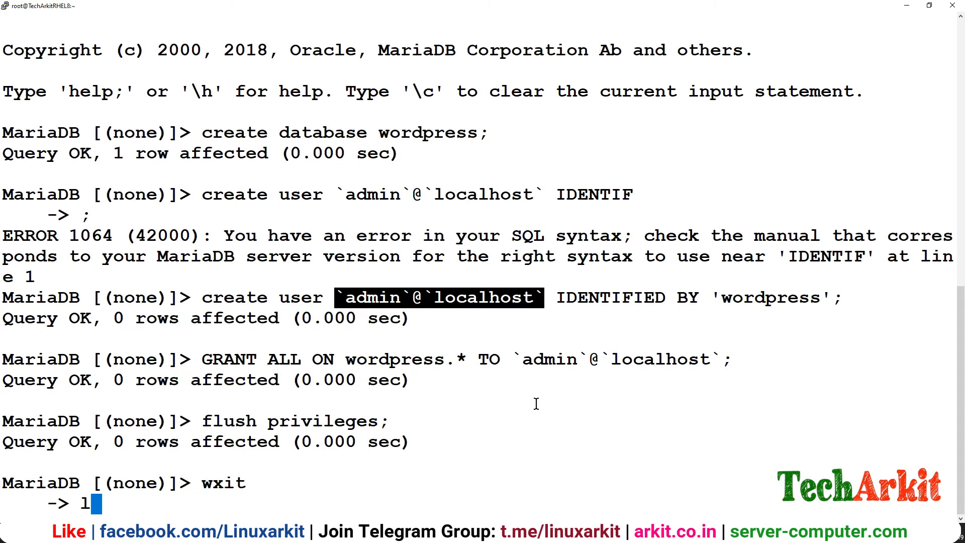
type("ex")
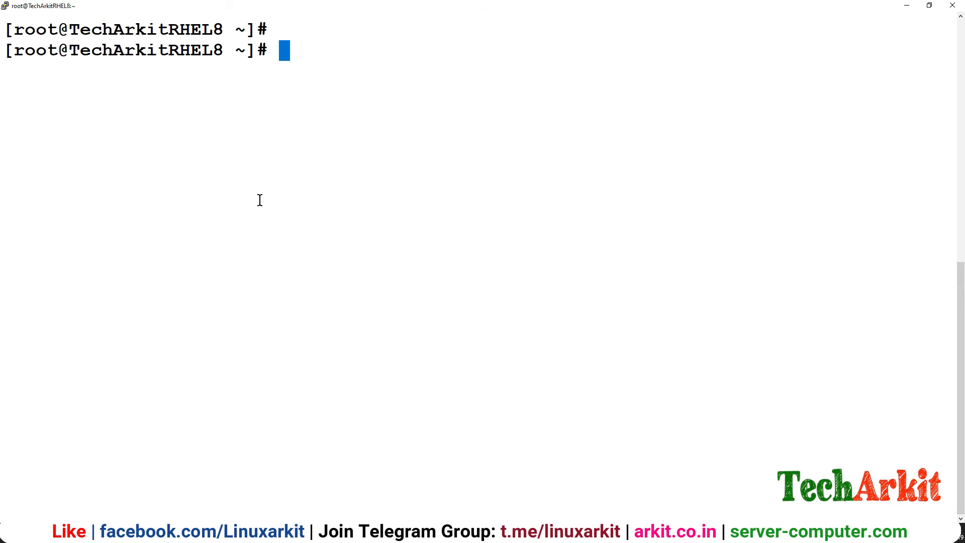
mouse_move(361, 178)
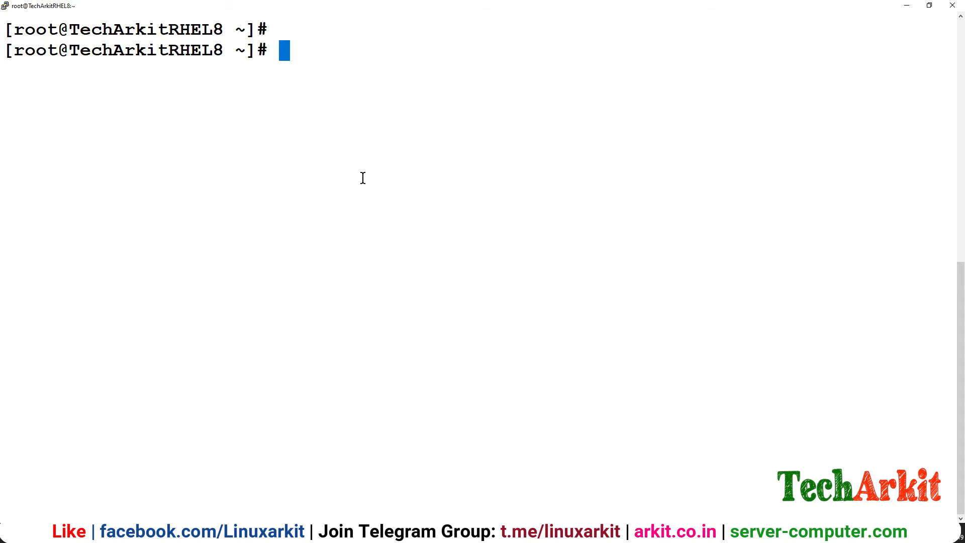
type("wget")
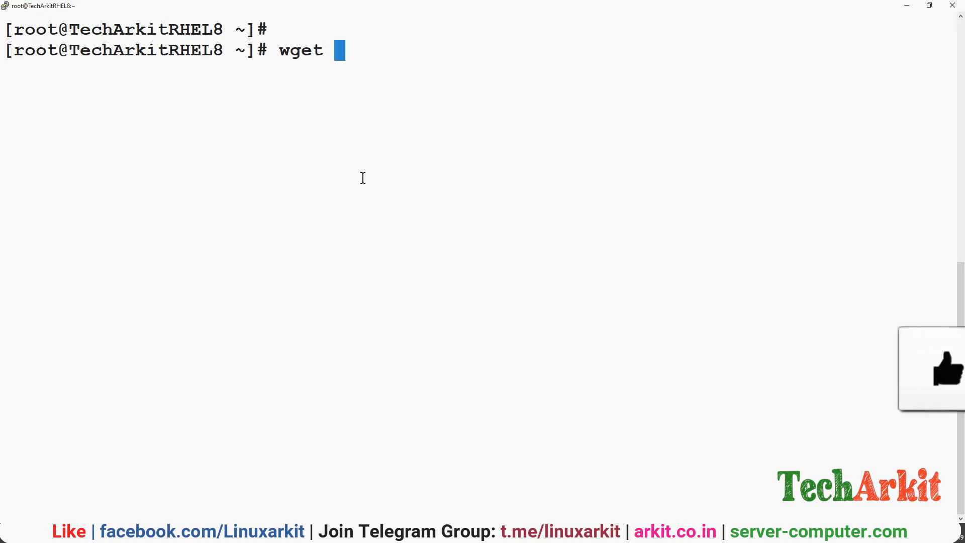
type("http")
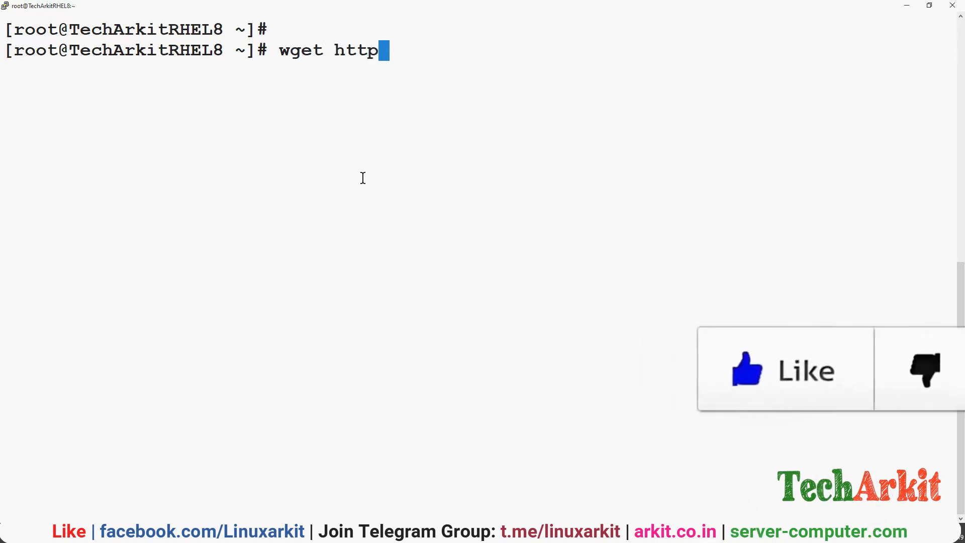
type("s://wor")
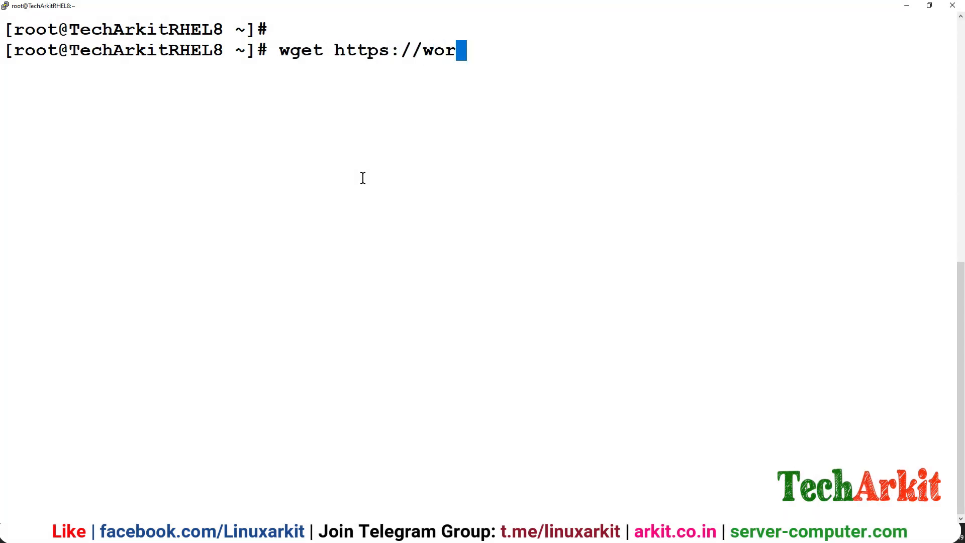
type("dpress")
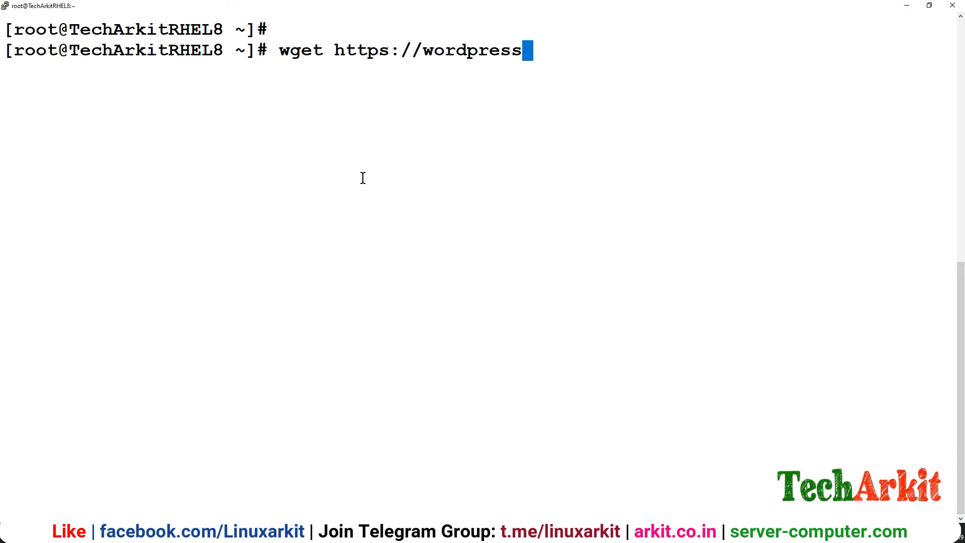
type(".org/")
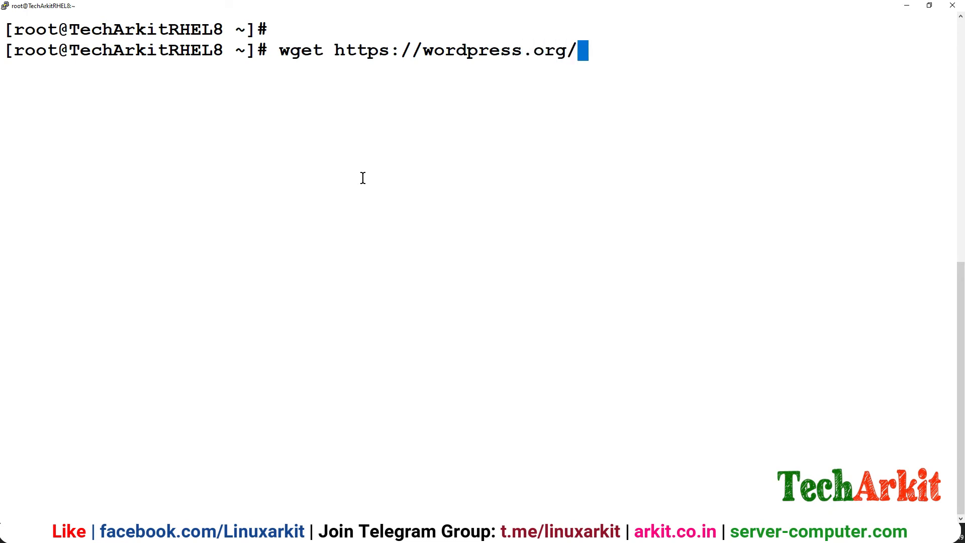
type("latest")
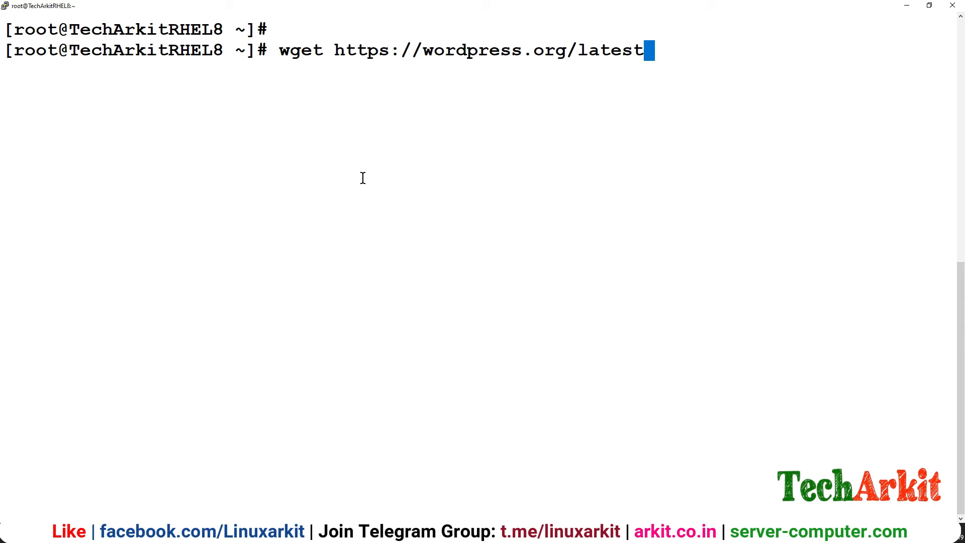
type(".tar.gz")
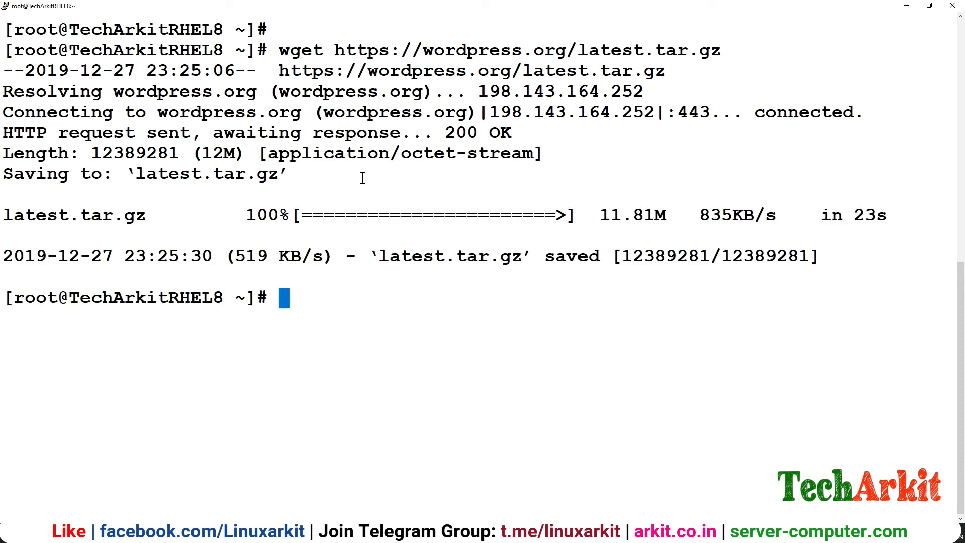
Extract latest.tar.gz with tar -xzvf and list the home directory showing the wordpress folder
type("ls")
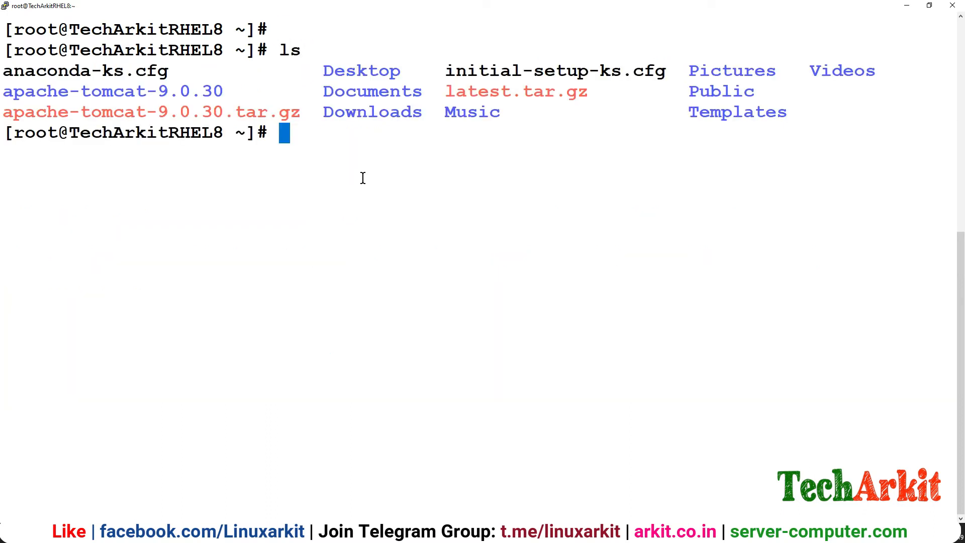
type("tar")
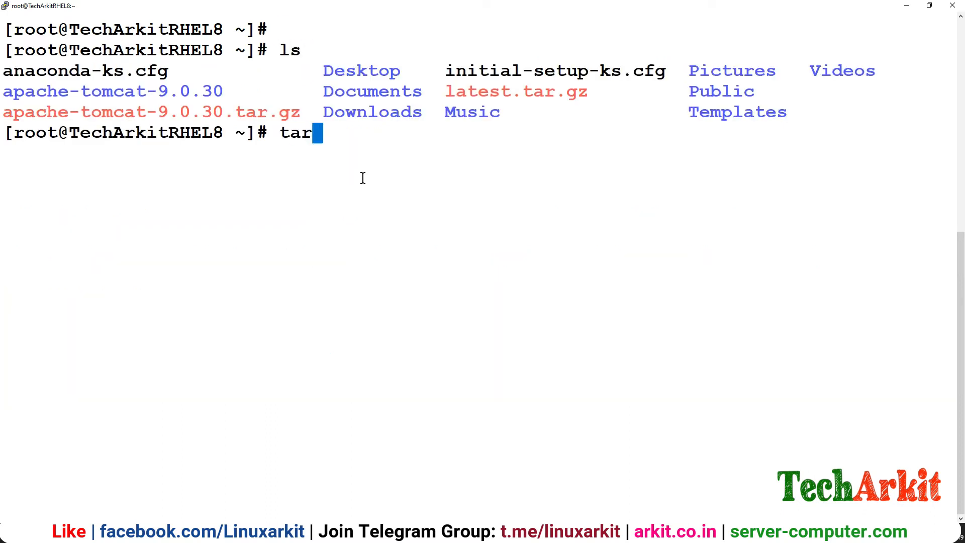
type("-xzvf")
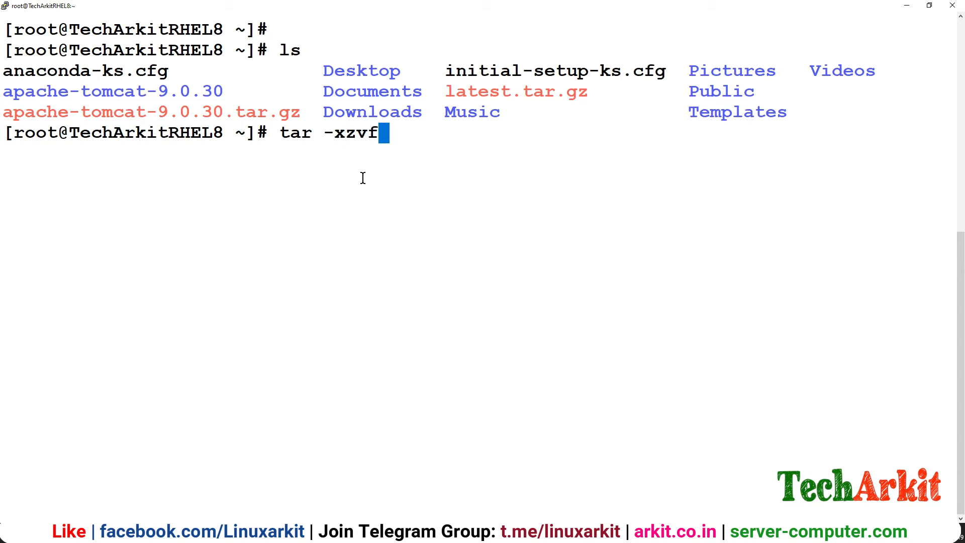
type("la")
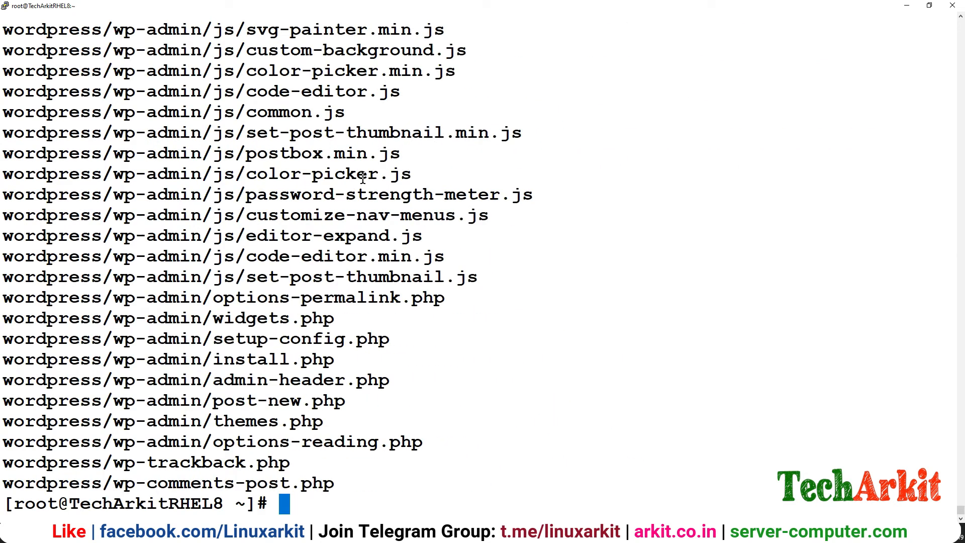
type("ls")
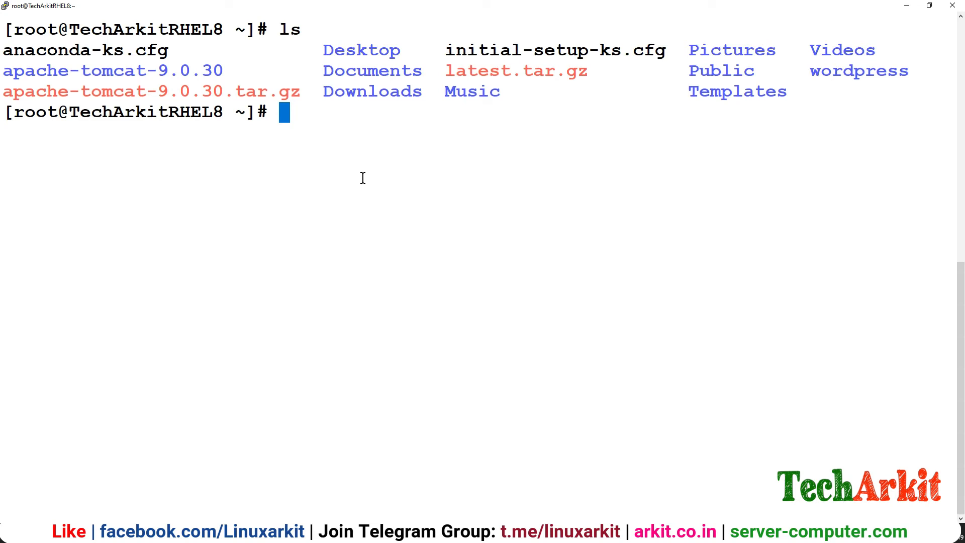
Move wordpress/* into /var/www/html, change into that directory and list its files
type("mc w")
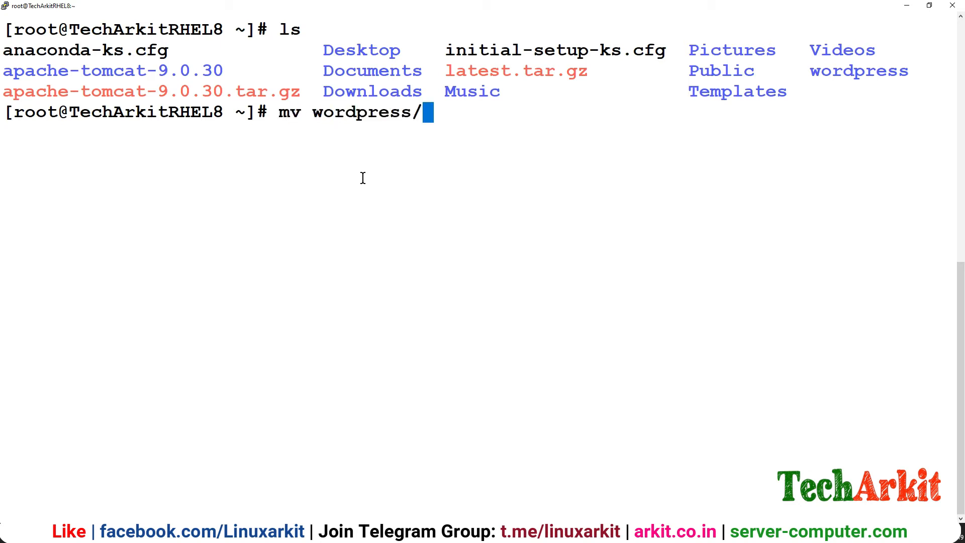
type("* /va")
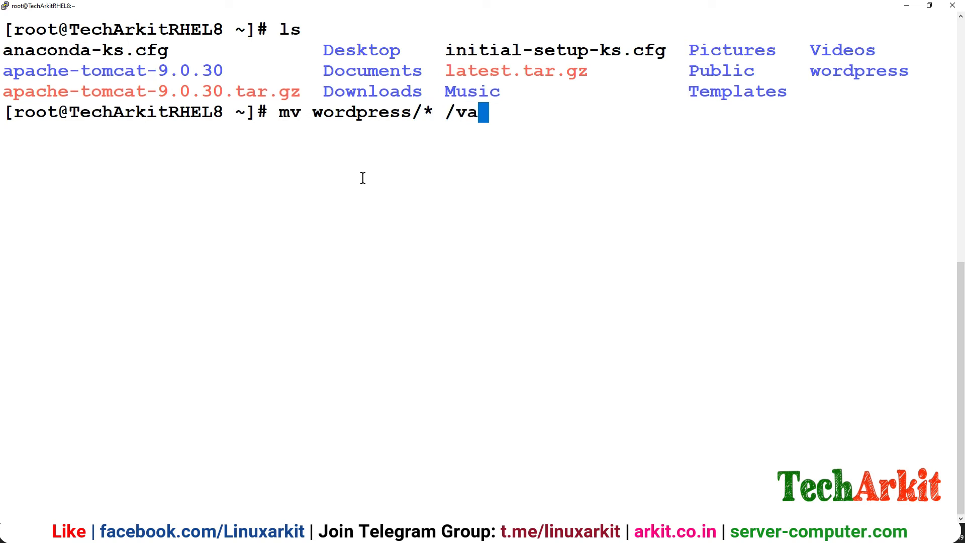
type("r/www/html/")
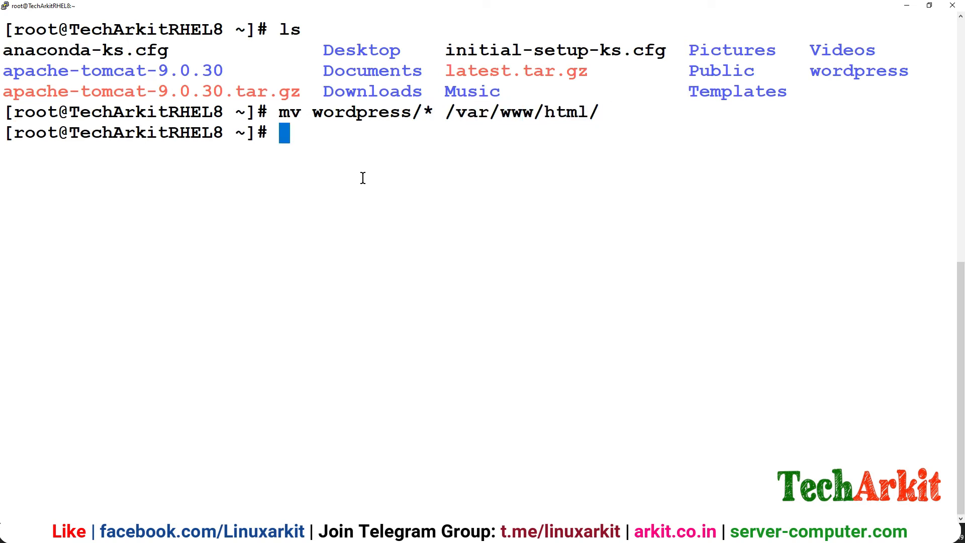
type("cd /v")
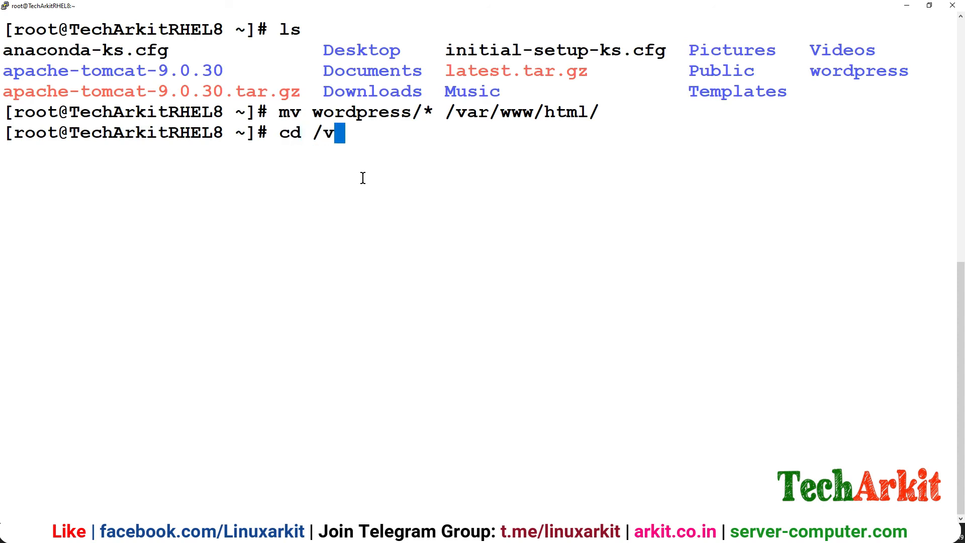
type("ar/www/html/")
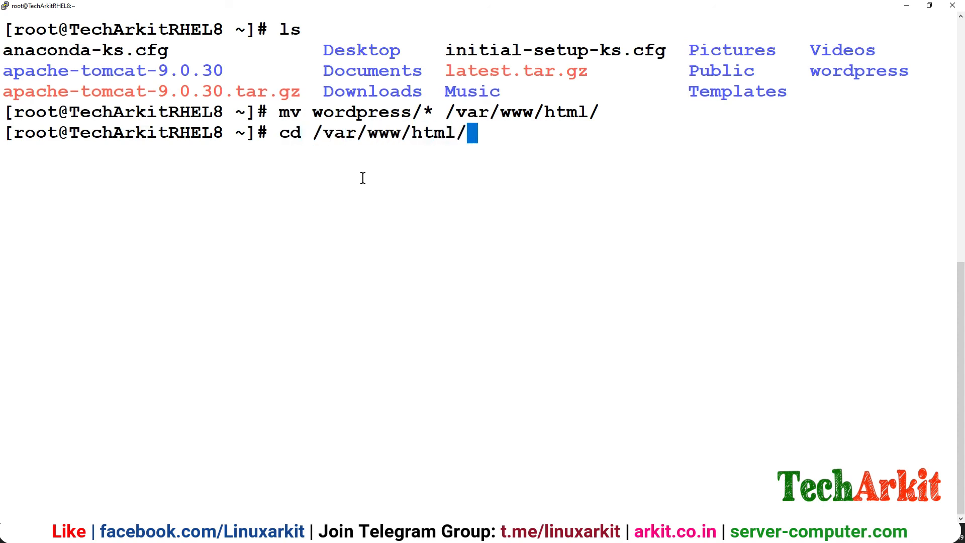
type("ls")
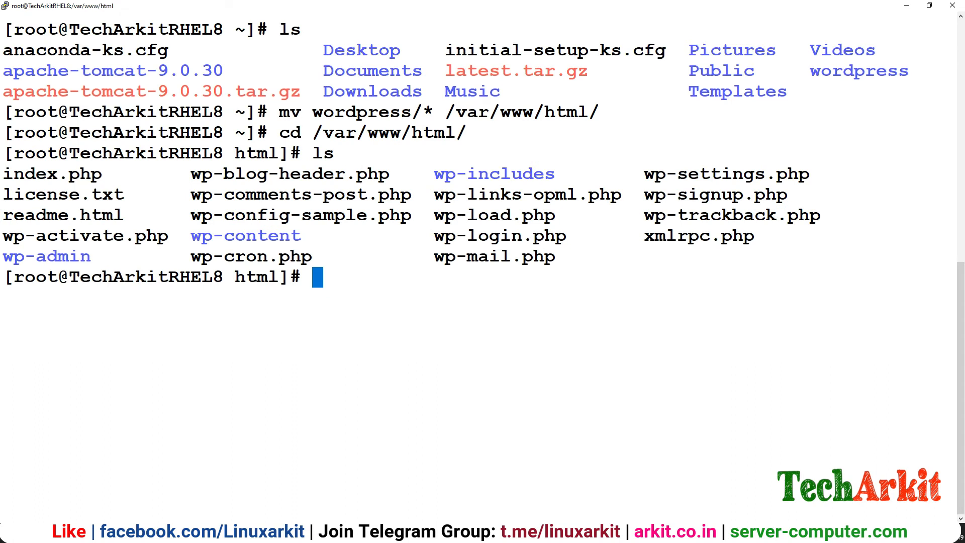
mouse_move(495, 372)
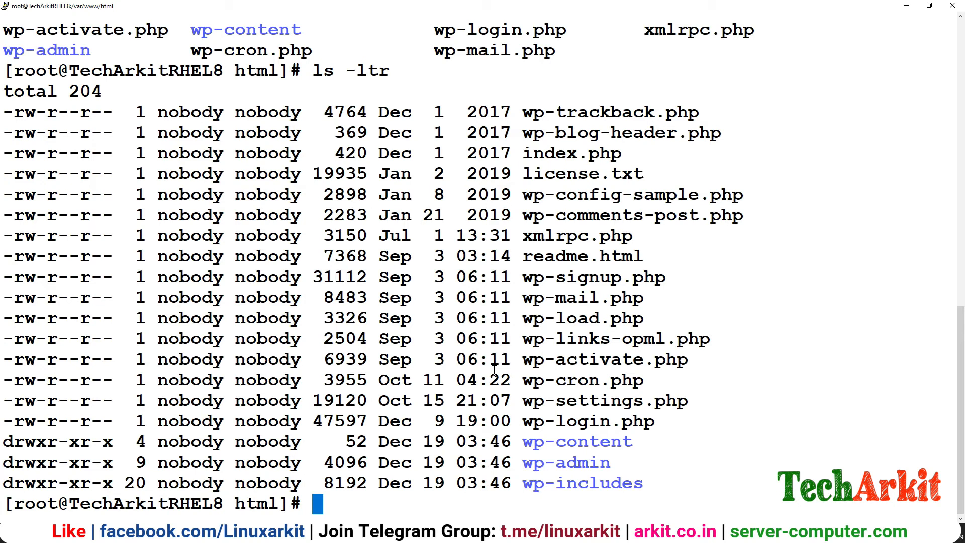
Run chown -R apache:apache on html/* from /var/www, then return into the html directory
type("cd ..")
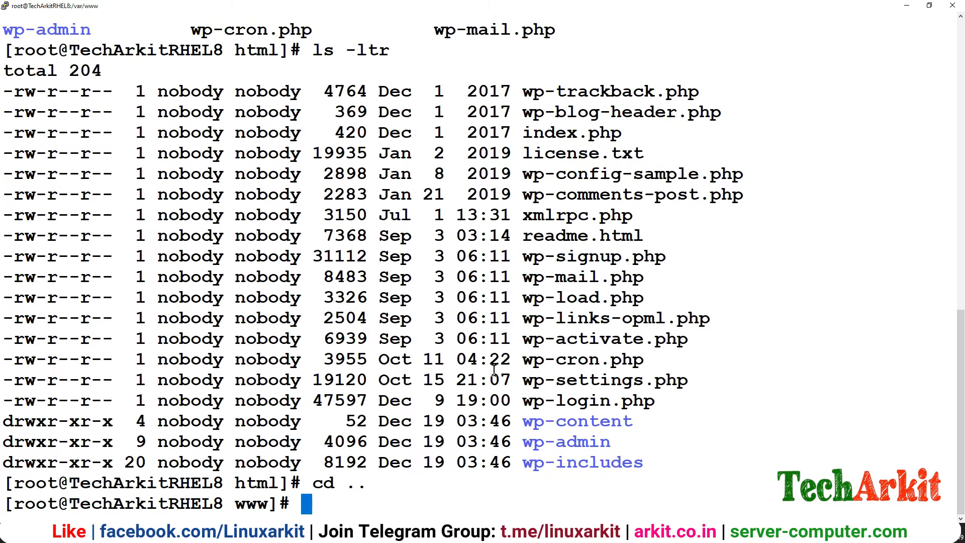
type("chown")
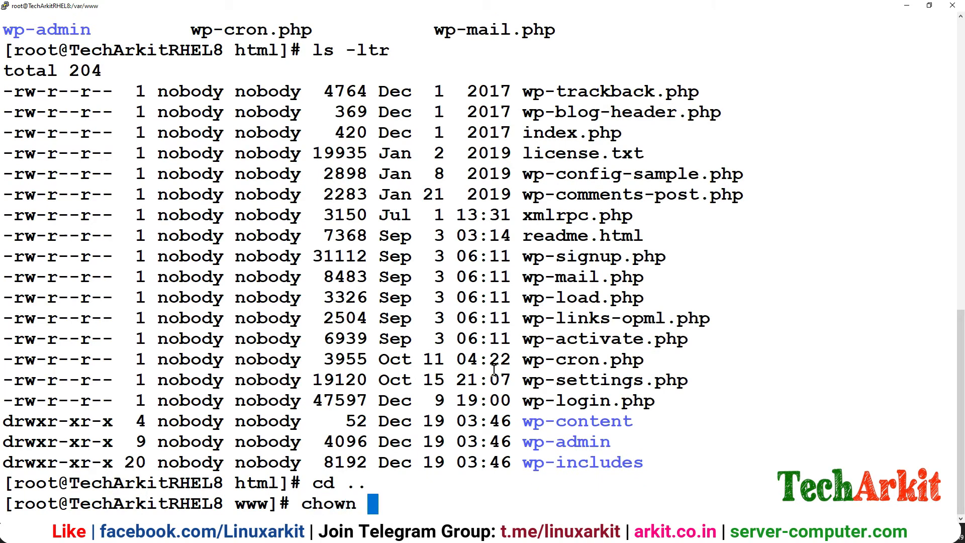
type("-R apach")
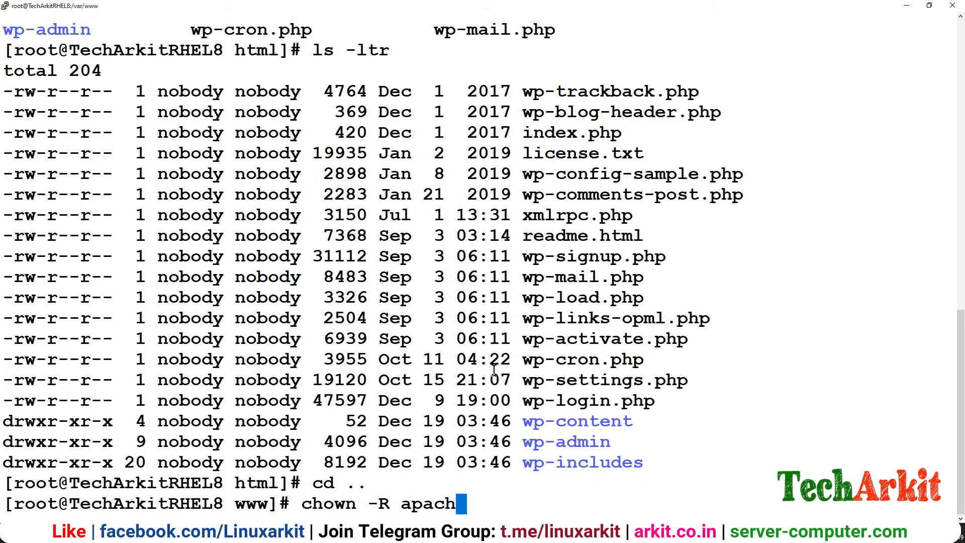
type(":p")
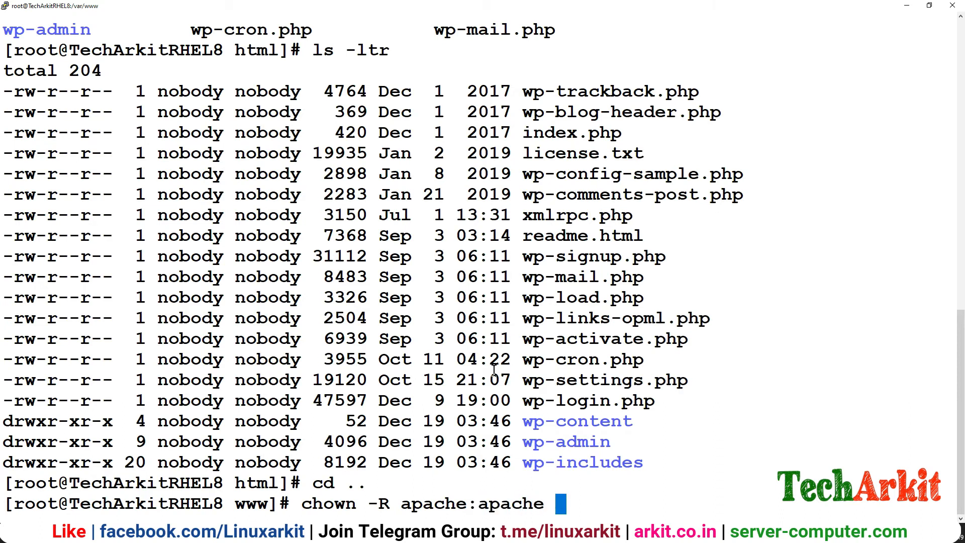
type("w")
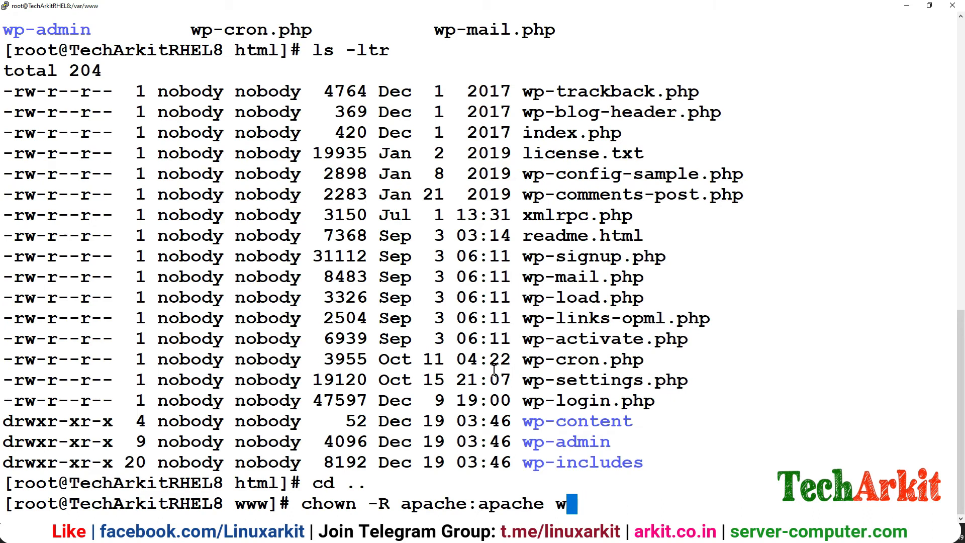
type("html/*")
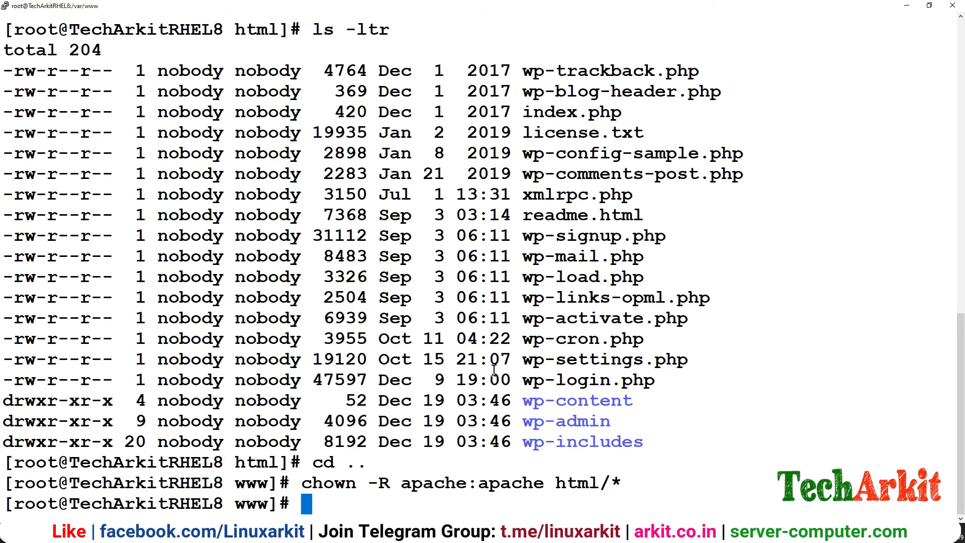
type("cd html/")
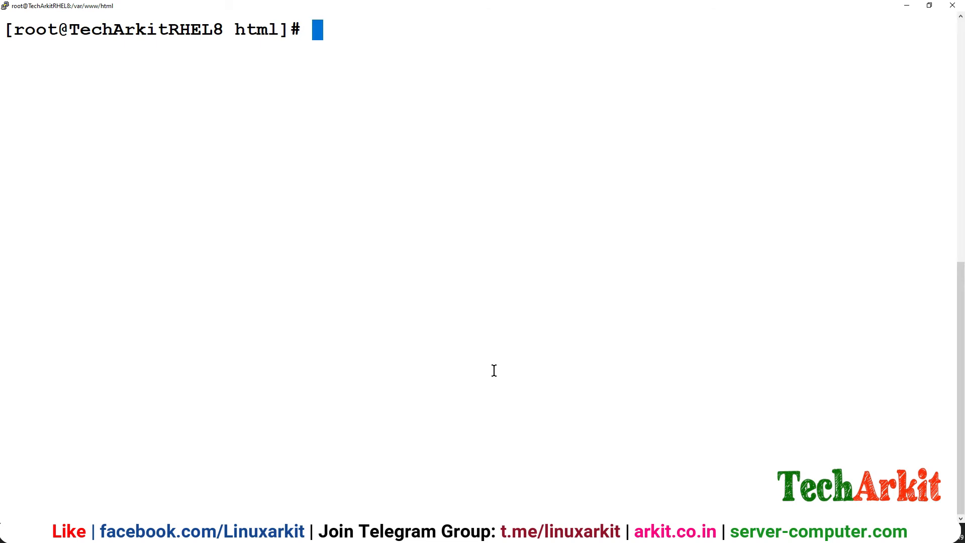
Check SELinux with sestatus and restart Apache with systemctl restart httpd
type("sestat")
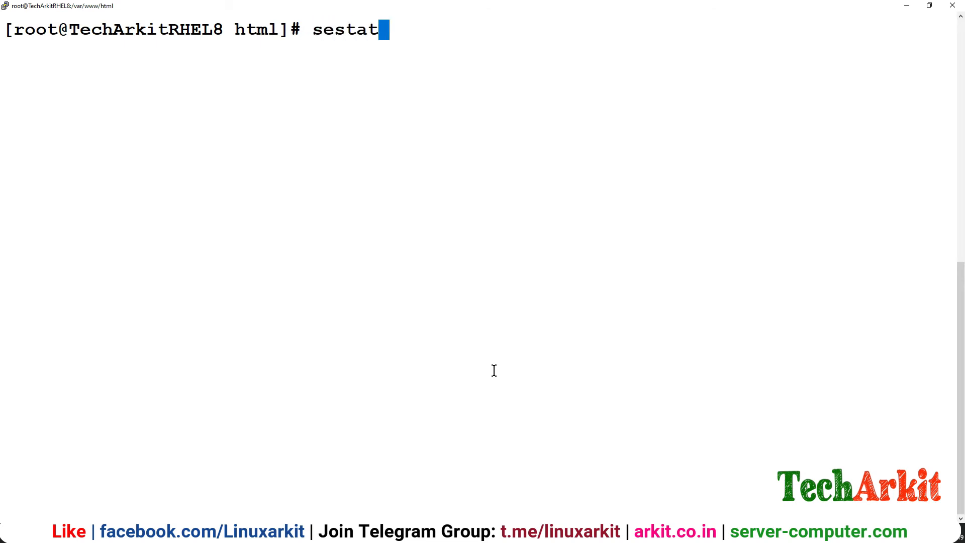
type("u")
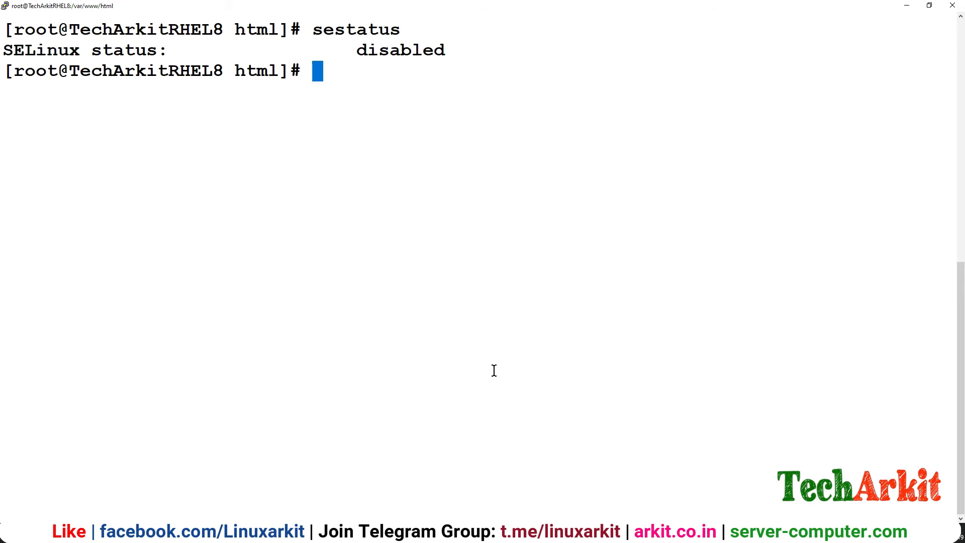
type("syste,c")
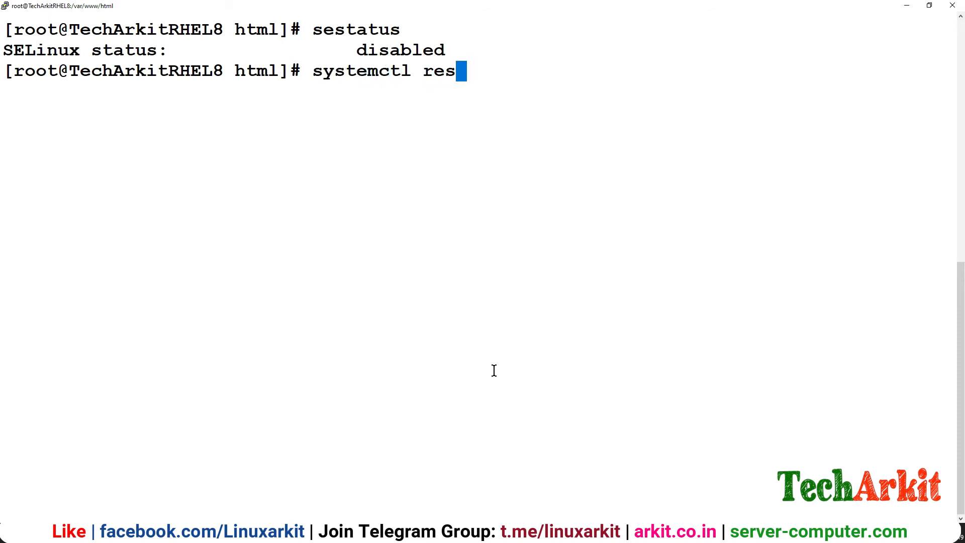
type("tart")
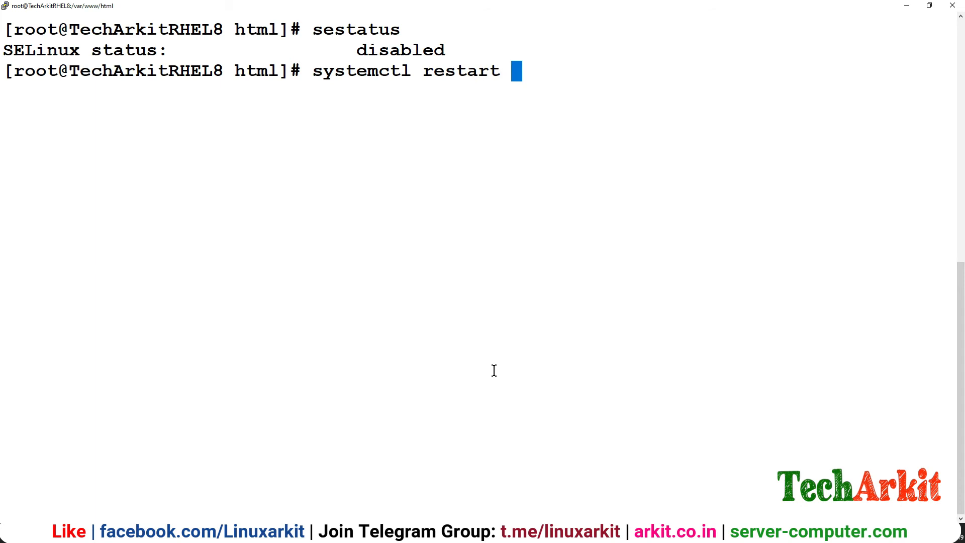
type("httpd")
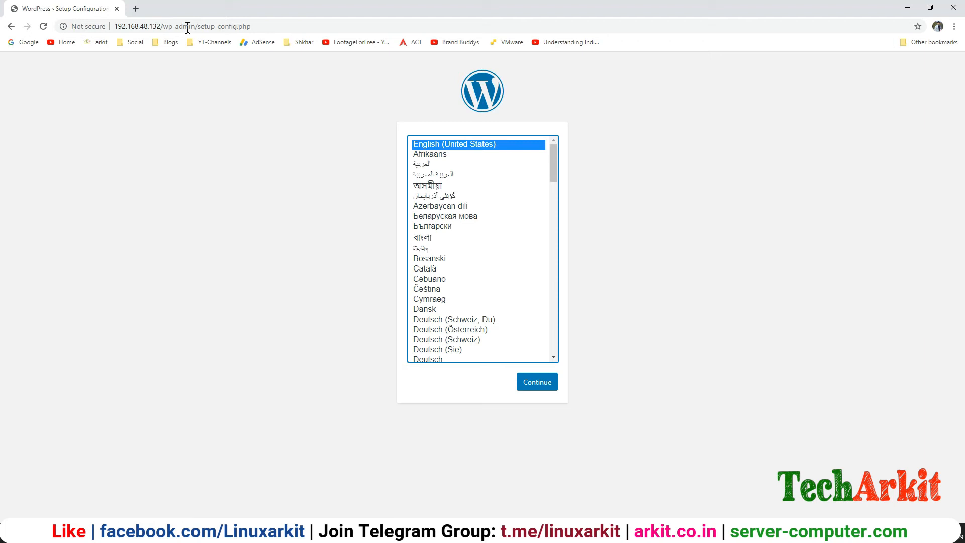
mouse_move(438, 46)
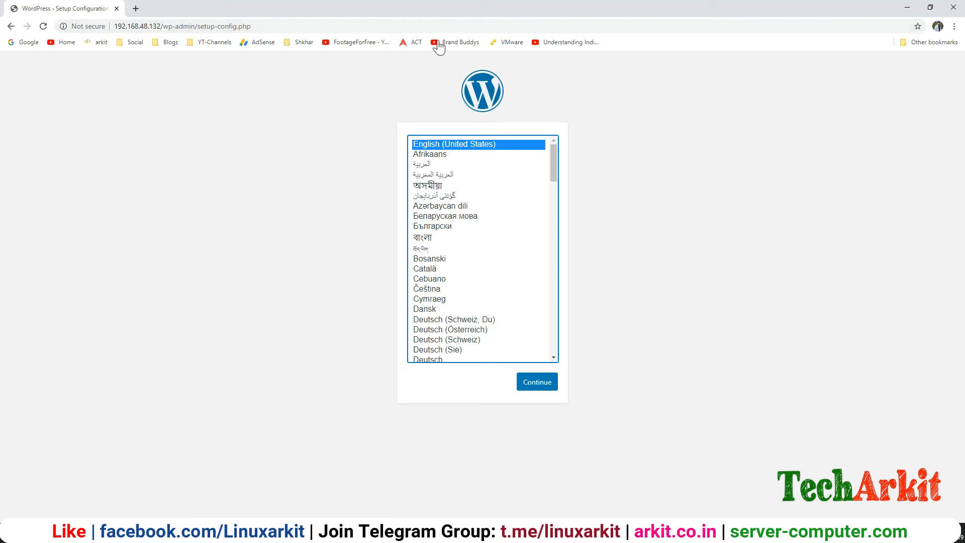
mouse_move(426, 435)
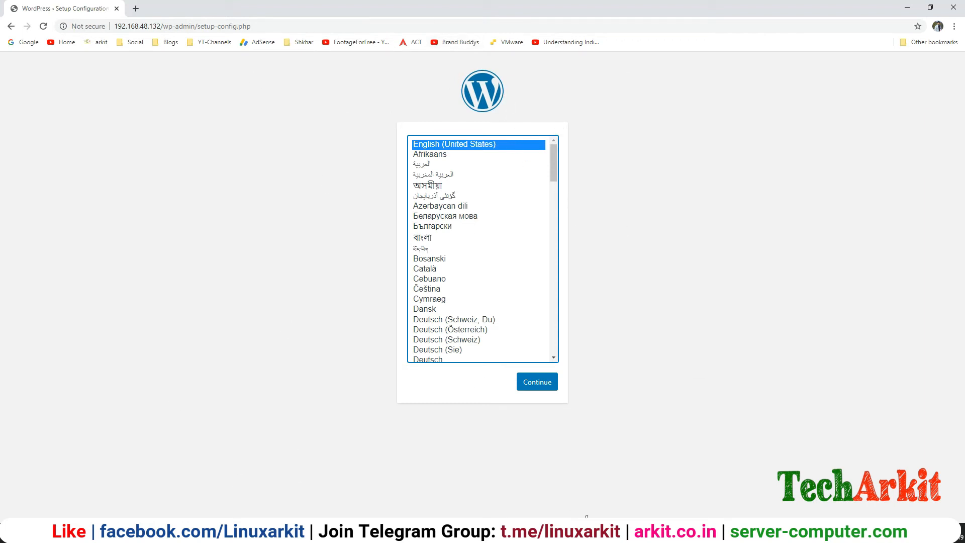
Continue with English (United States) and proceed past the welcome page with Let's go!
left_click(536, 381)
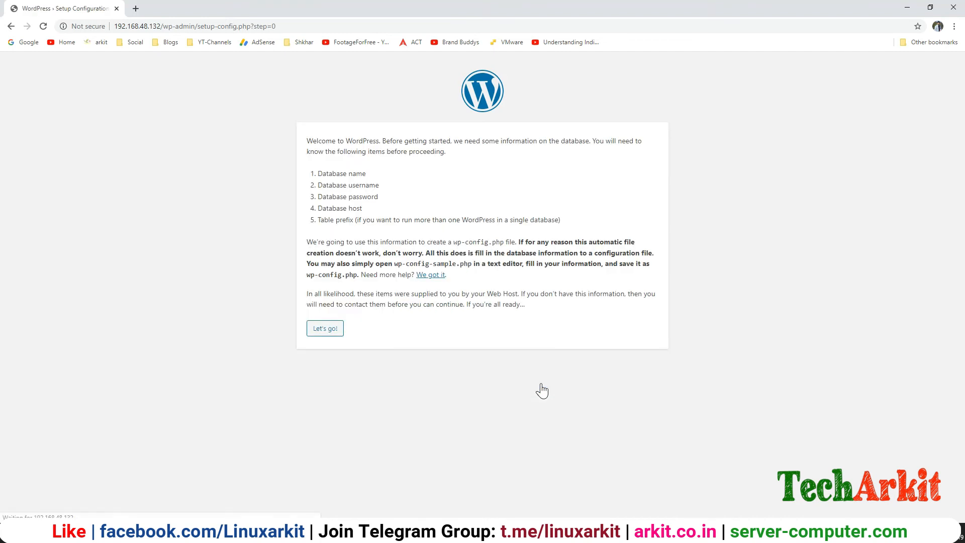
mouse_move(118, 386)
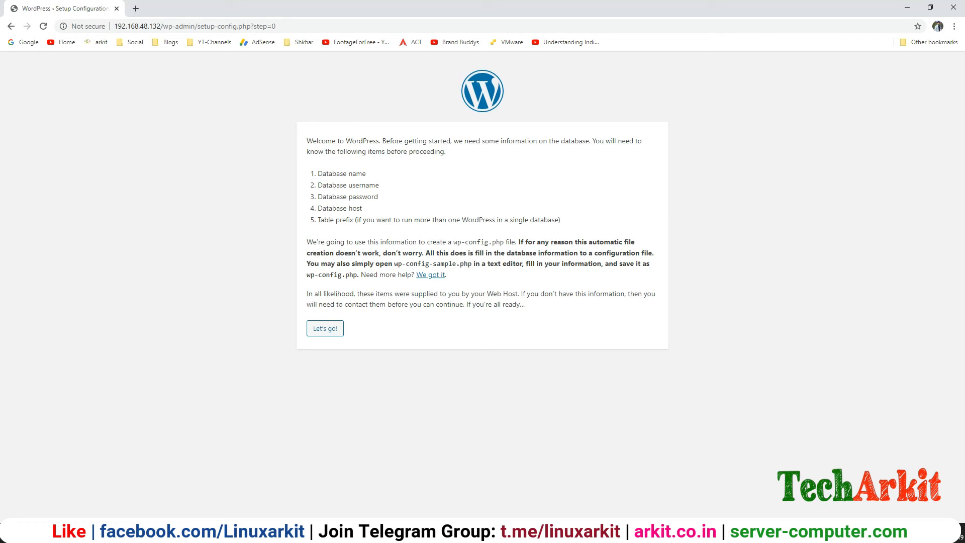
mouse_move(415, 166)
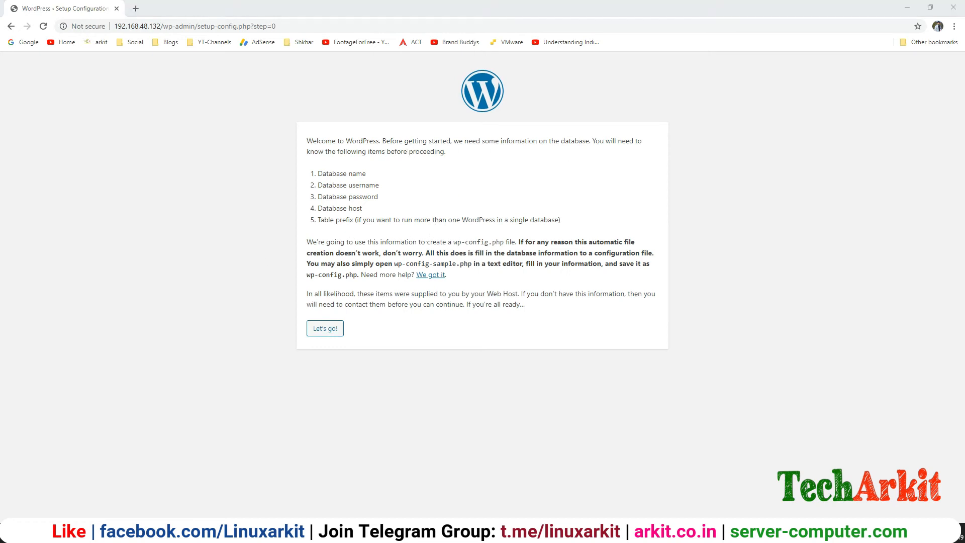
left_click(325, 327)
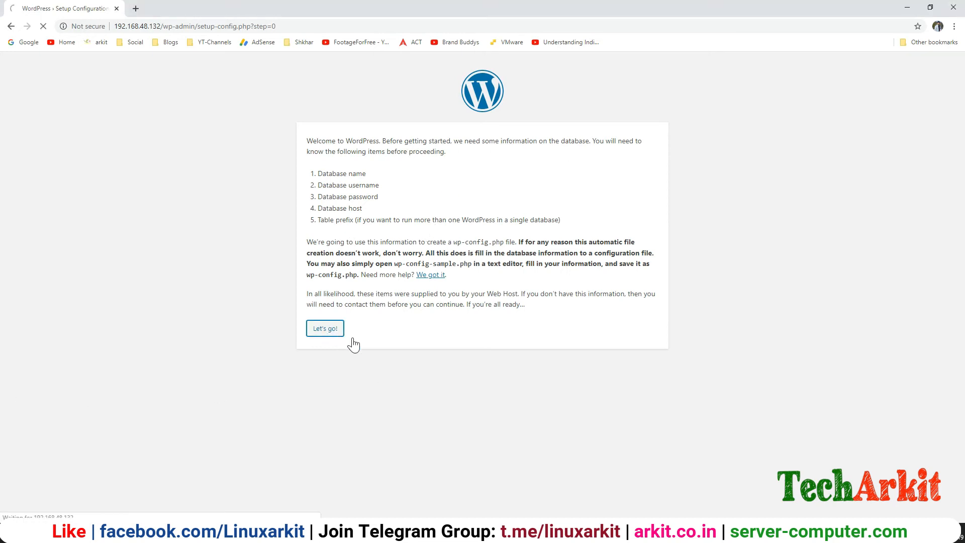
Fill the database connection form with username admin and submit it, hitting a connection error
left_click(324, 328)
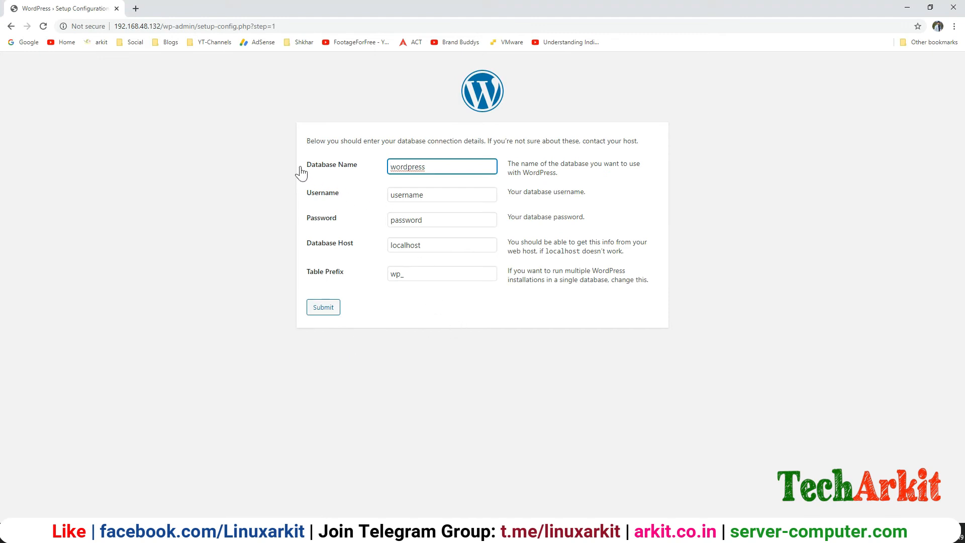
left_click(442, 166)
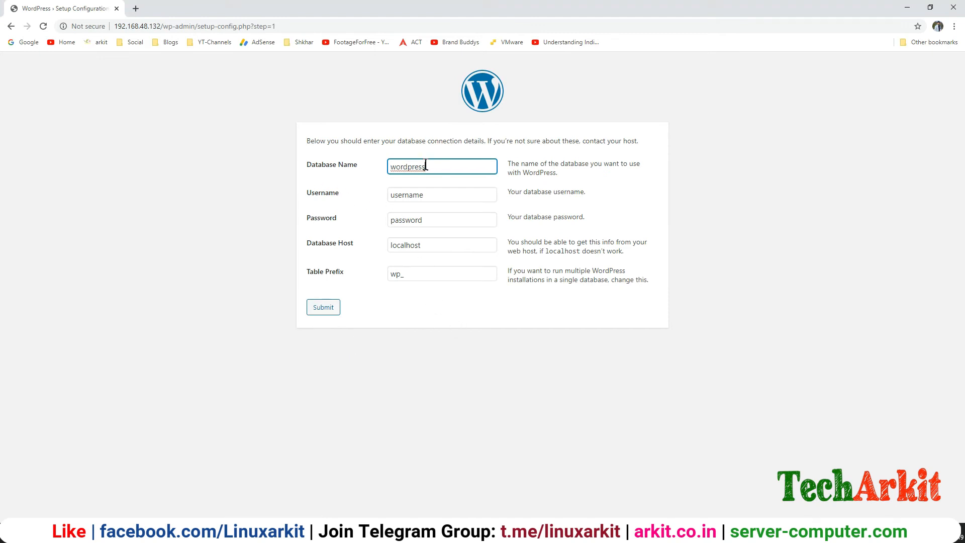
left_click(442, 194)
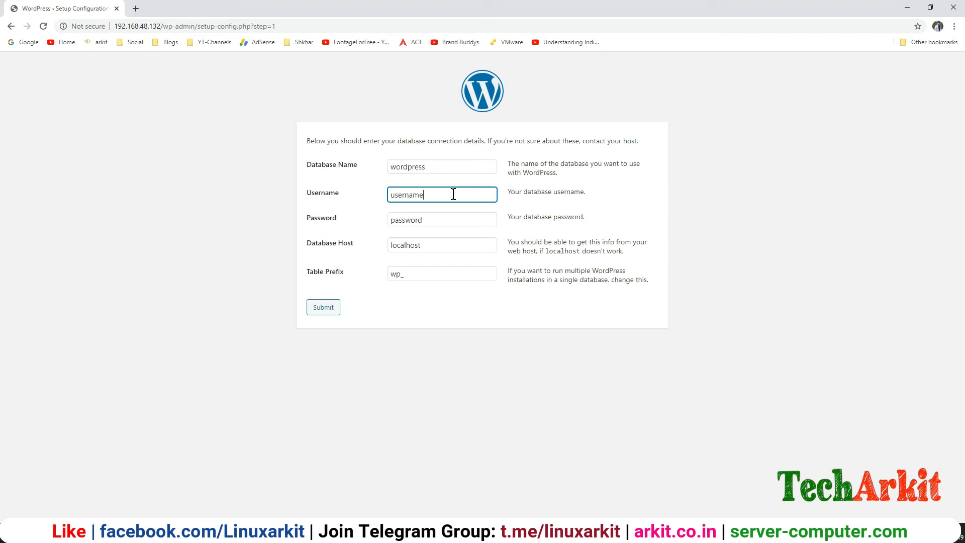
double_click(406, 194)
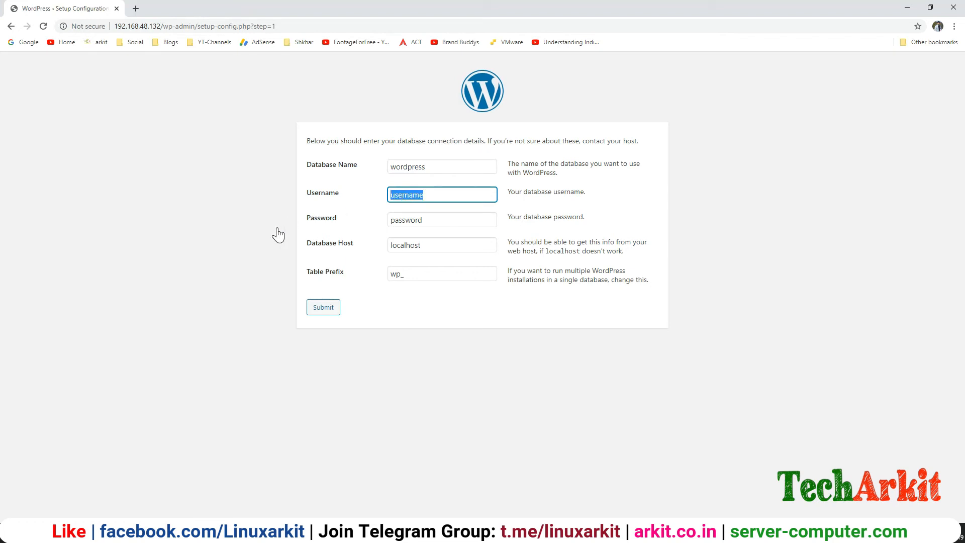
type("admin")
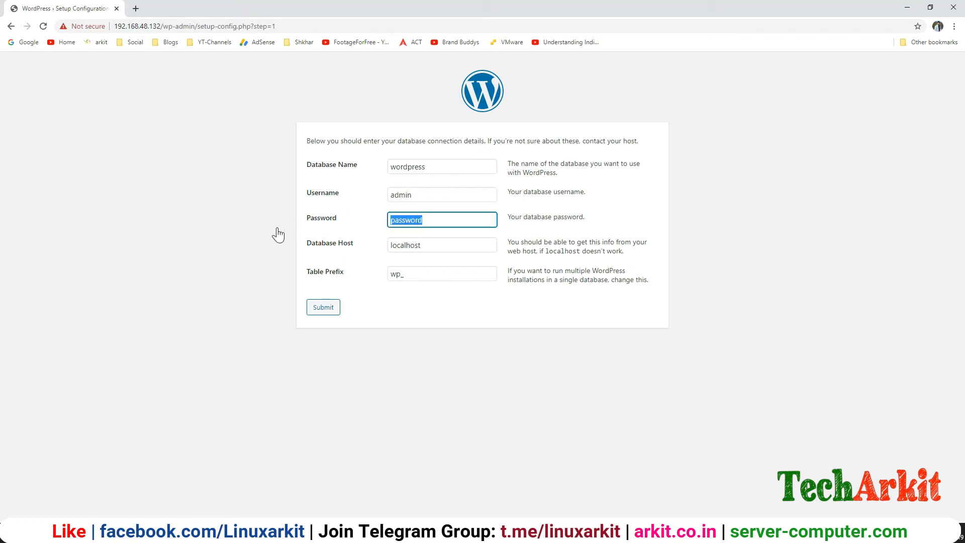
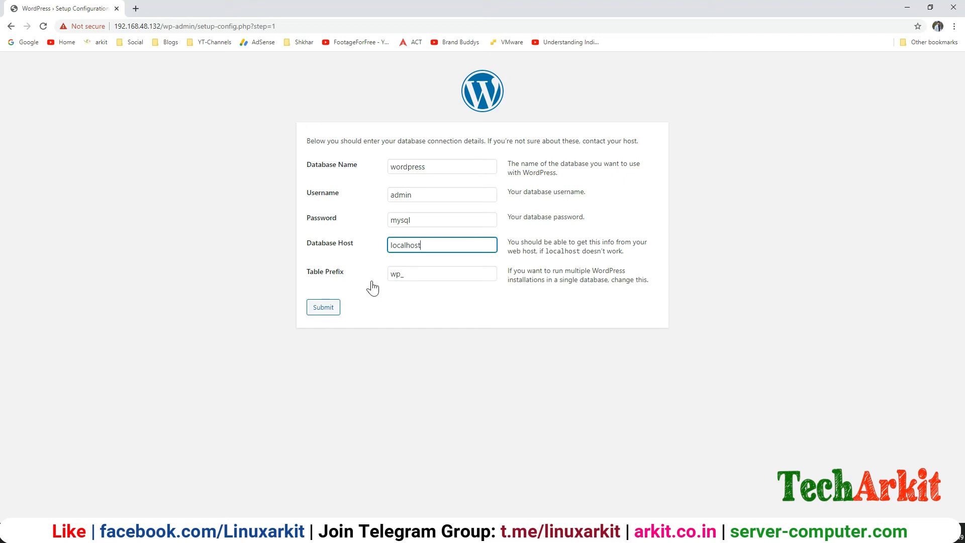
left_click(442, 274)
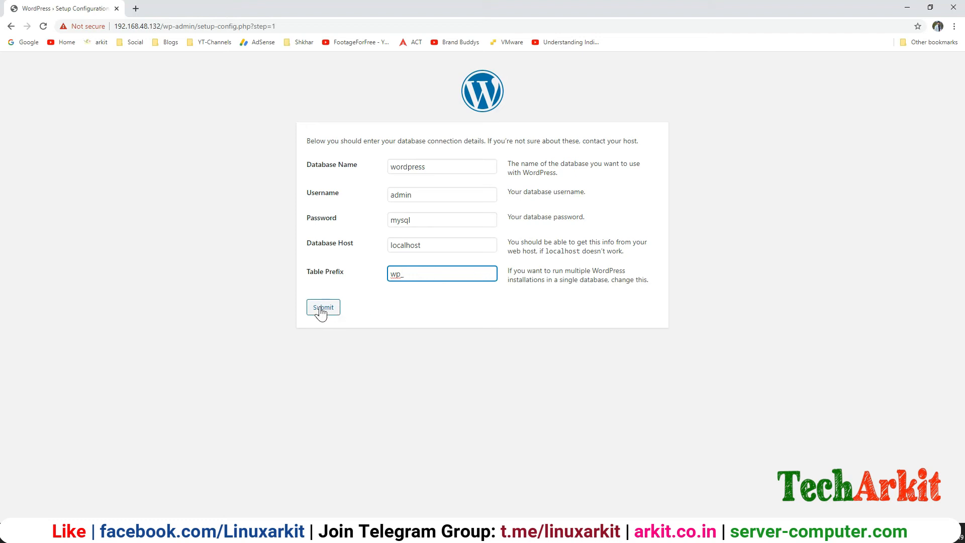
left_click(322, 307)
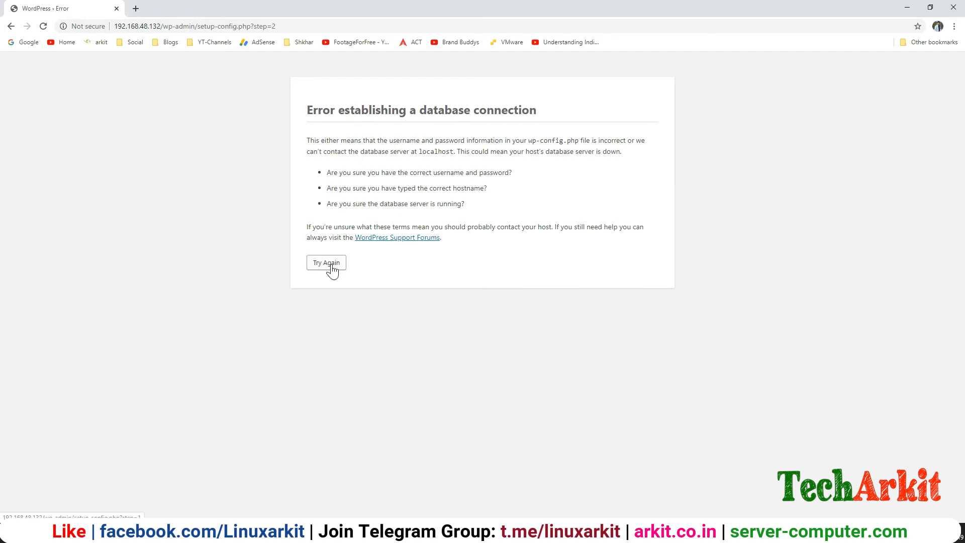
left_click(326, 262)
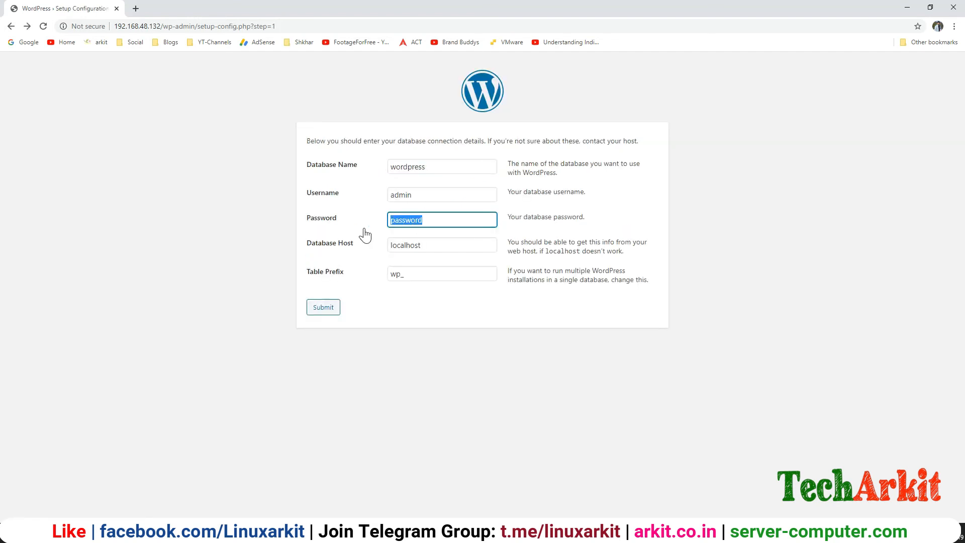
type("w")
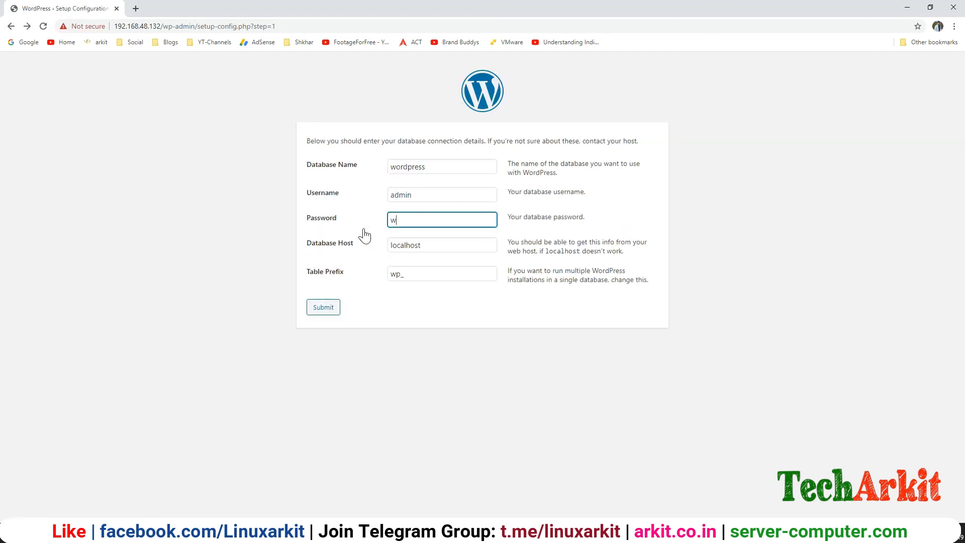
type("ordpress")
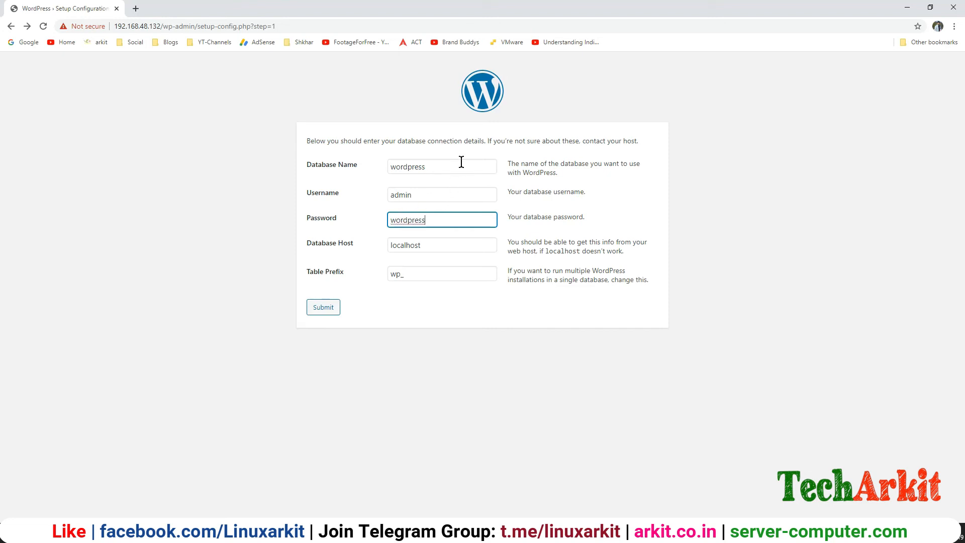
left_click(322, 307)
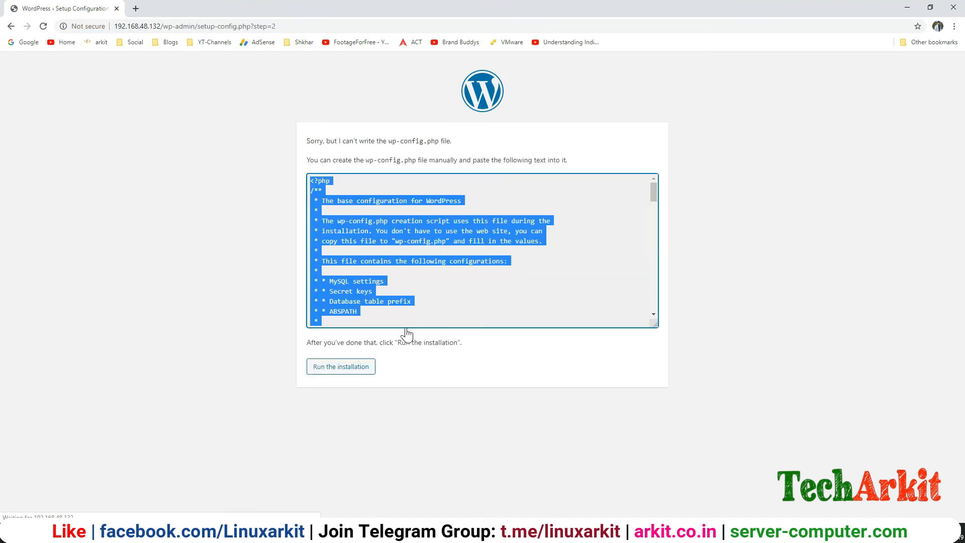
Copy the generated wp-config.php contents and switch over to the PuTTY window
left_click(412, 217)
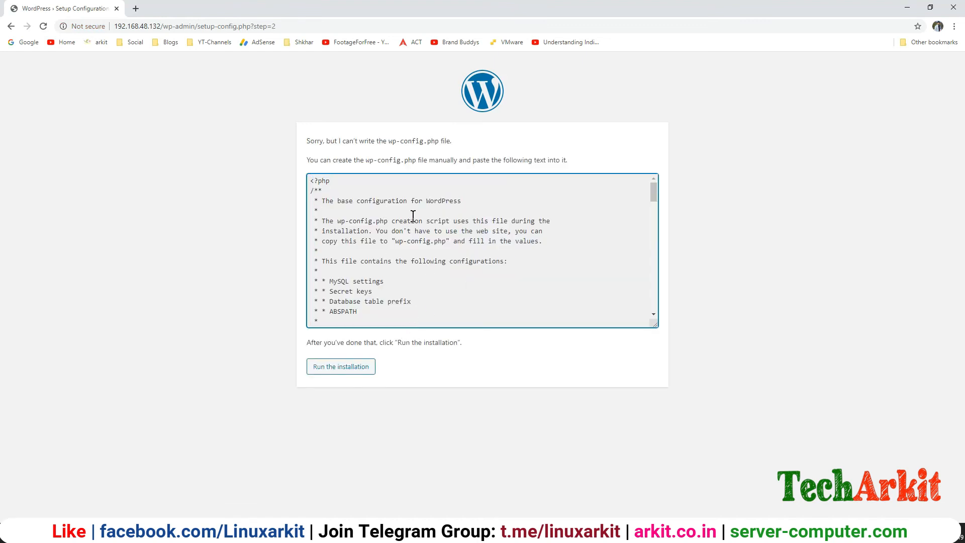
mouse_move(455, 241)
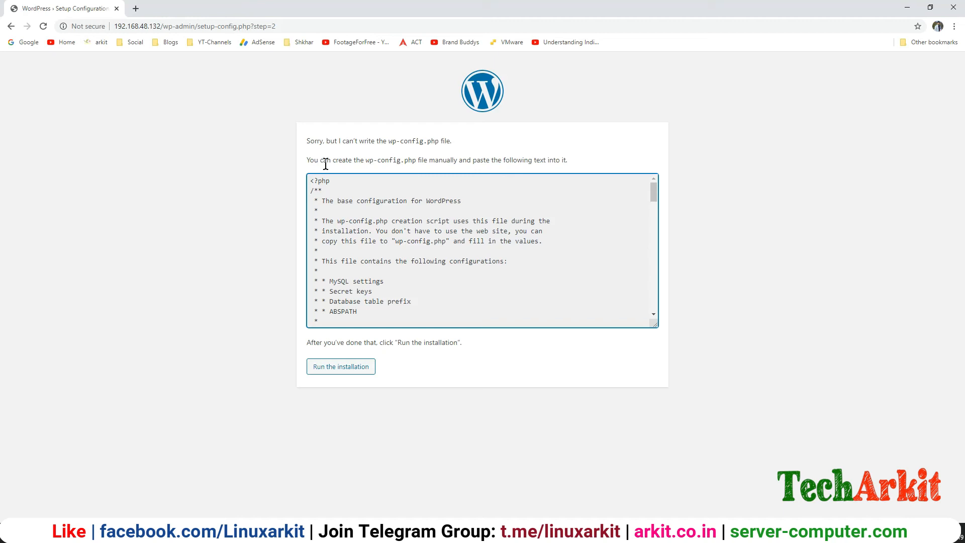
mouse_move(455, 161)
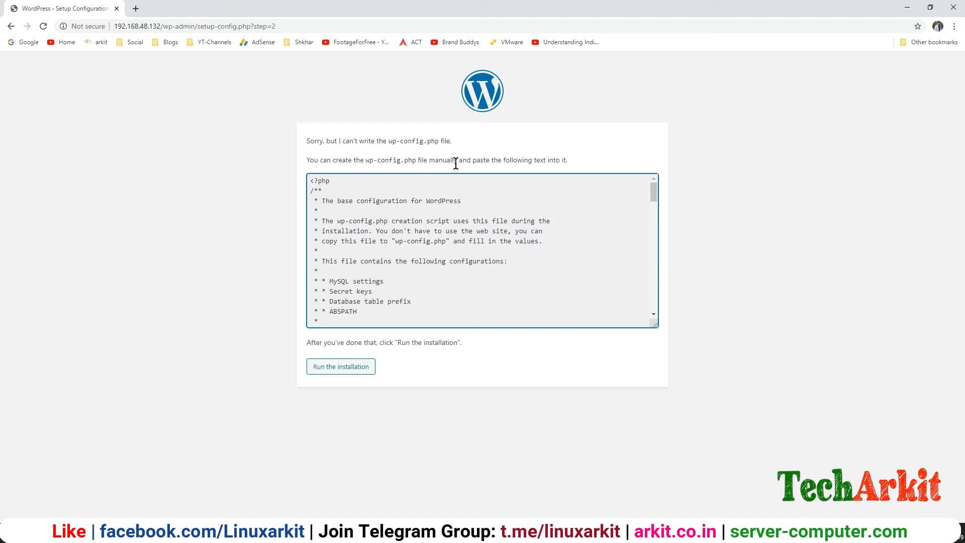
mouse_move(582, 171)
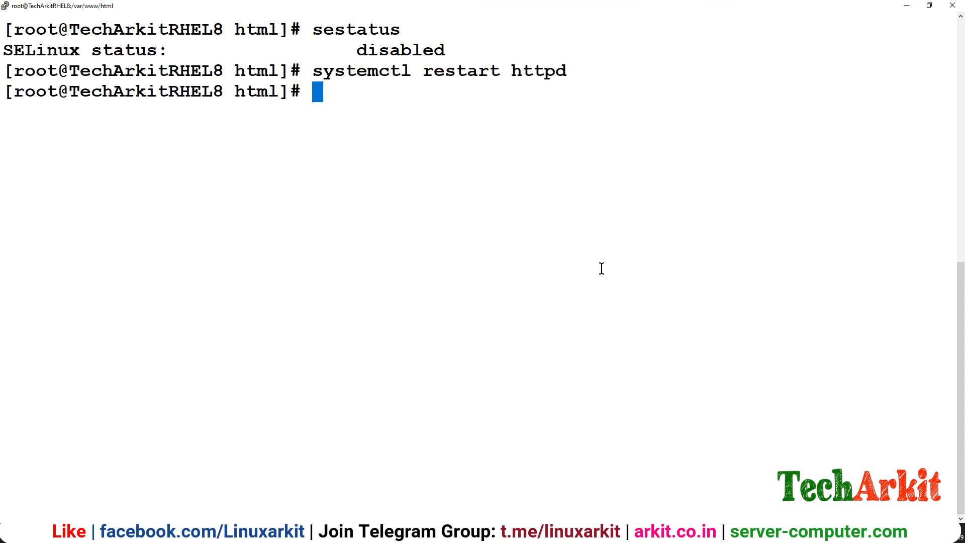
Create wp-config.php in /var/www/html with vim, pasting in the generated configuration
type("ls")
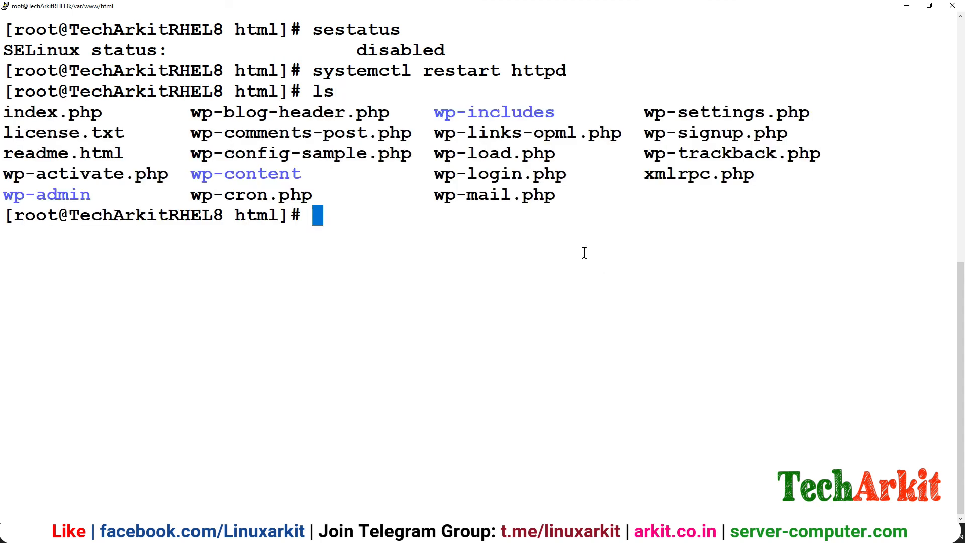
mouse_move(552, 266)
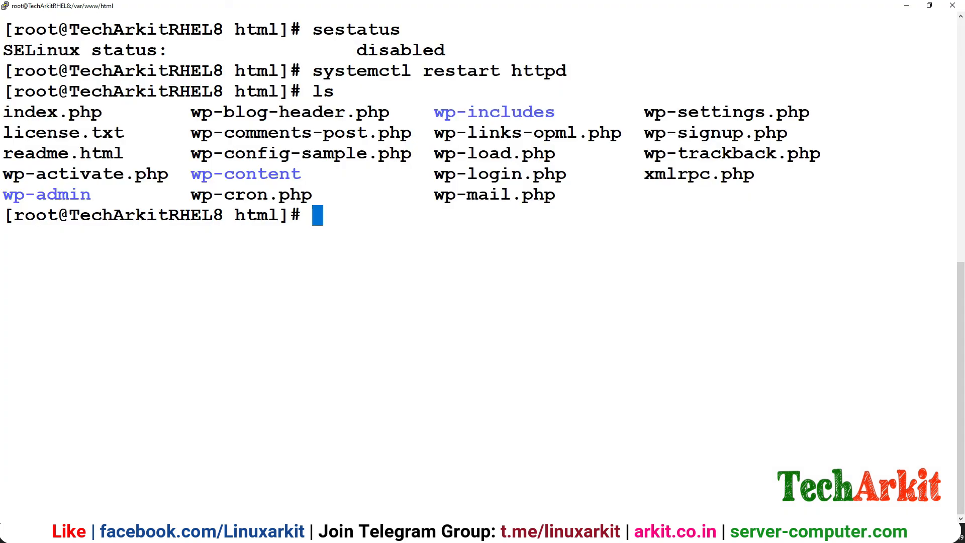
type("vim")
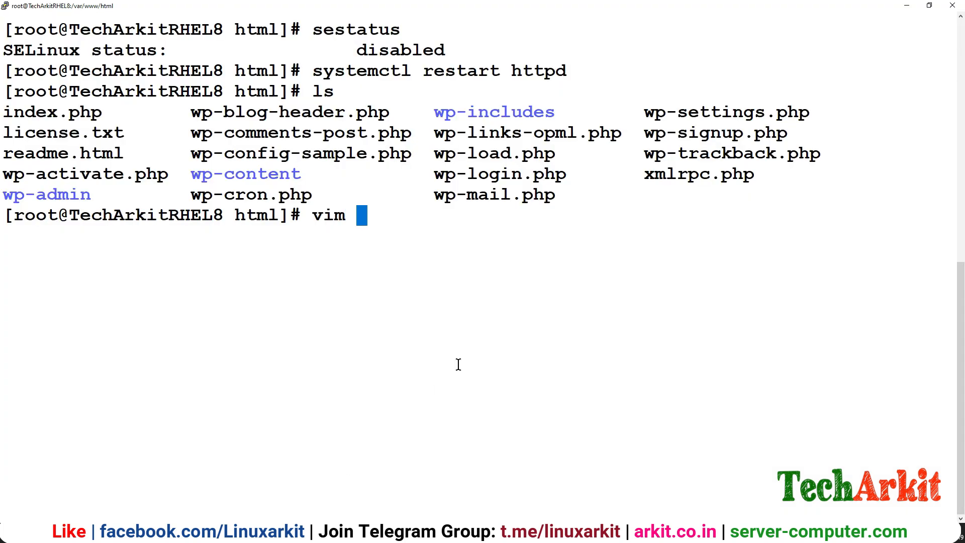
type("wp-conf")
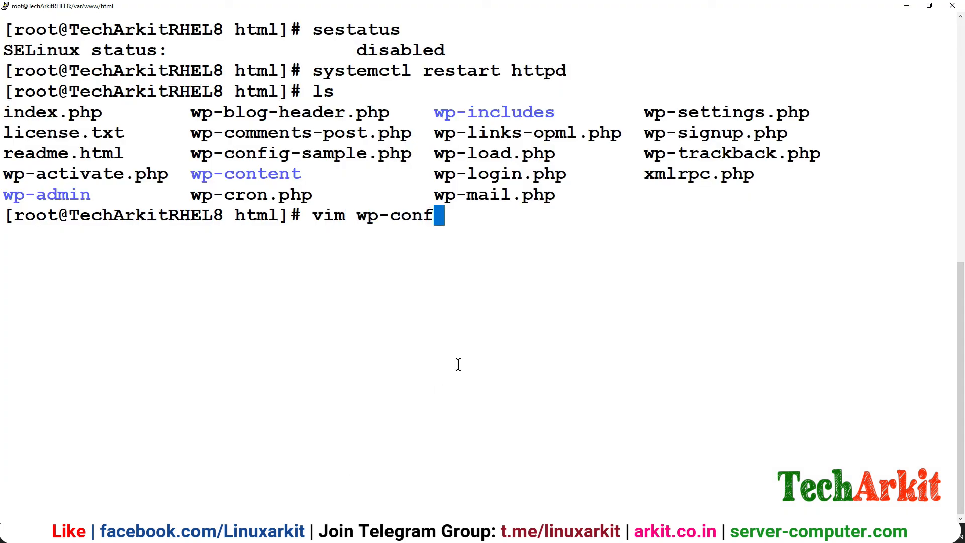
type("ig.php")
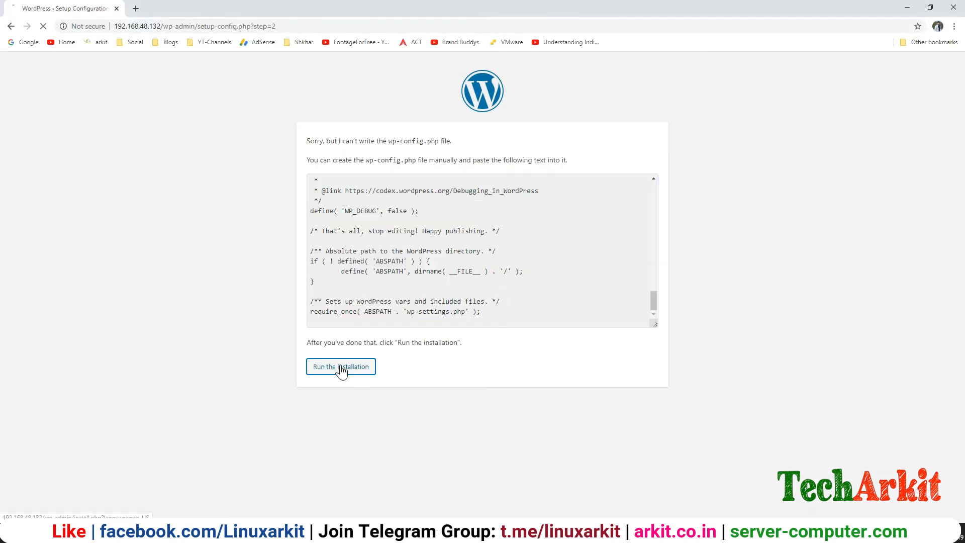
Run the installation with site title Tech Arkit, username admin and an @...-computer.com email, then Install WordPress
left_click(341, 366)
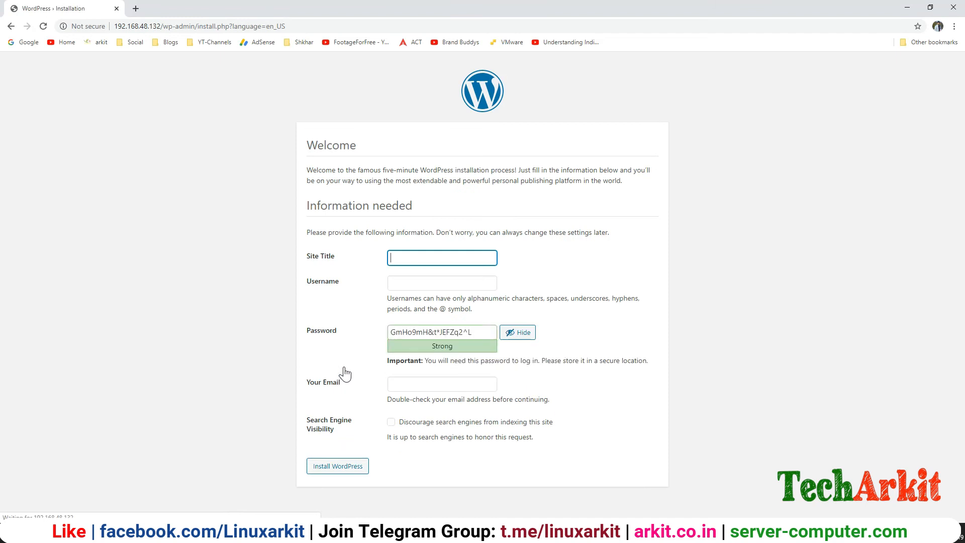
mouse_move(431, 258)
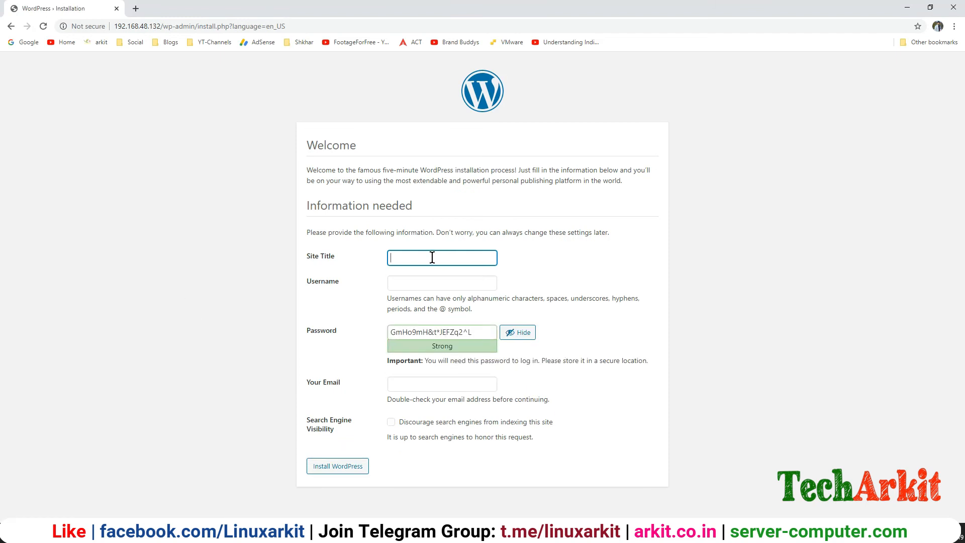
mouse_move(575, 259)
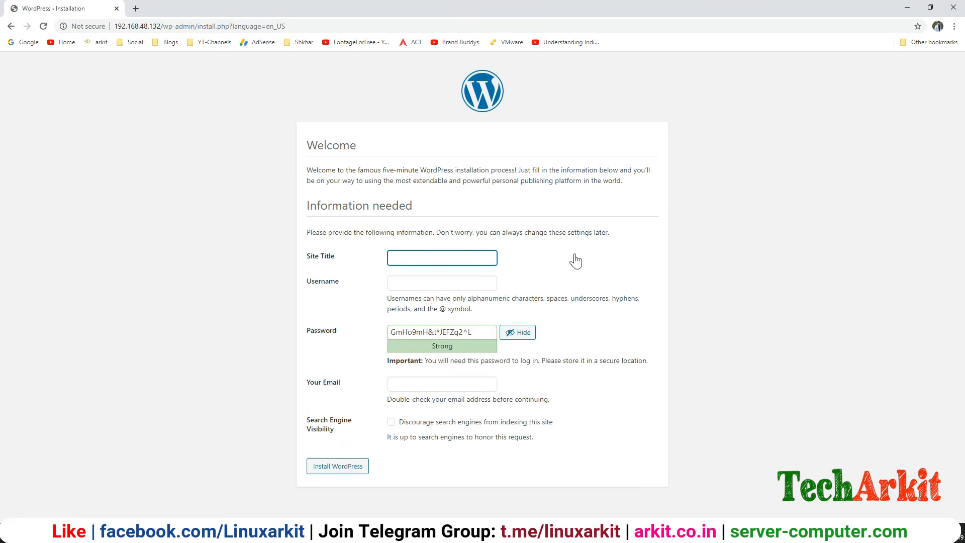
type("Ted")
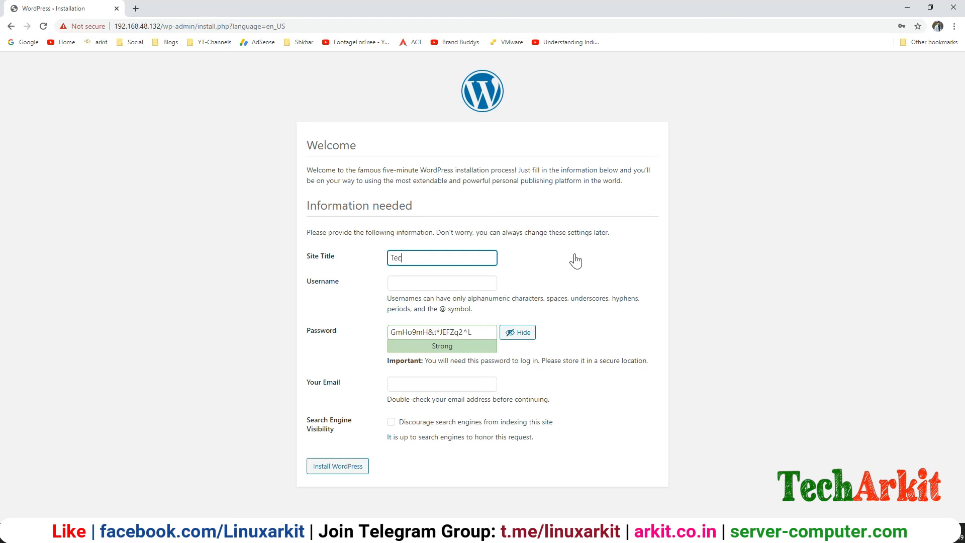
type("Tech Arkit")
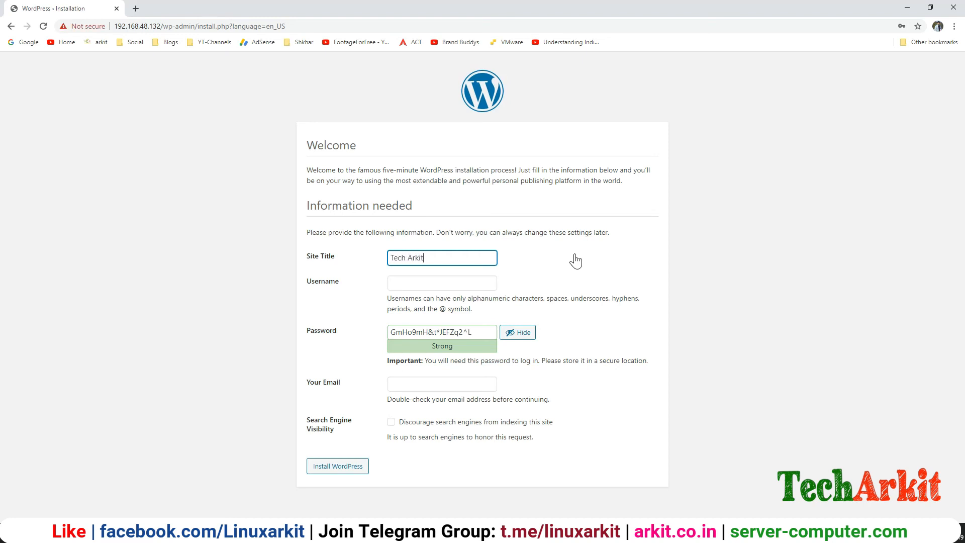
left_click(441, 283)
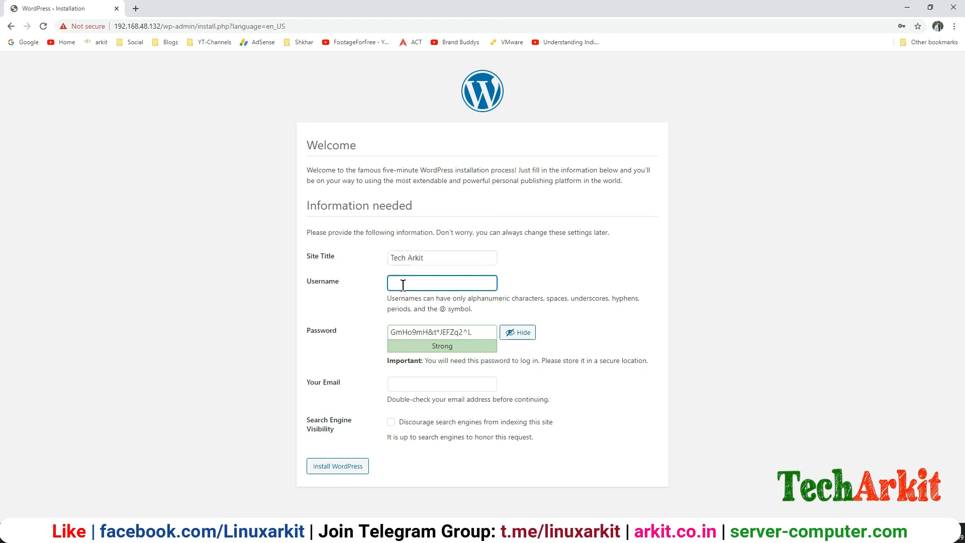
type("admin")
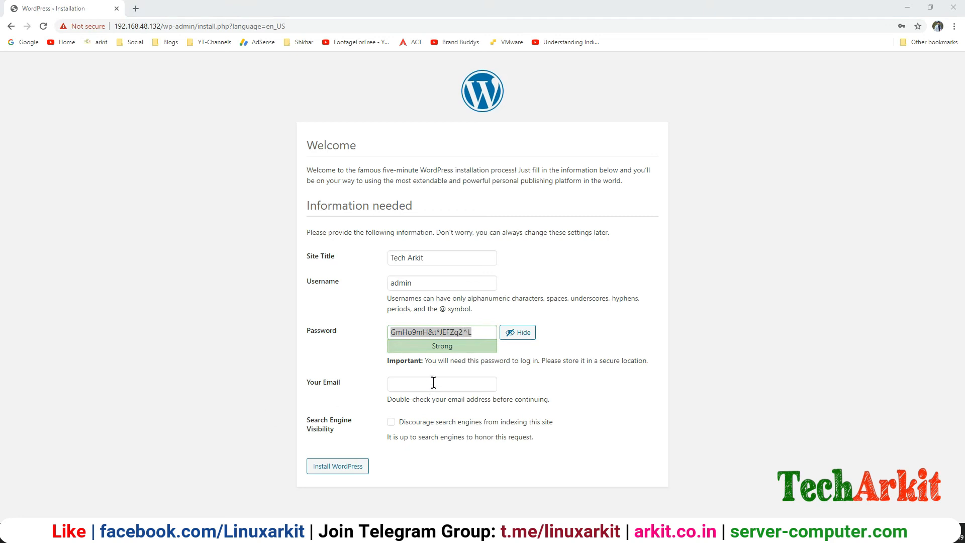
left_click(441, 383)
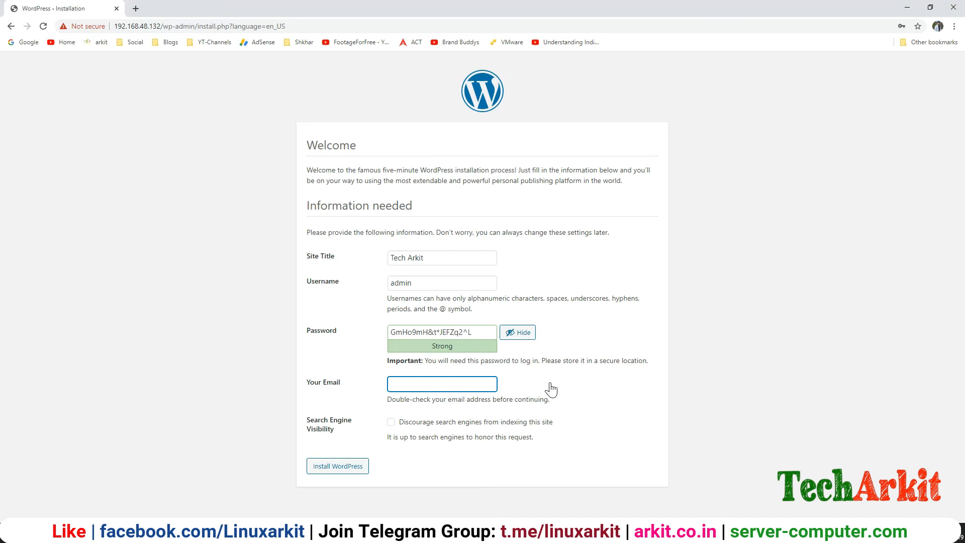
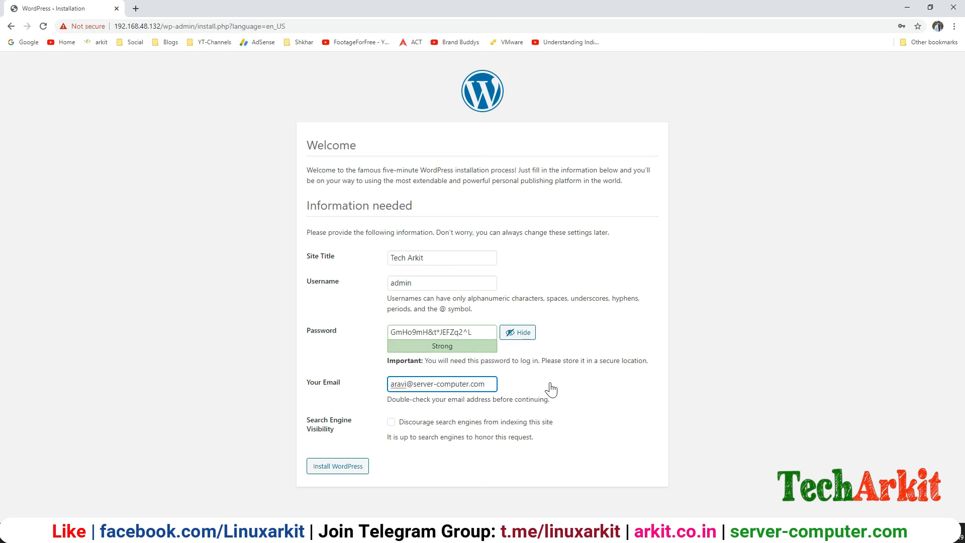
mouse_move(392, 427)
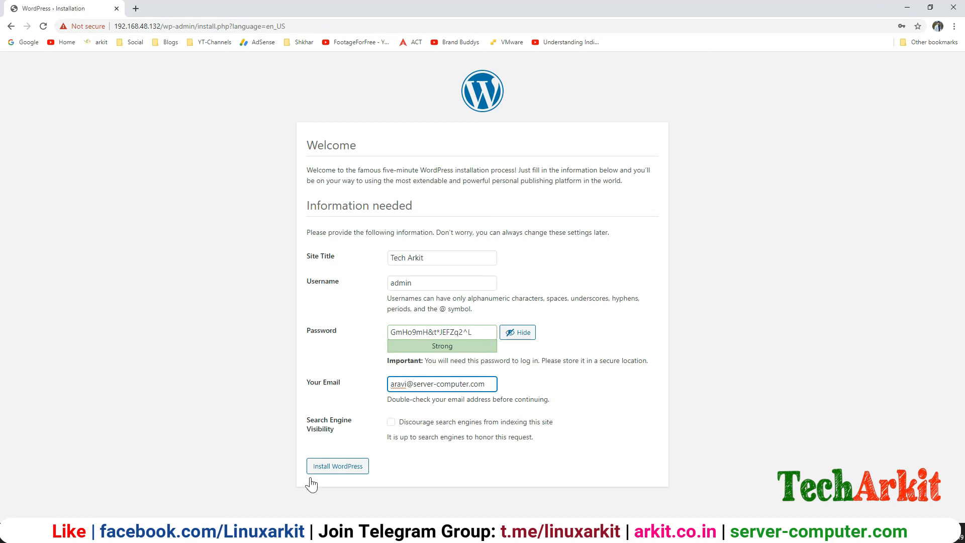
left_click(338, 465)
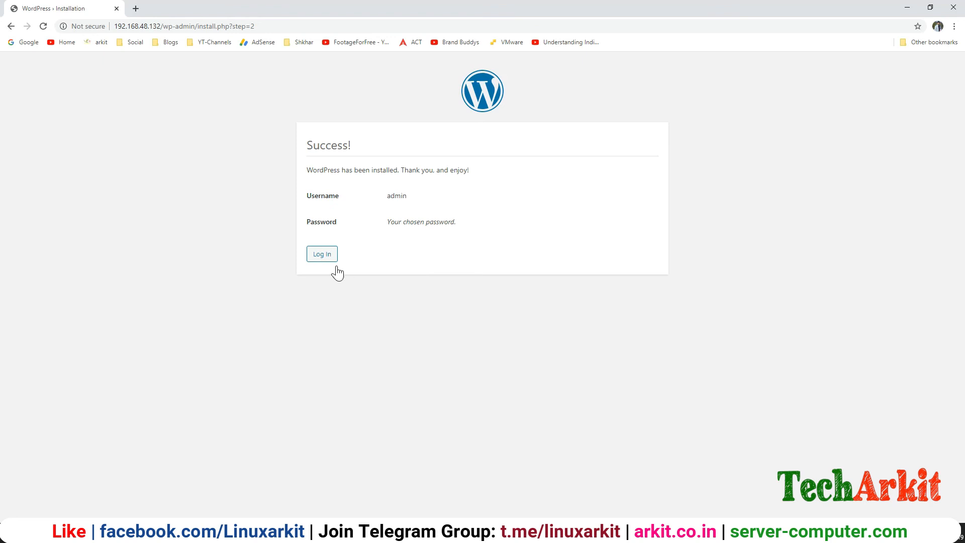
Log in as admin from the success page and reach the Tech Arkit WordPress dashboard
left_click(322, 253)
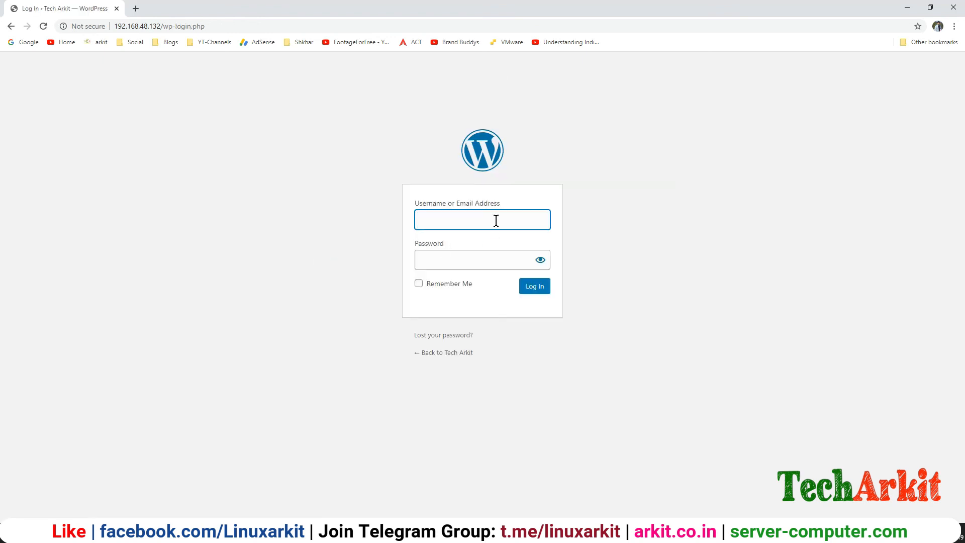
type("admin")
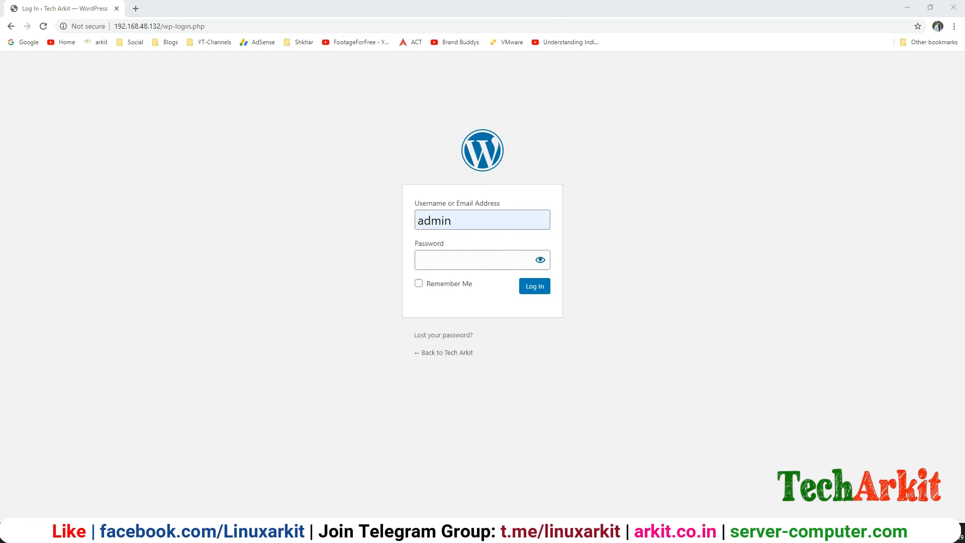
left_click(532, 286)
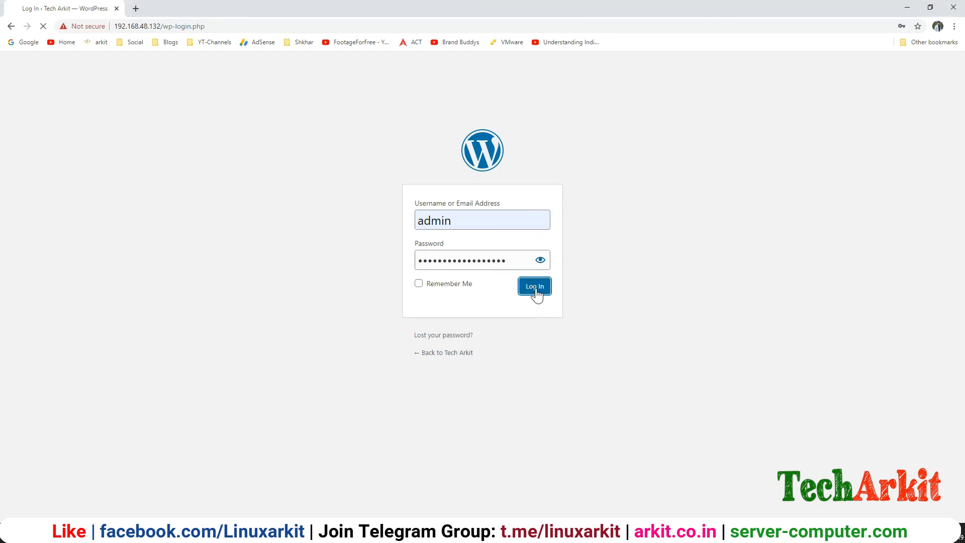
left_click(533, 286)
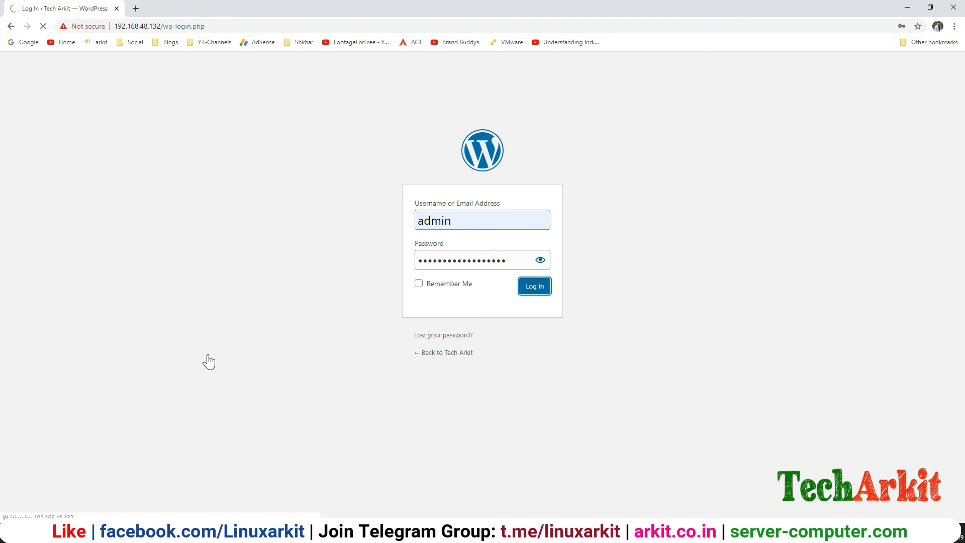
left_click(533, 287)
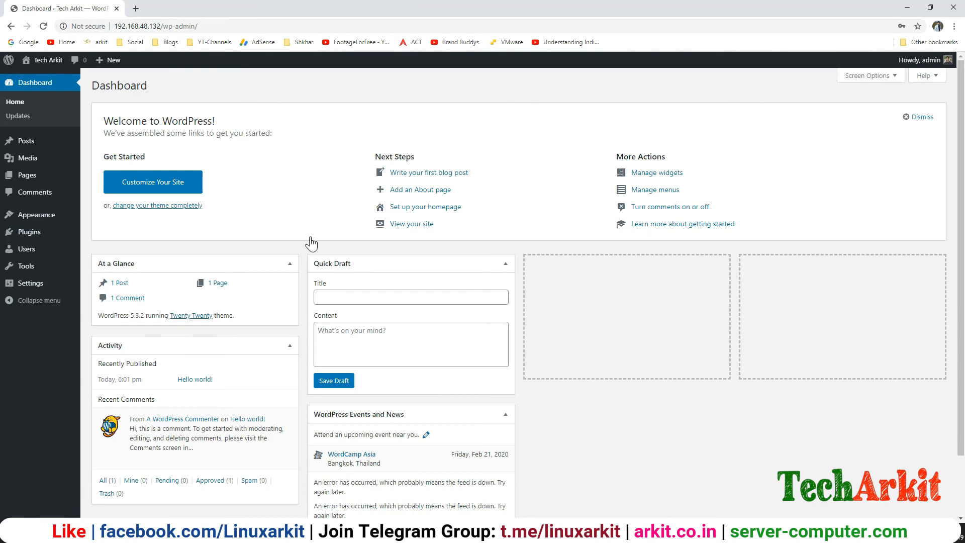
mouse_move(145, 283)
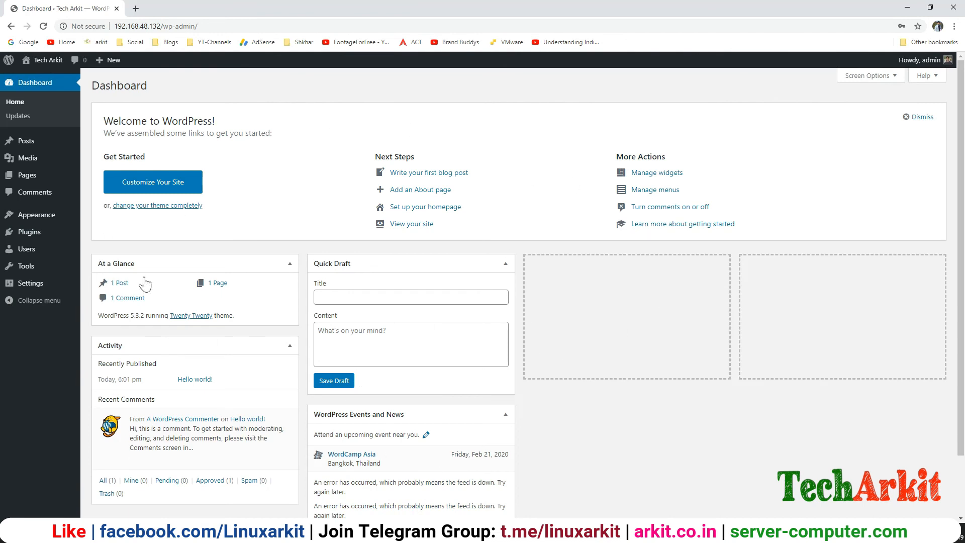
mouse_move(131, 238)
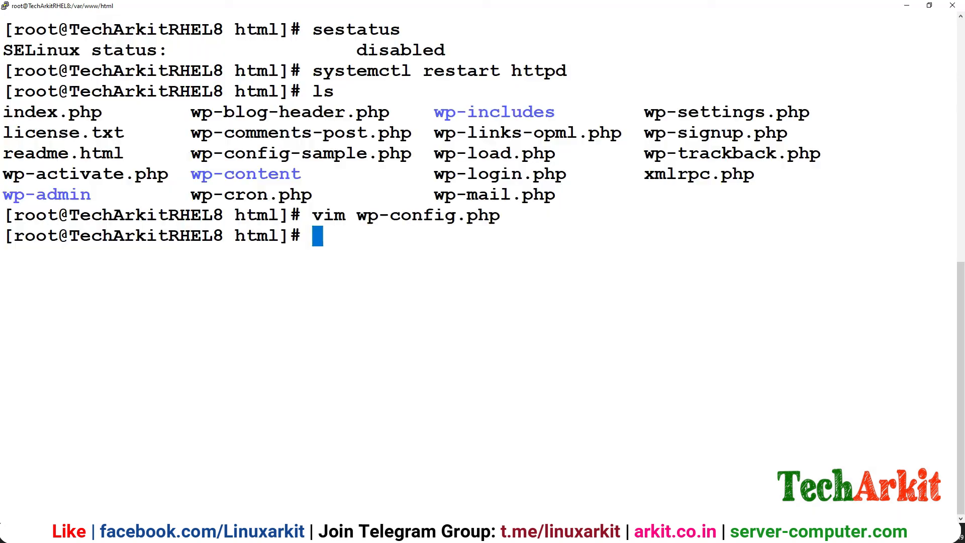
Run mysql -u root -p to launch the MariaDB client as the root database user
type("my")
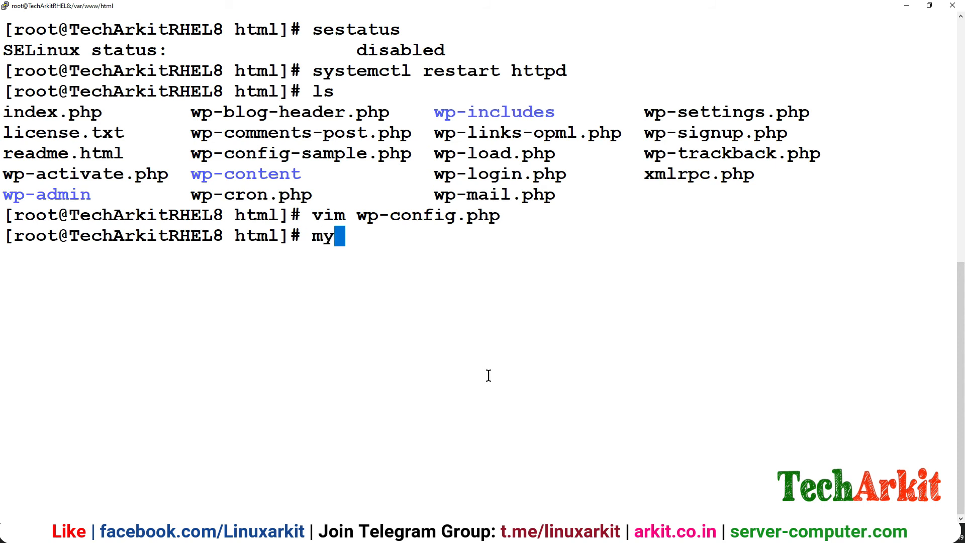
type("sql -u")
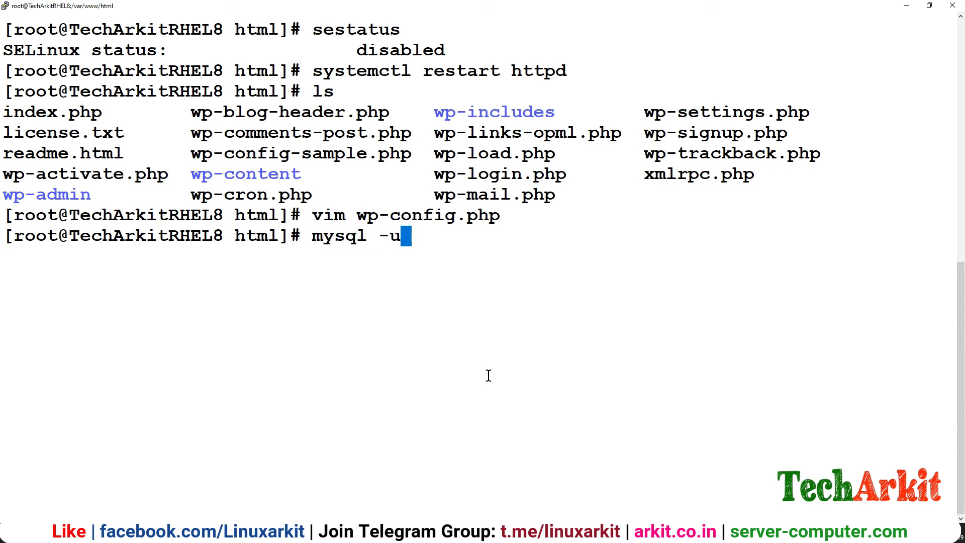
type("\" \"")
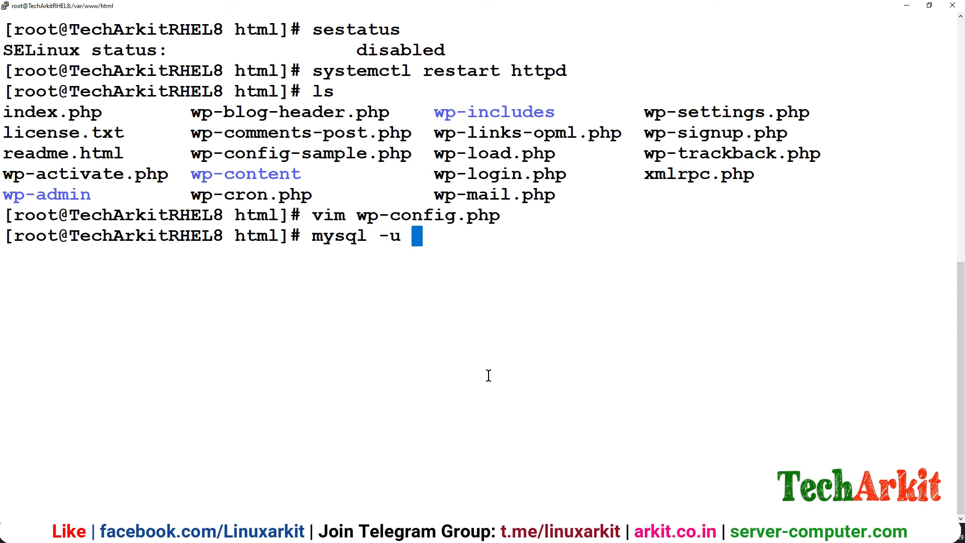
type("root -")
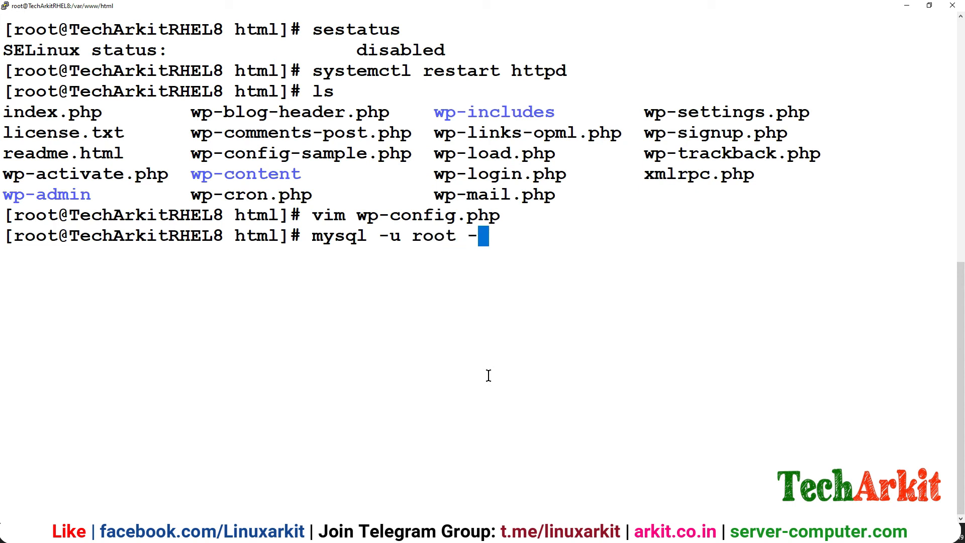
key("Return")
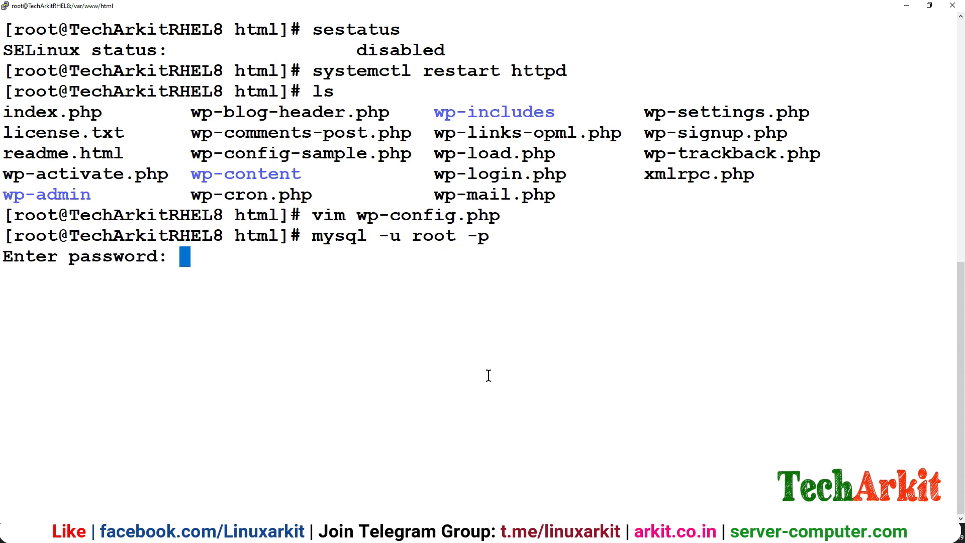
Run show databases; use wordpress; show tables; to list the twelve wp_ tables
type("sho")
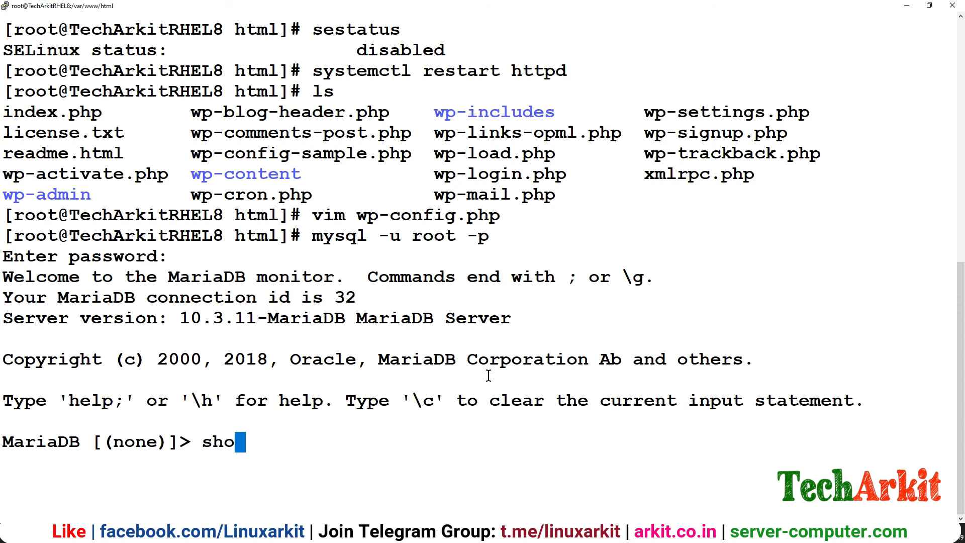
type("w databases;")
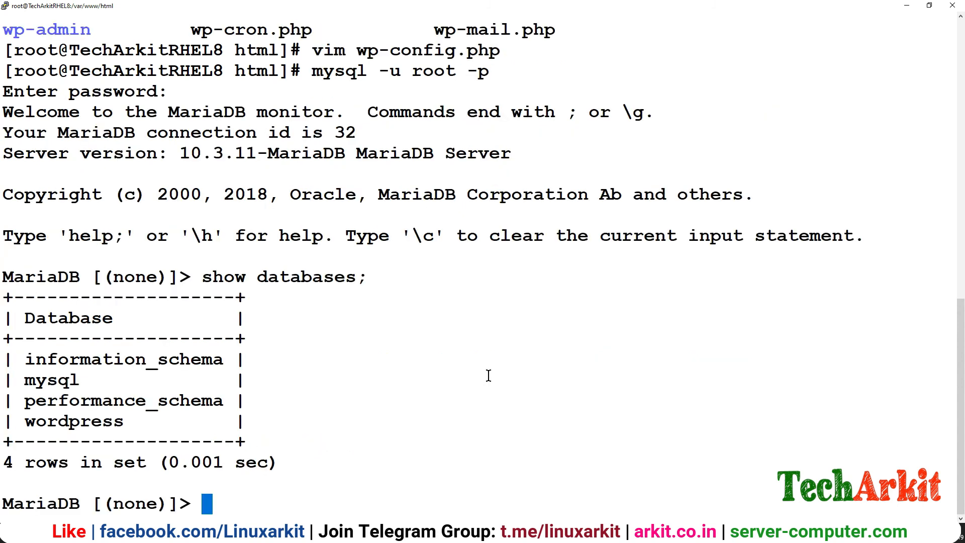
type("use")
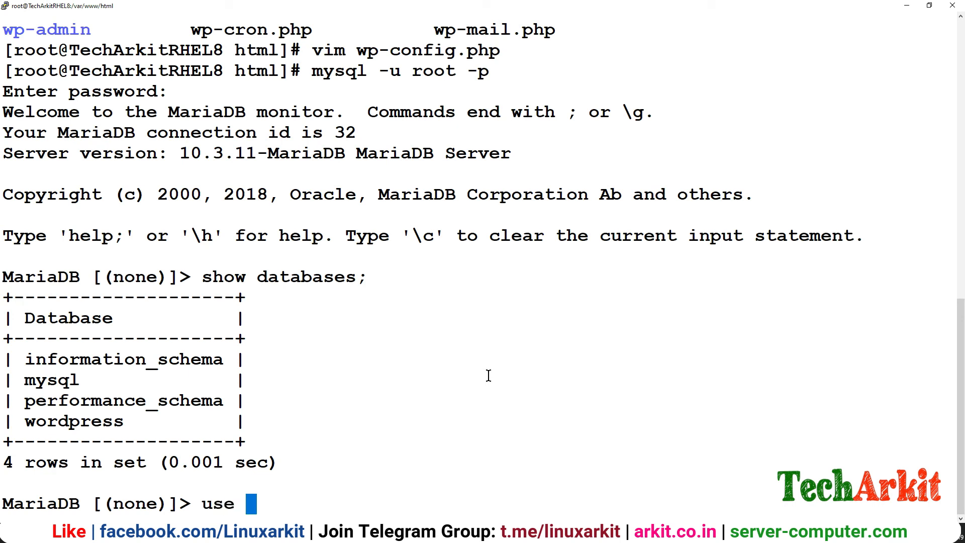
type("wordpress")
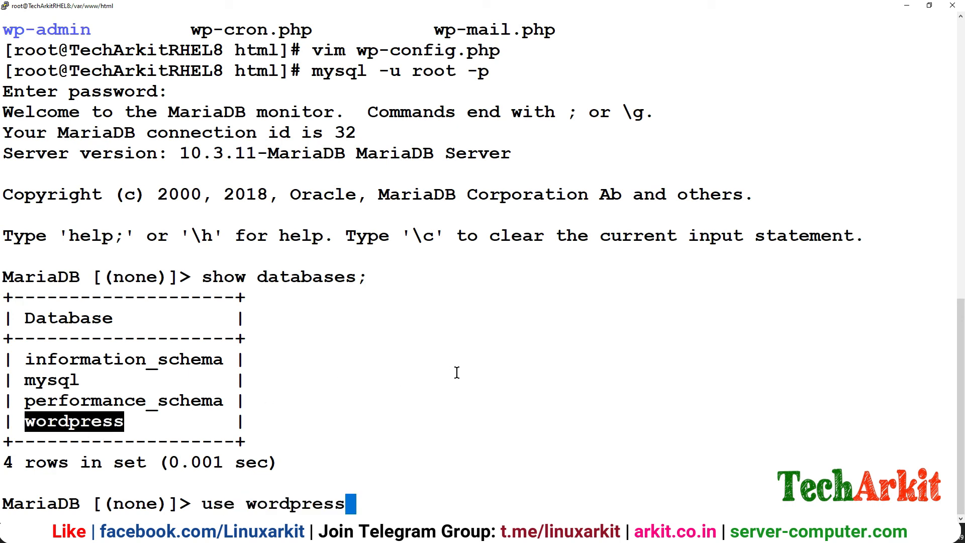
type("sh;")
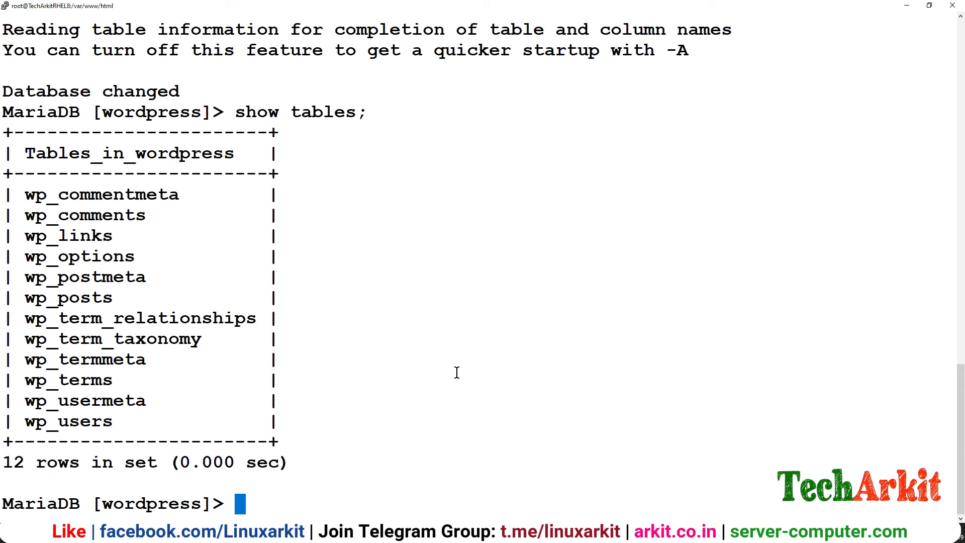
mouse_move(70, 432)
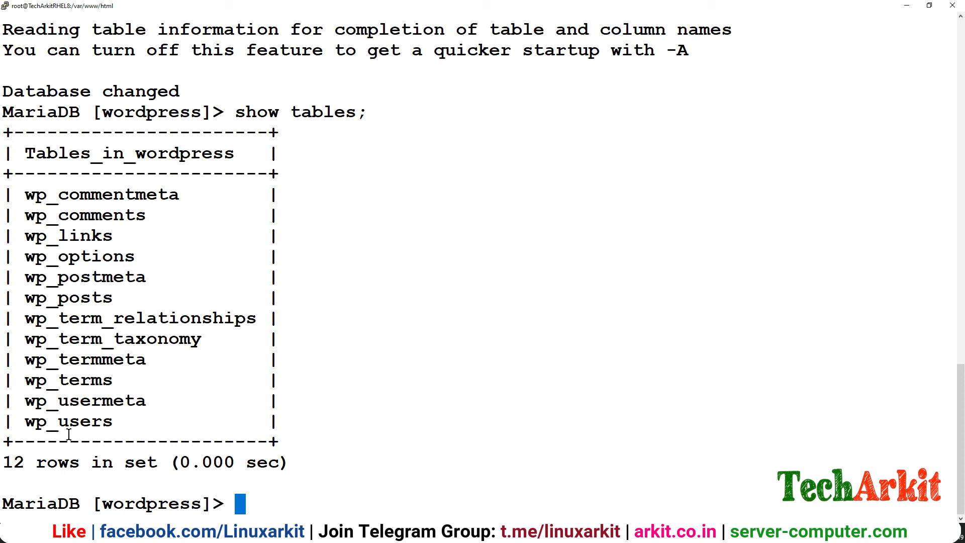
mouse_move(90, 328)
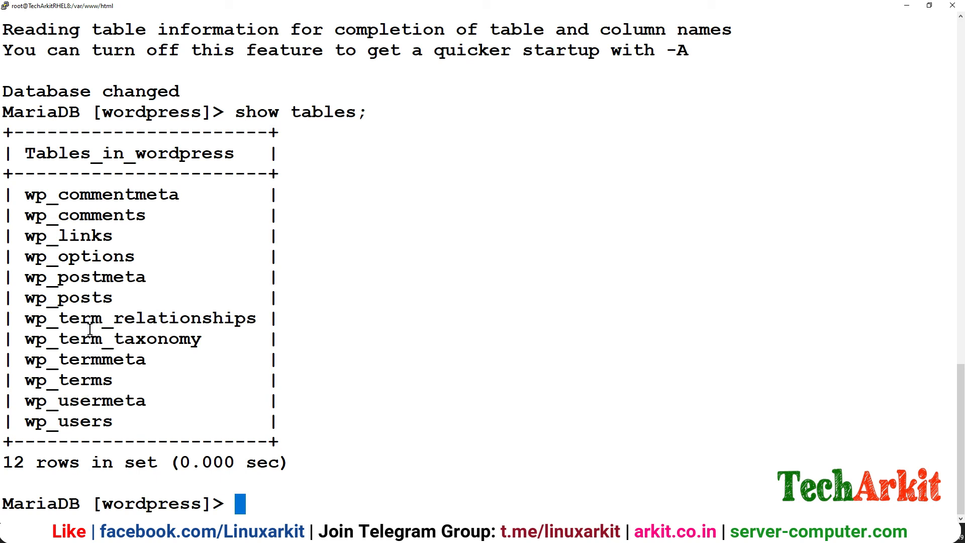
mouse_move(71, 219)
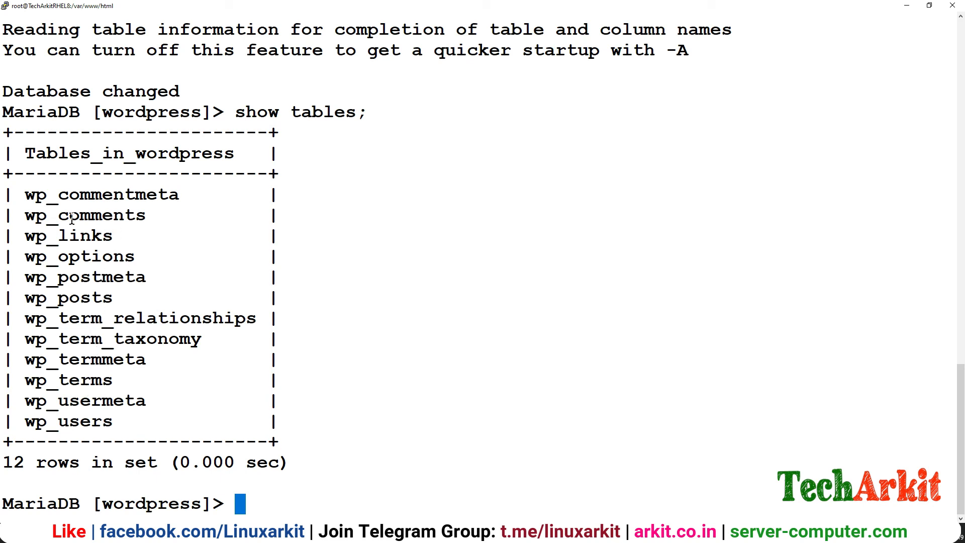
mouse_move(483, 361)
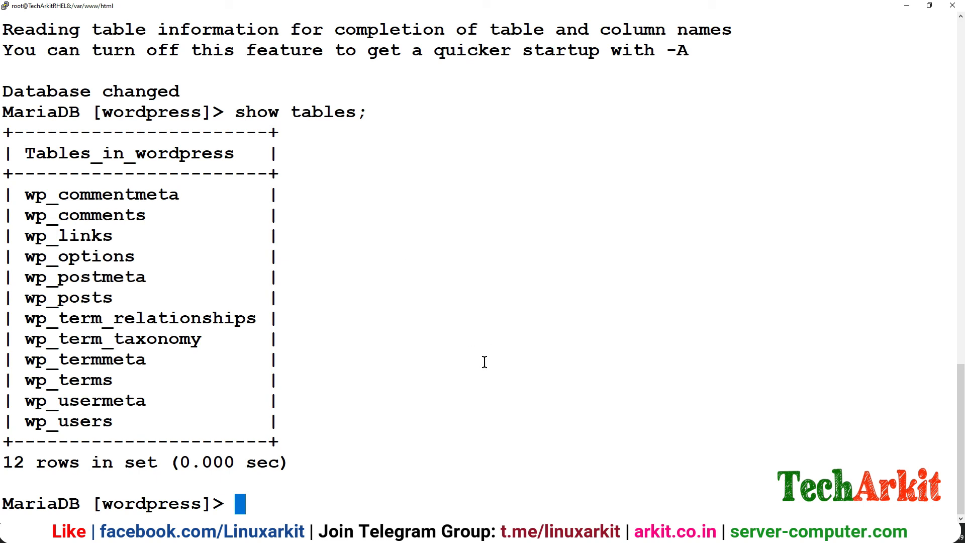
Leave the MariaDB client with exit
type("exit;")
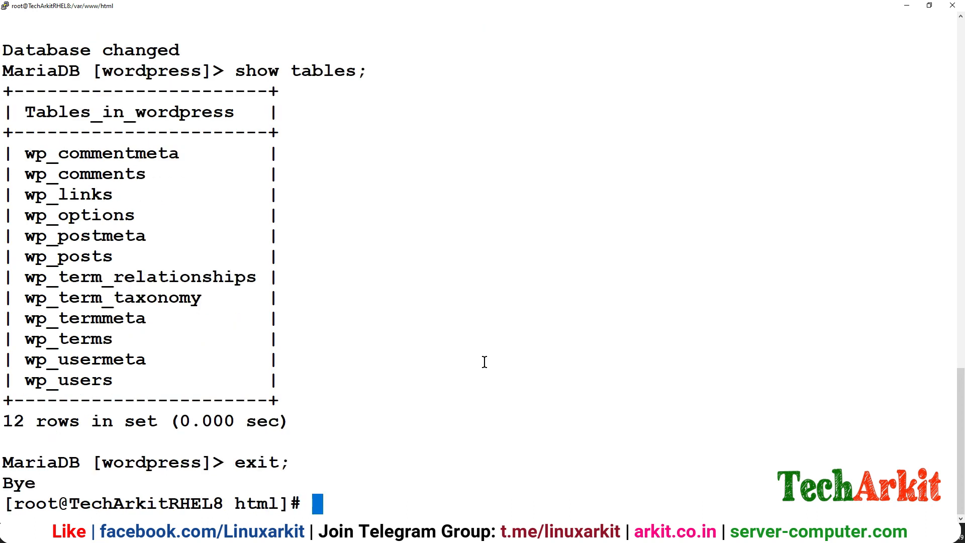
type("c")
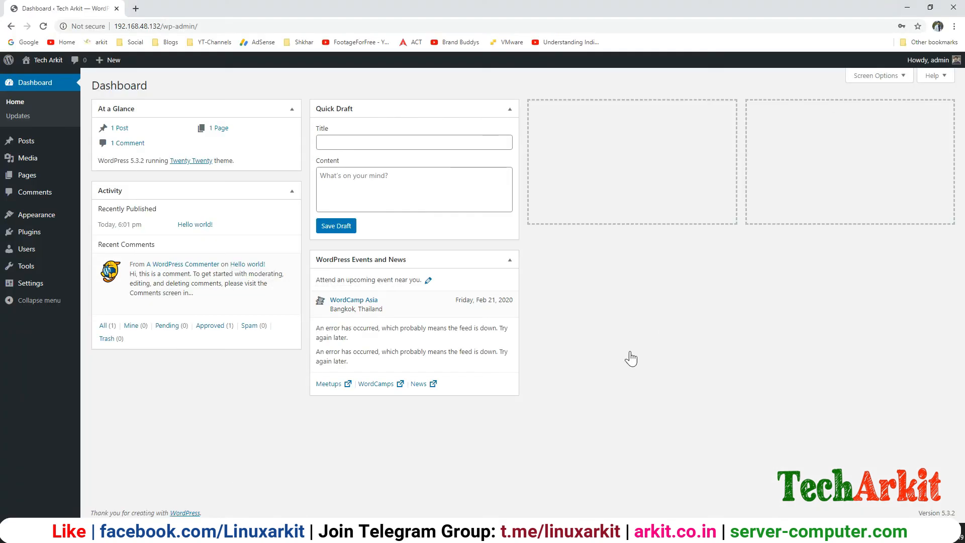
mouse_move(599, 354)
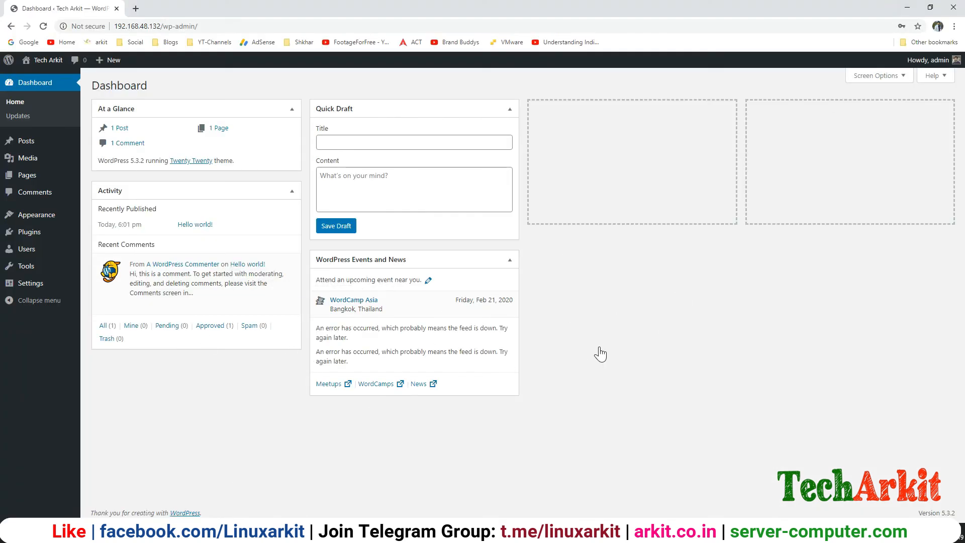
mouse_move(597, 353)
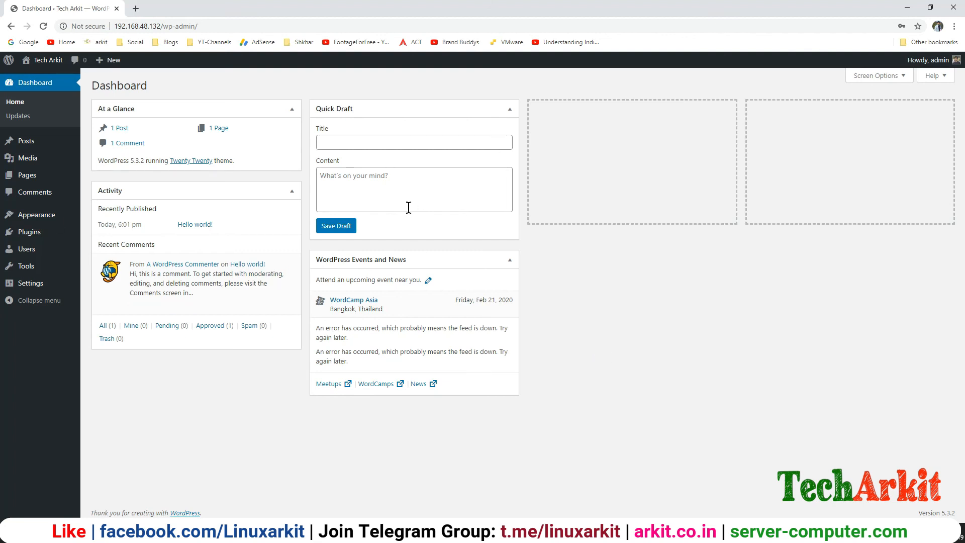
mouse_move(41, 254)
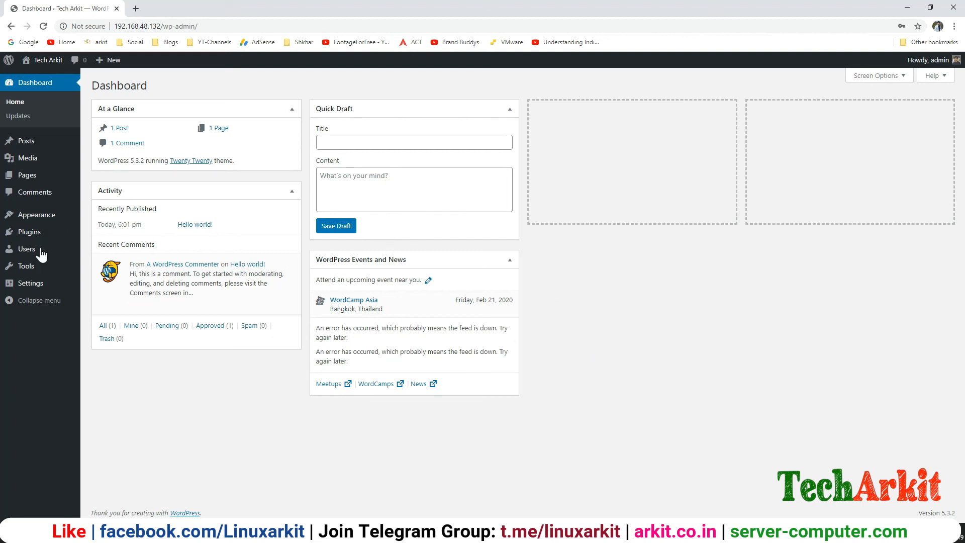
mouse_move(517, 289)
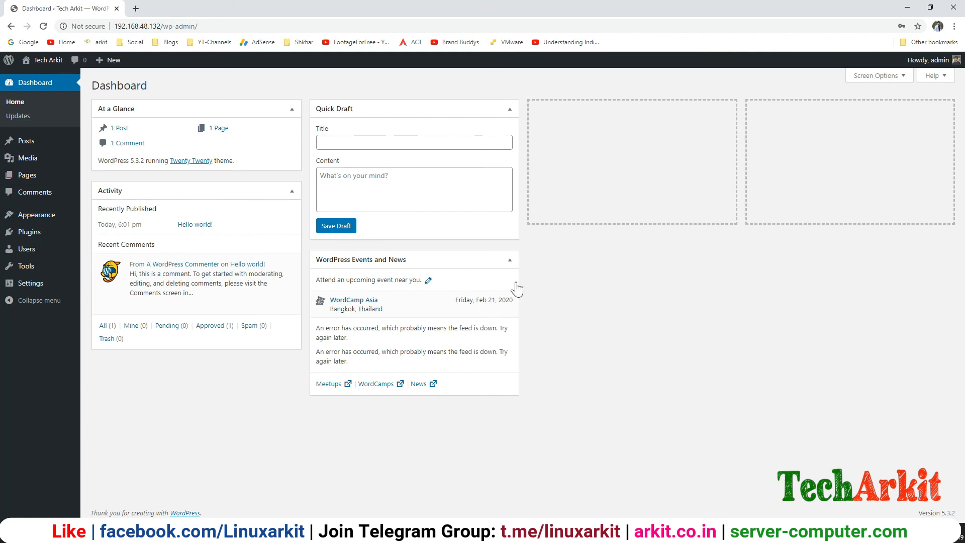
mouse_move(81, 383)
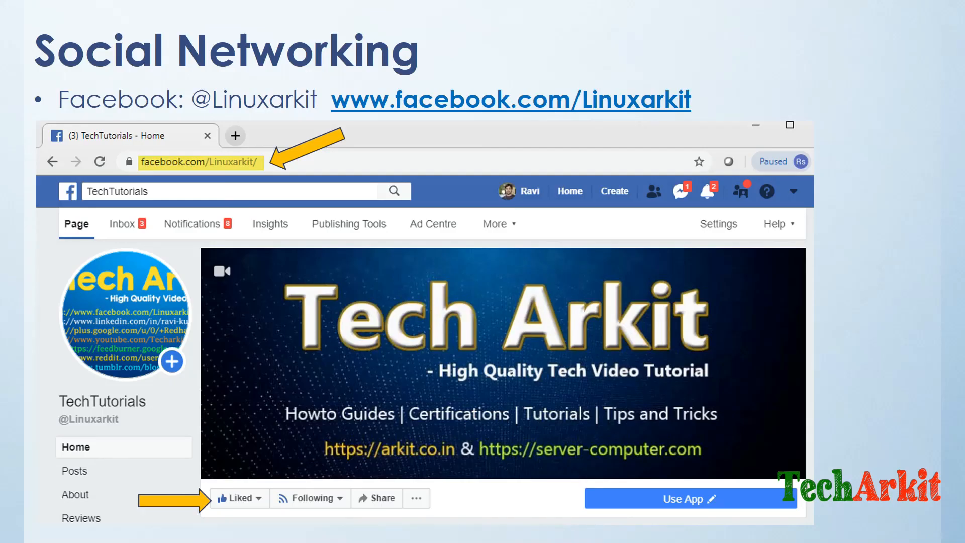
mouse_move(925, 291)
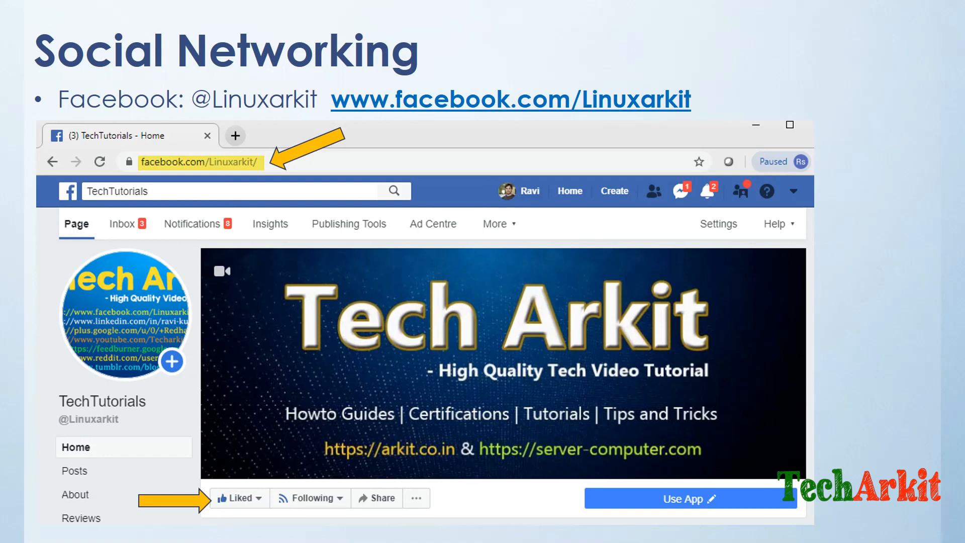
mouse_move(681, 260)
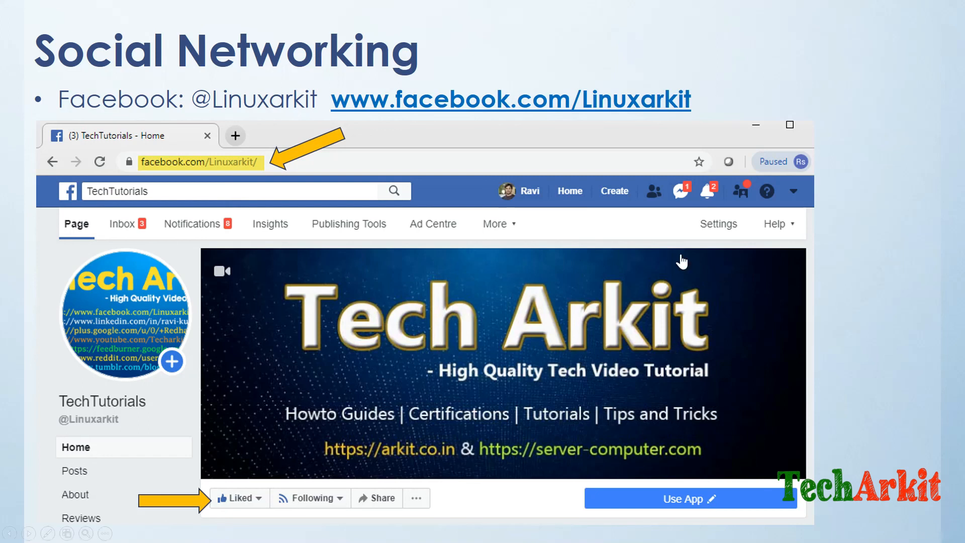
mouse_move(892, 372)
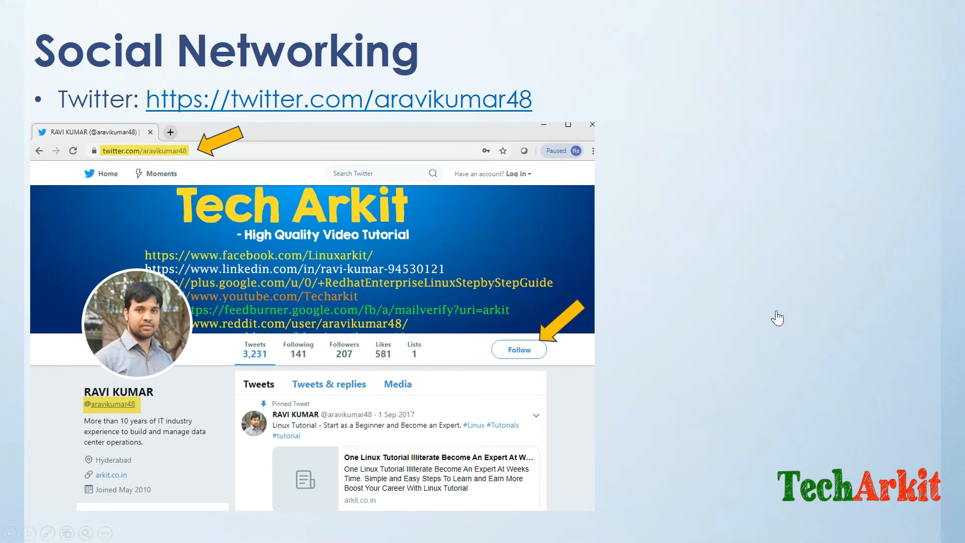
mouse_move(778, 317)
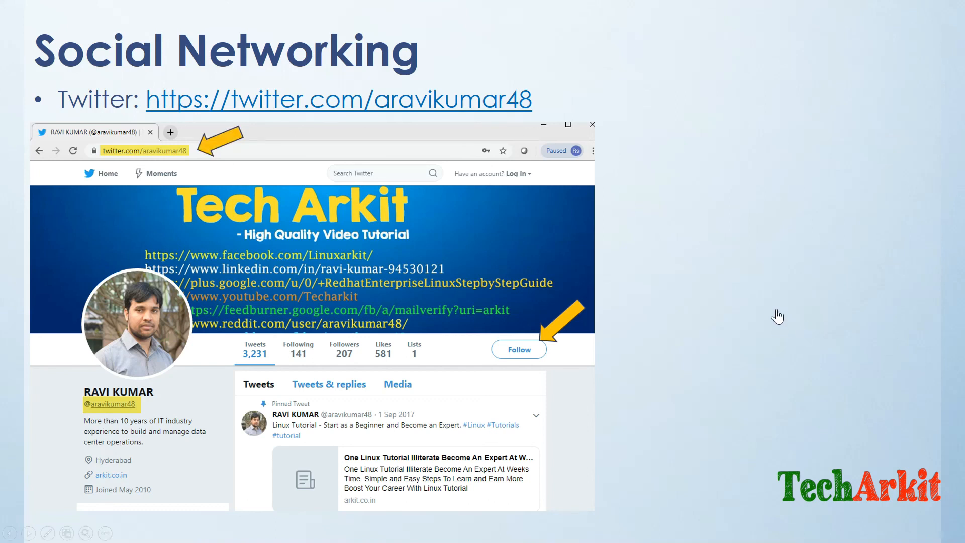